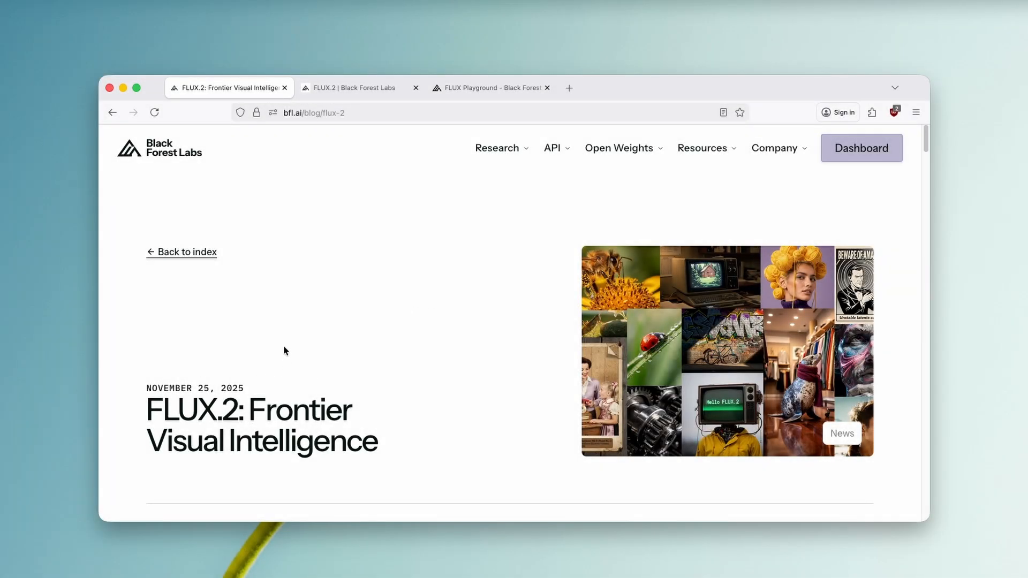
# - Scroll the FLUX.2 post past the intro and Open Core sections to the What's New list
pyautogui.scroll(-3)
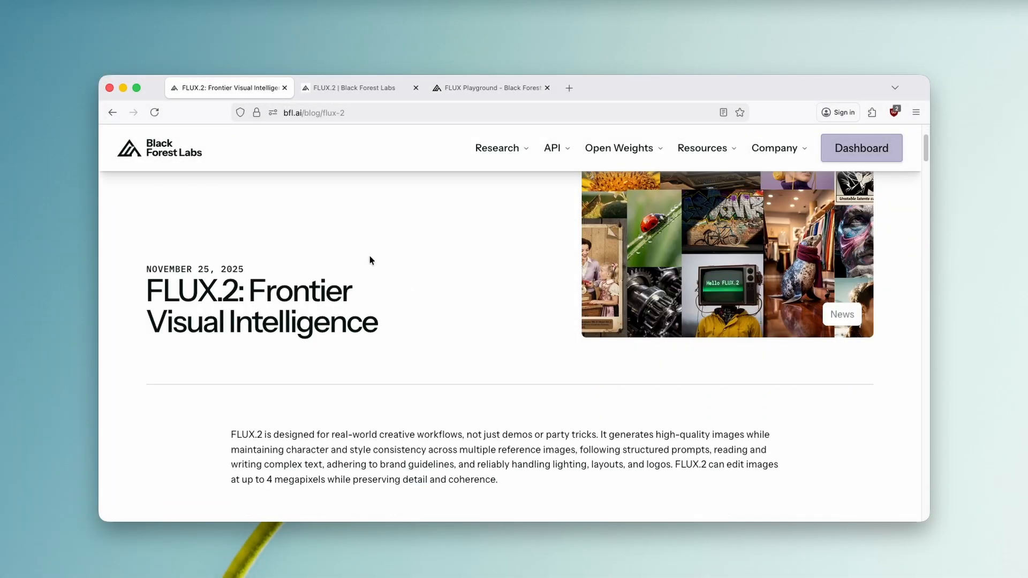
pyautogui.scroll(-3)
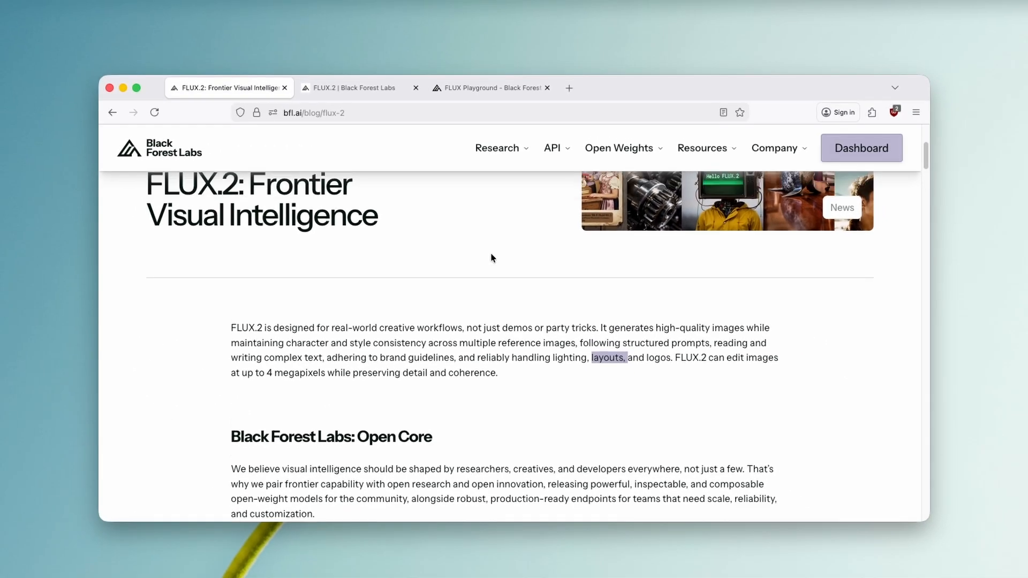
pyautogui.scroll(3)
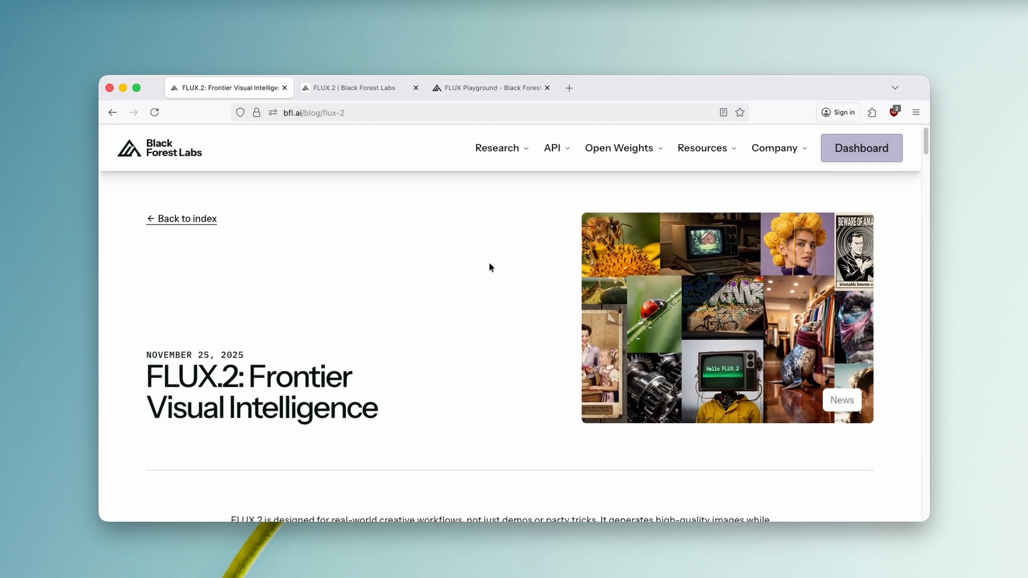
pyautogui.scroll(-3)
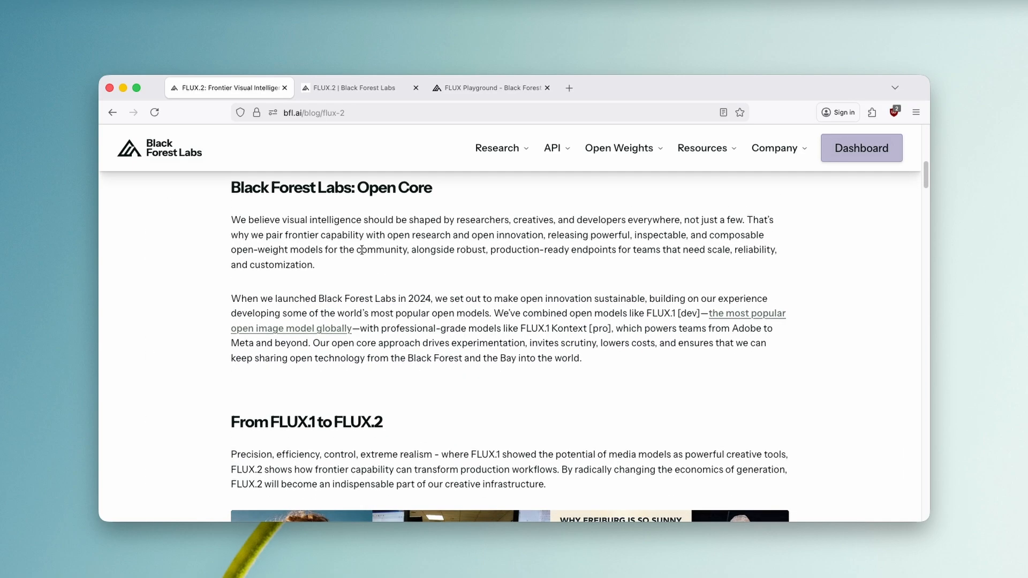
pyautogui.scroll(-3)
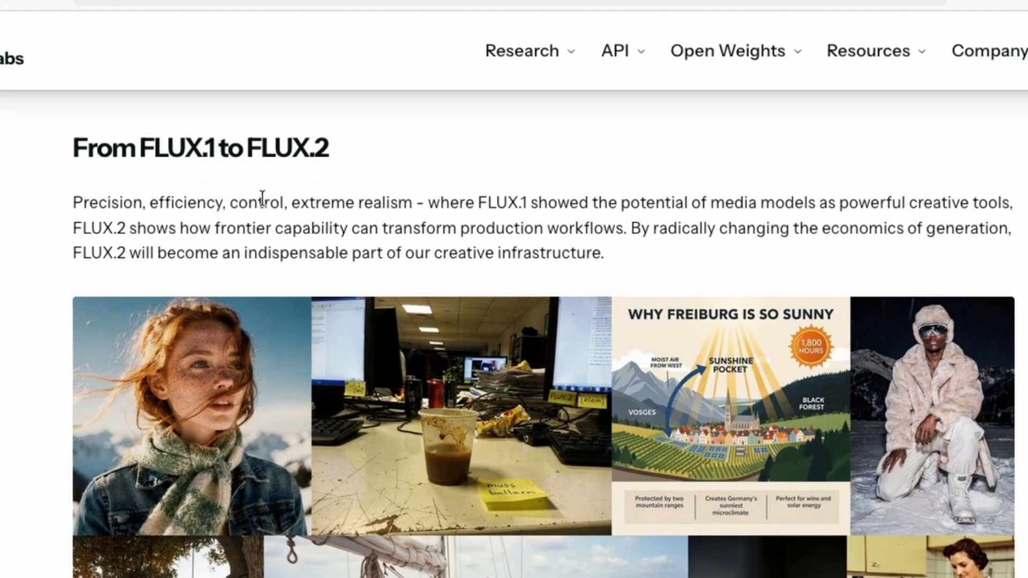
pyautogui.moveTo(457, 136)
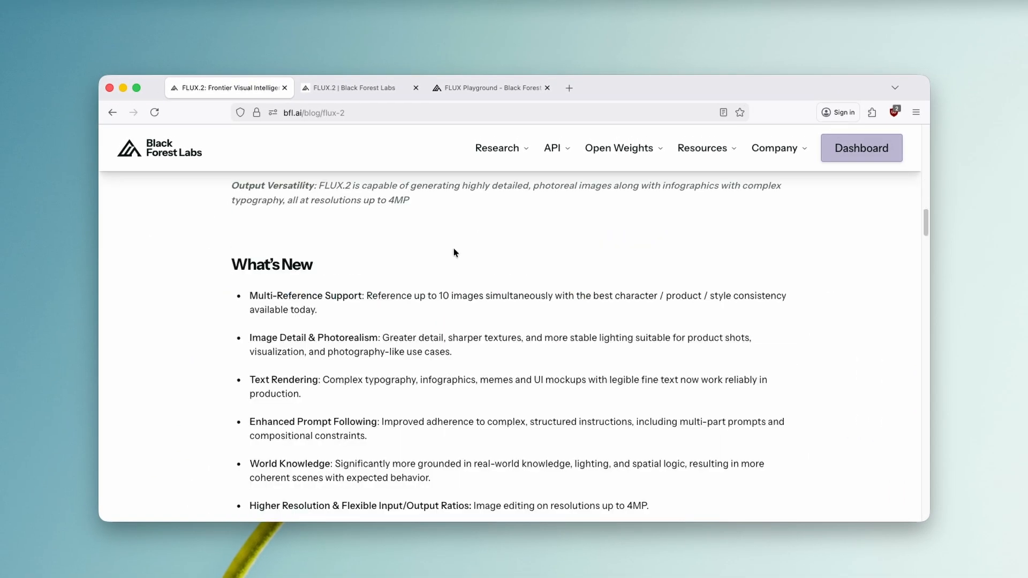
# - Scroll past the What's New bullets to the editing grid with the leaf and butterfly composites
pyautogui.scroll(-3)
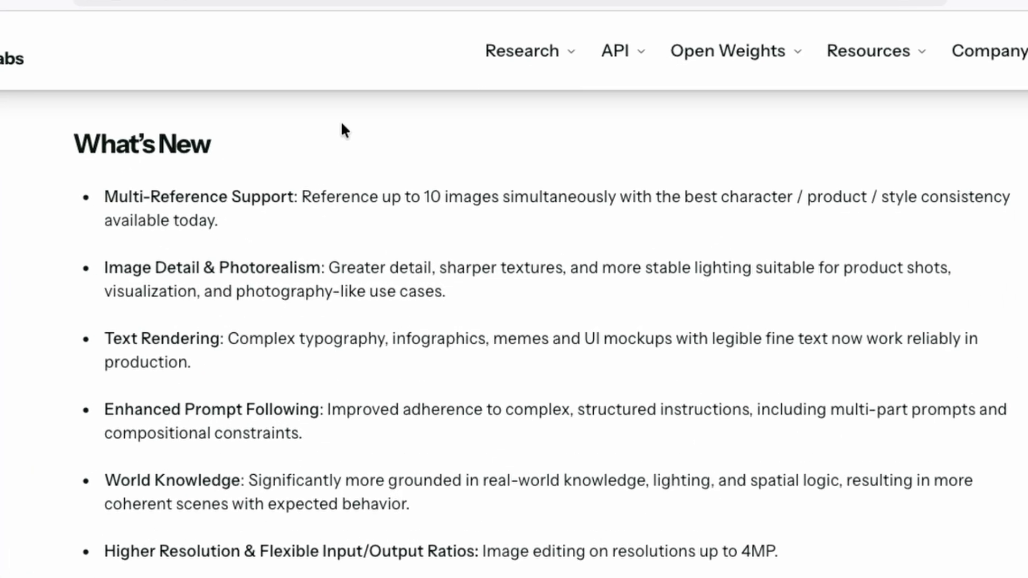
pyautogui.moveTo(287, 156)
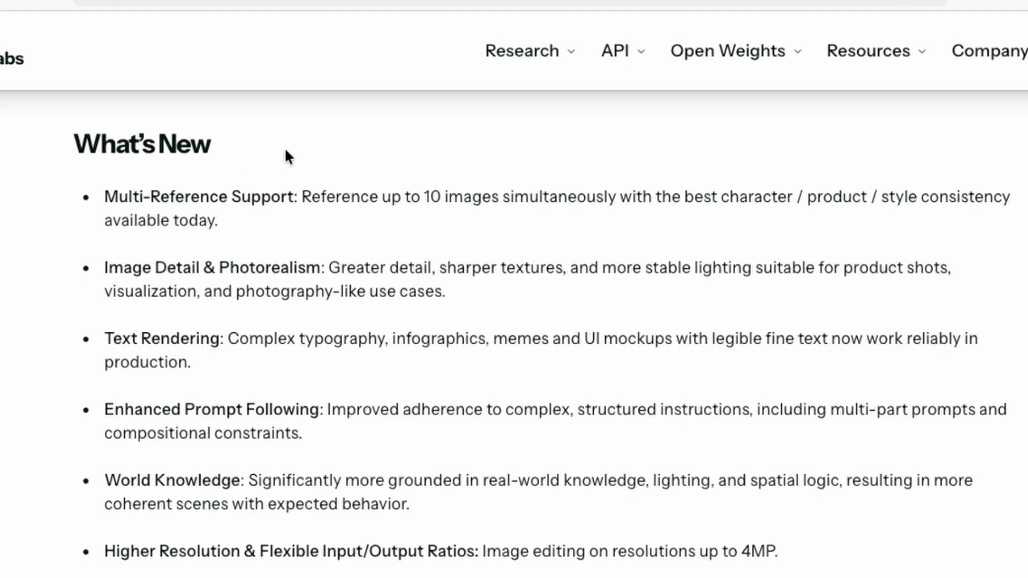
pyautogui.moveTo(208, 268)
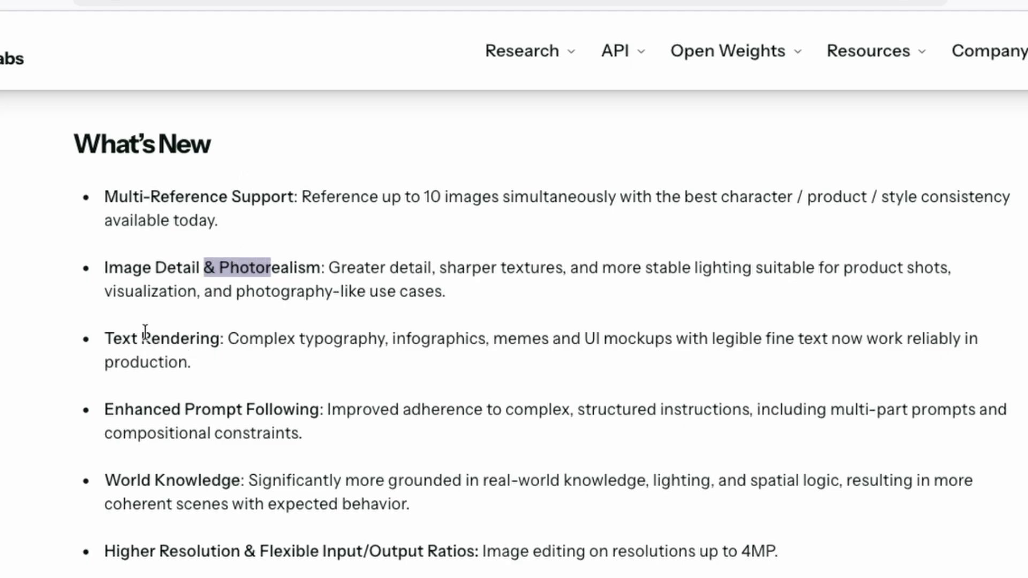
pyautogui.moveTo(247, 392)
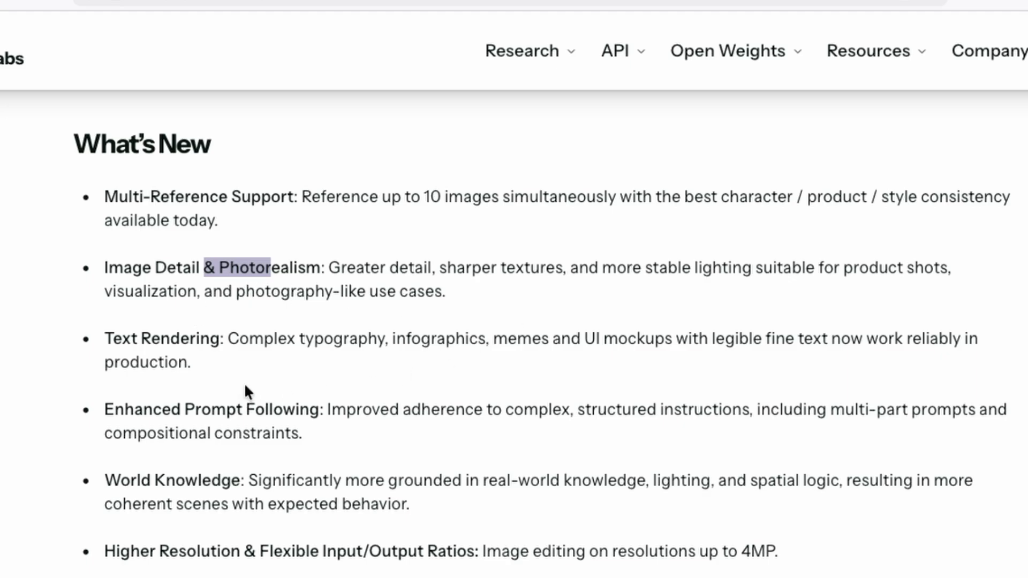
pyautogui.scroll(-3)
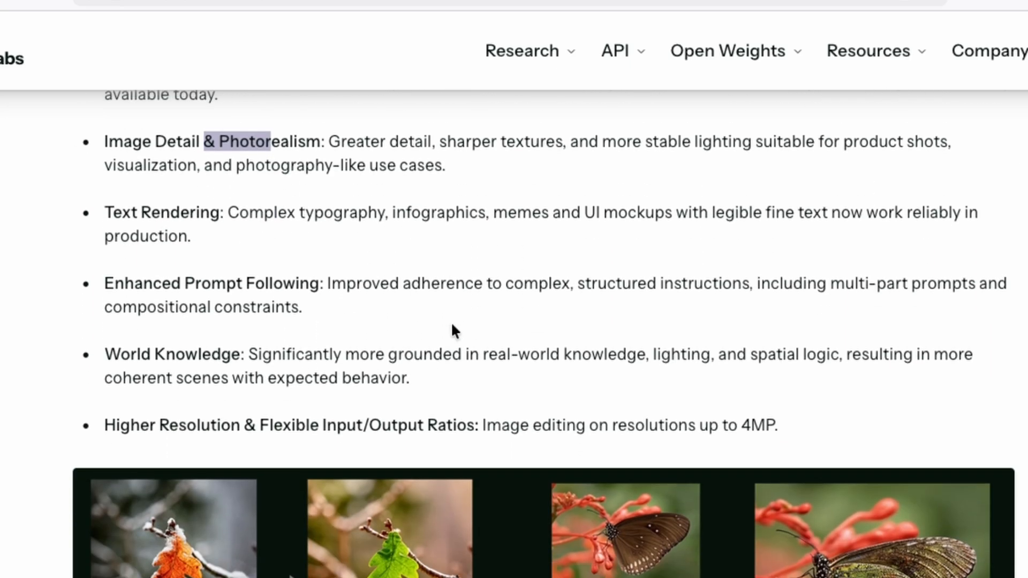
pyautogui.scroll(-3)
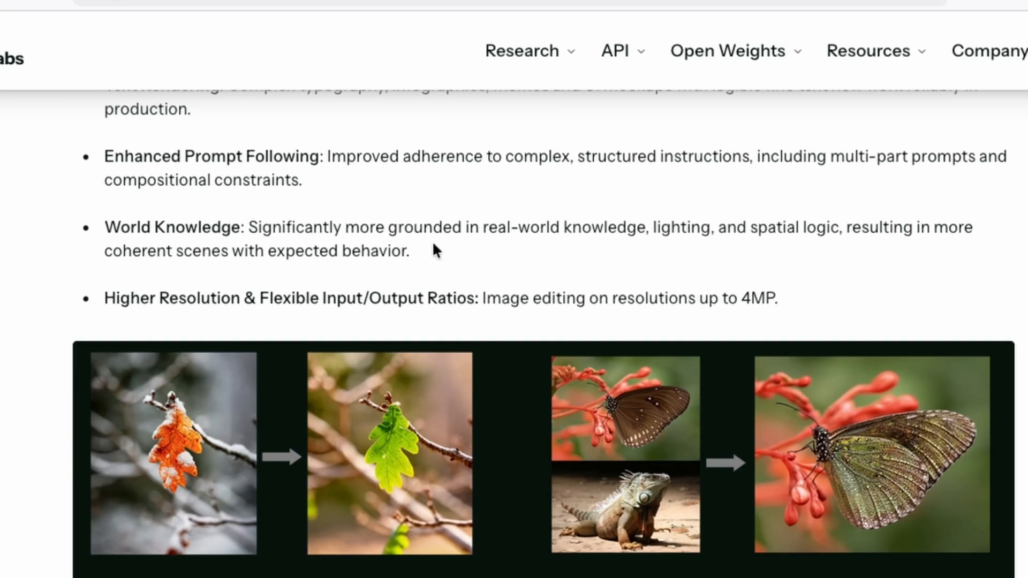
pyautogui.moveTo(437, 217)
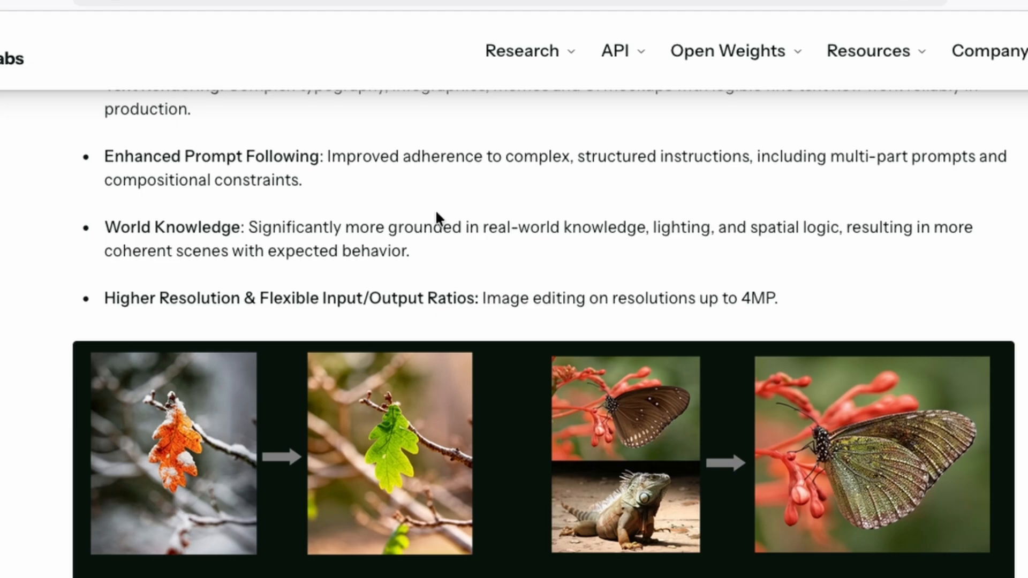
pyautogui.moveTo(361, 302)
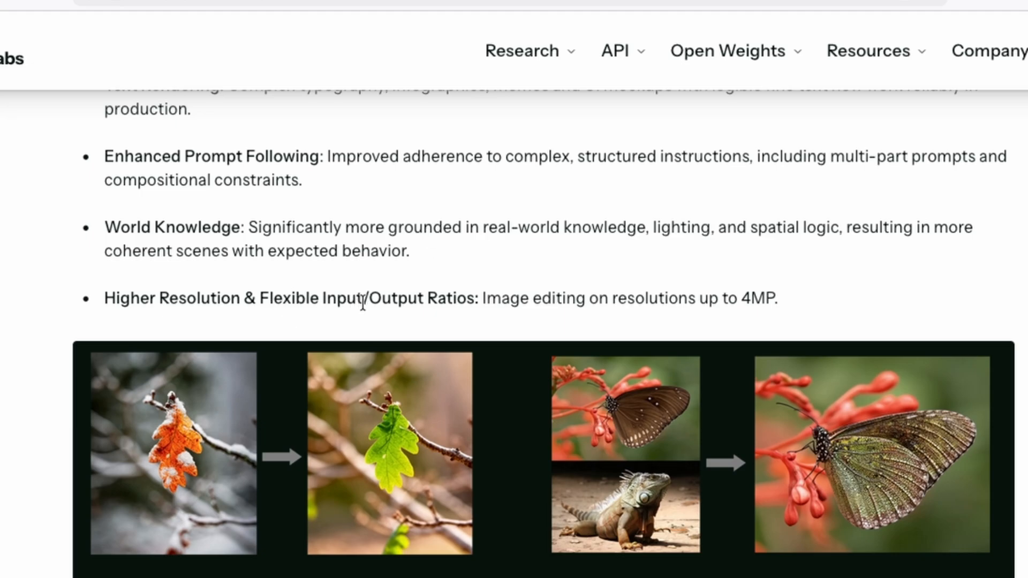
pyautogui.moveTo(564, 220)
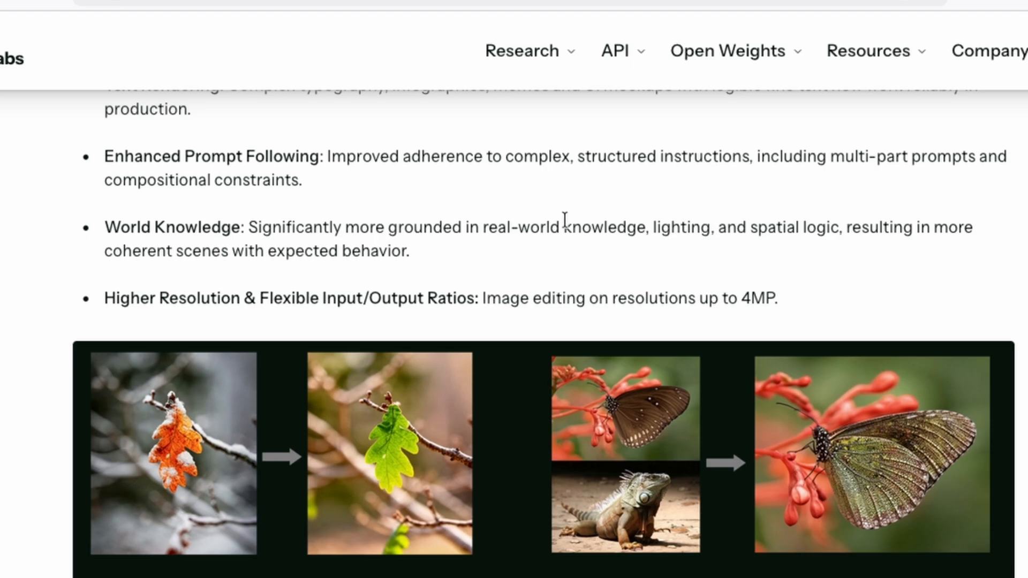
pyautogui.scroll(-3)
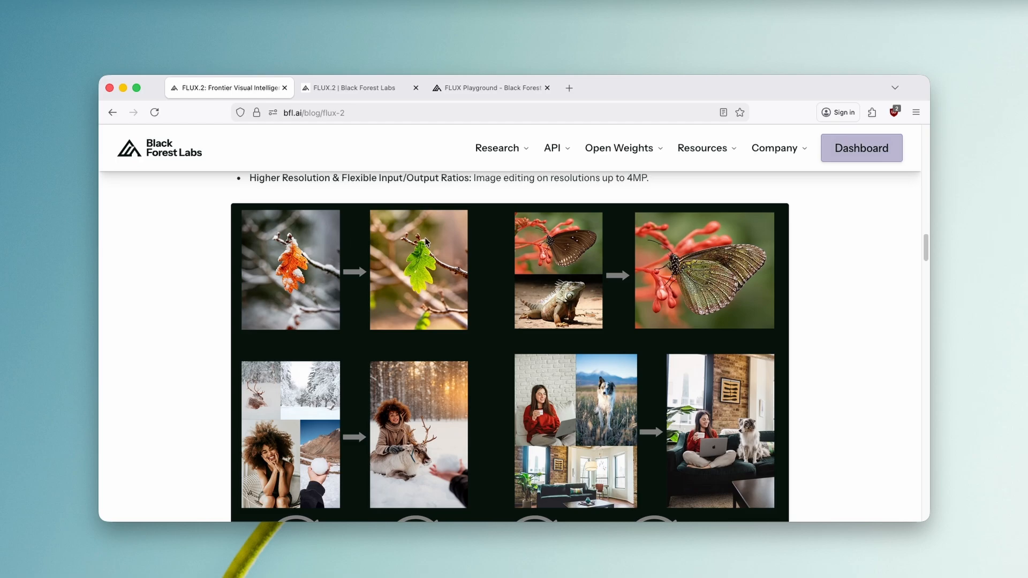
pyautogui.moveTo(445, 239)
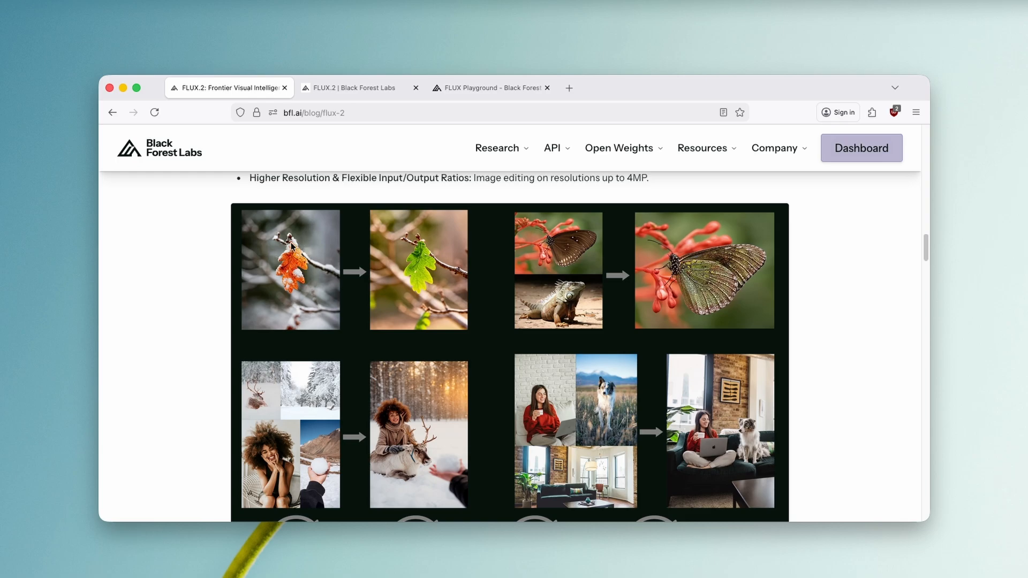
pyautogui.moveTo(416, 249)
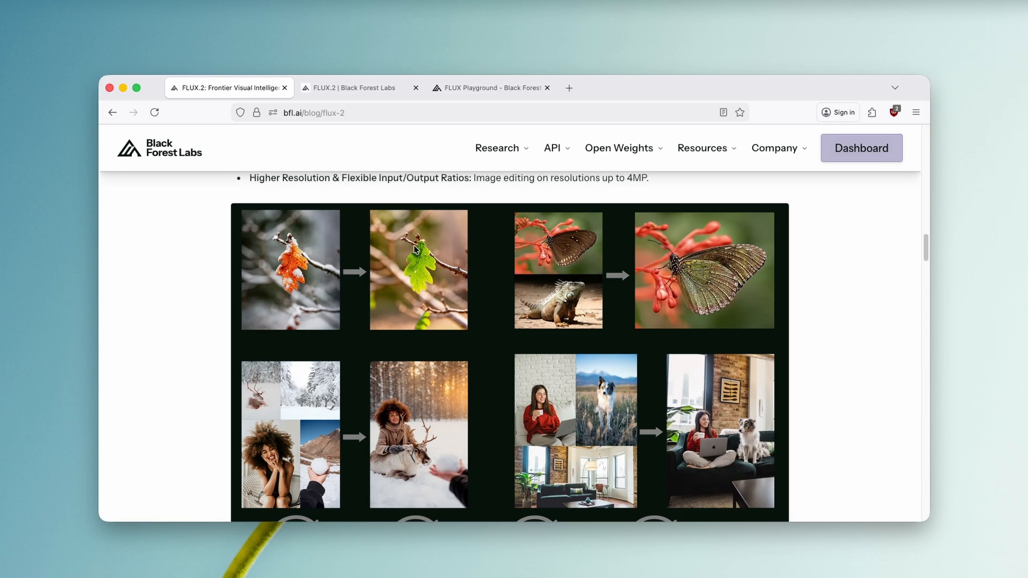
# - Scroll through Available Now down to the ELO chart comparing FLUX2 with Nano Banana
pyautogui.scroll(-3)
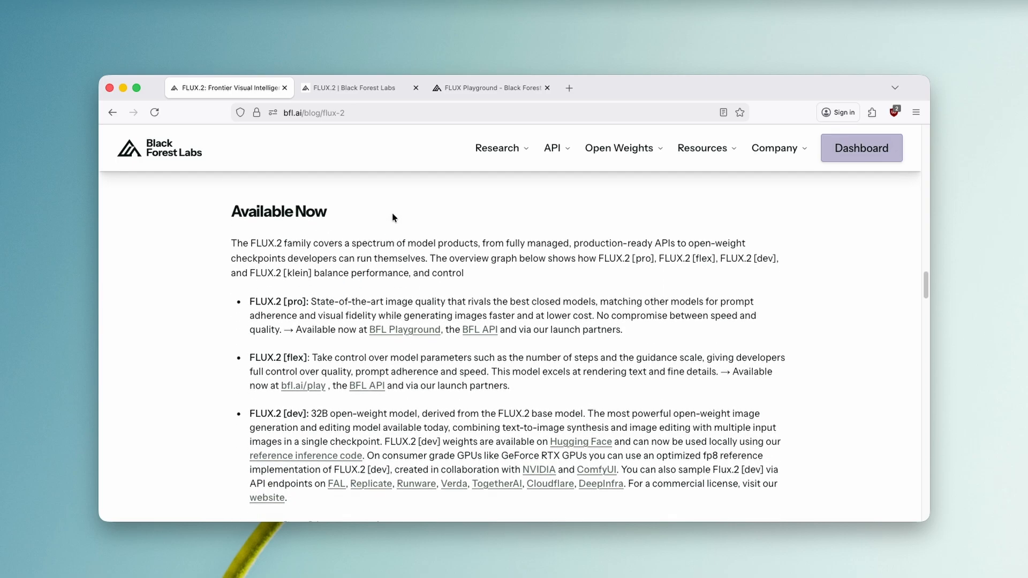
pyautogui.moveTo(367, 270)
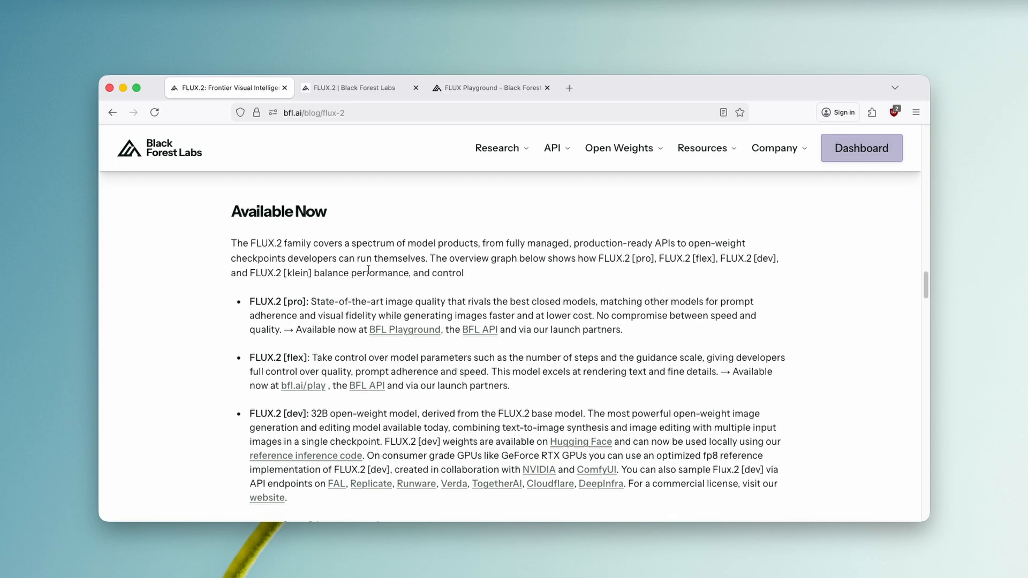
pyautogui.scroll(-3)
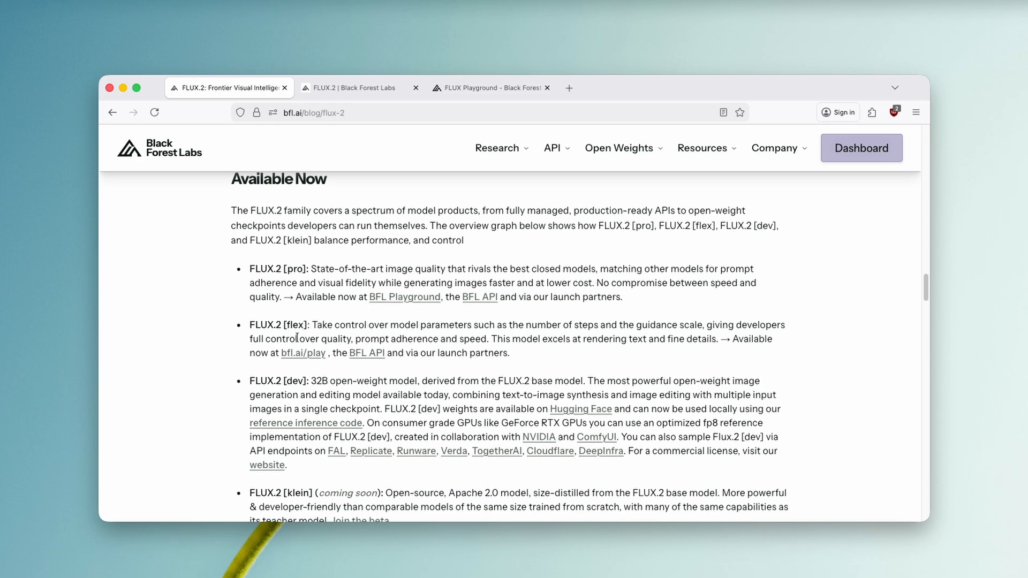
pyautogui.scroll(-3)
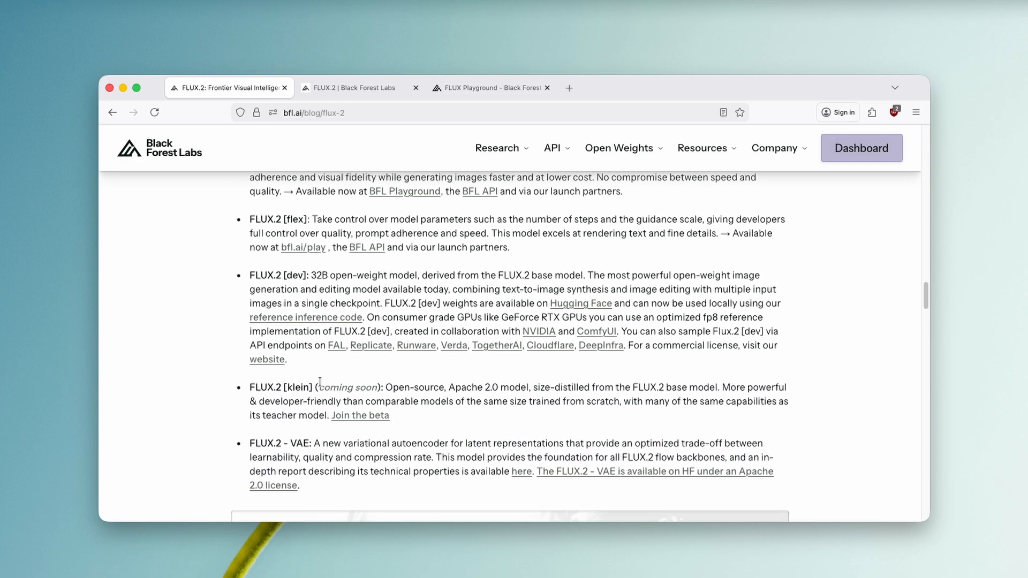
pyautogui.moveTo(283, 385)
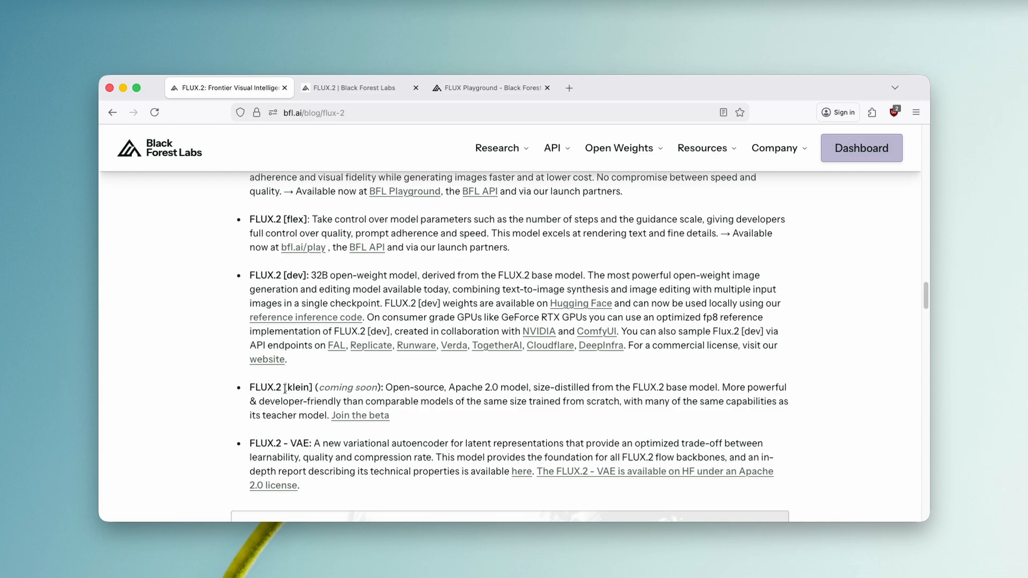
pyautogui.moveTo(479, 360)
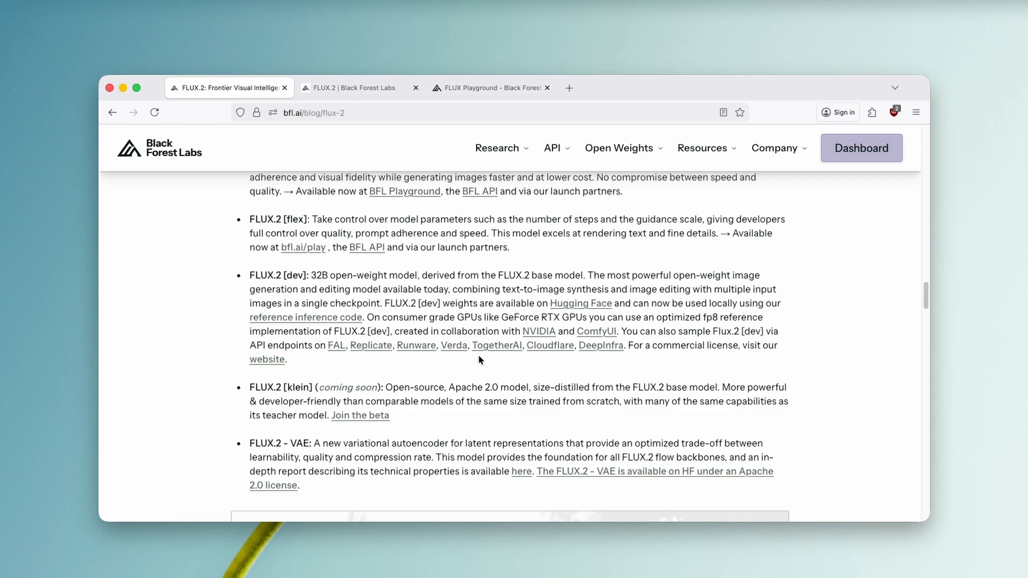
pyautogui.scroll(-3)
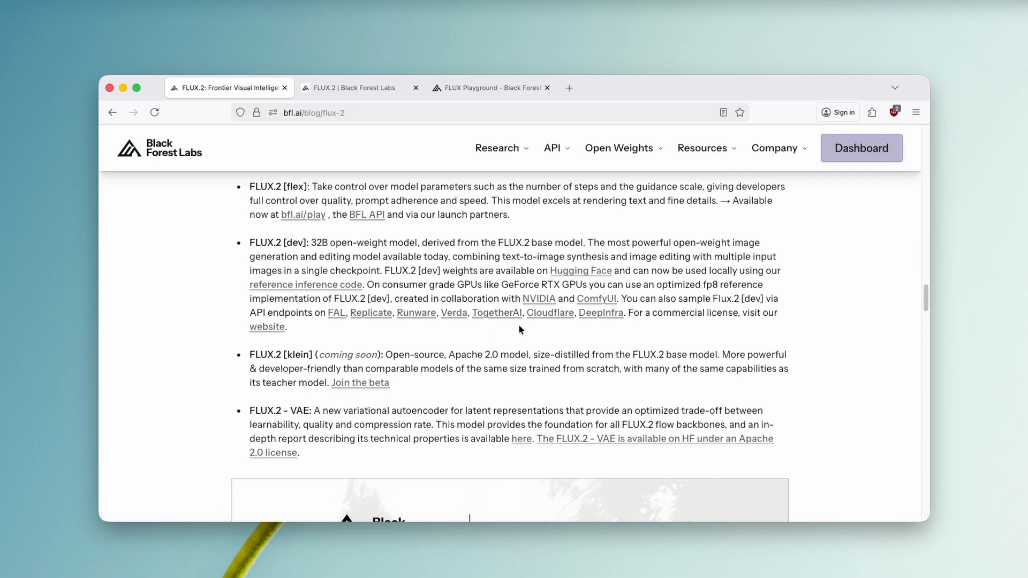
pyautogui.scroll(-3)
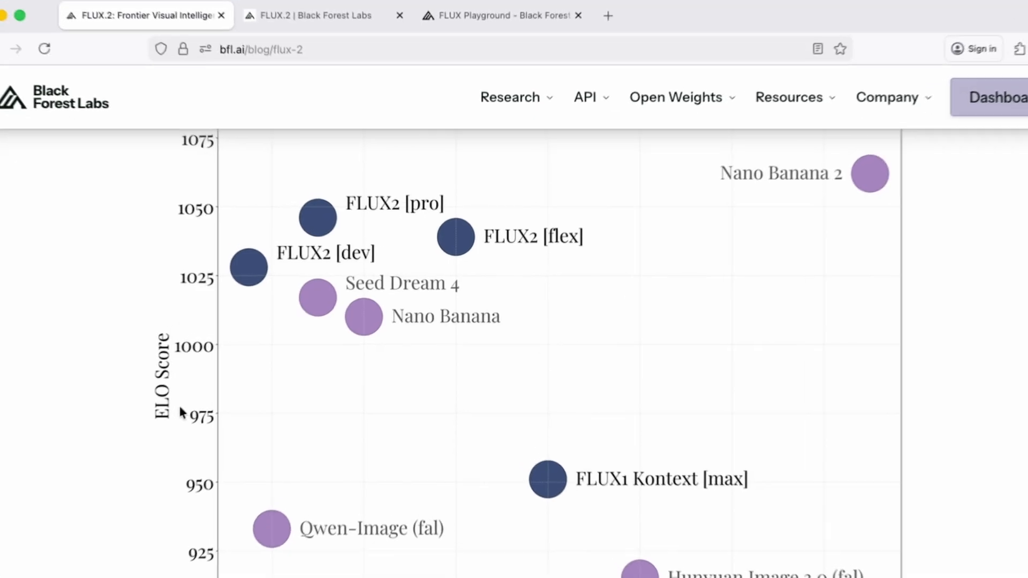
# - Scroll past the cost and win-rate charts to the summary paragraphs above How It Works
pyautogui.scroll(-3)
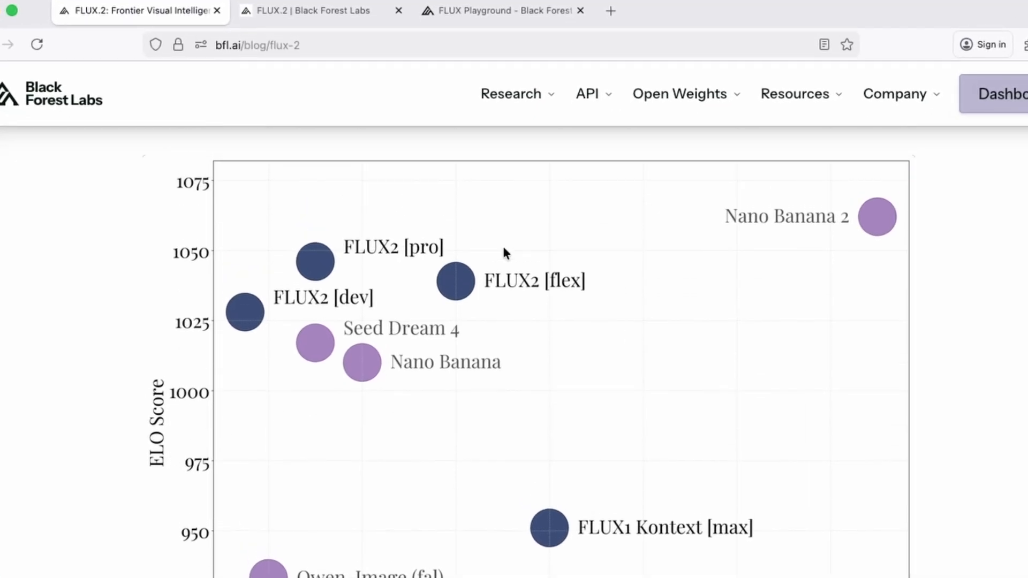
pyautogui.moveTo(426, 256)
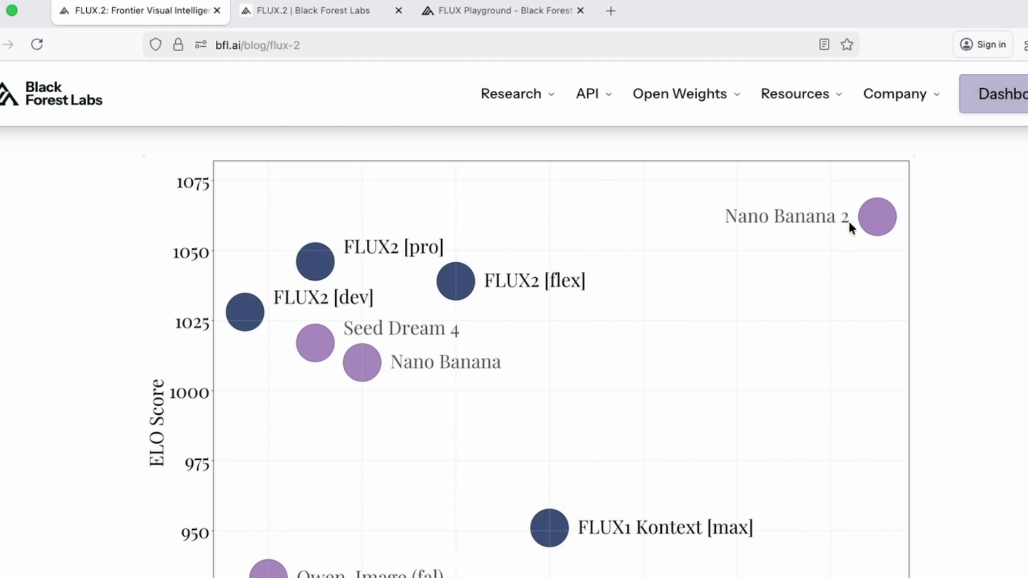
pyautogui.moveTo(815, 225)
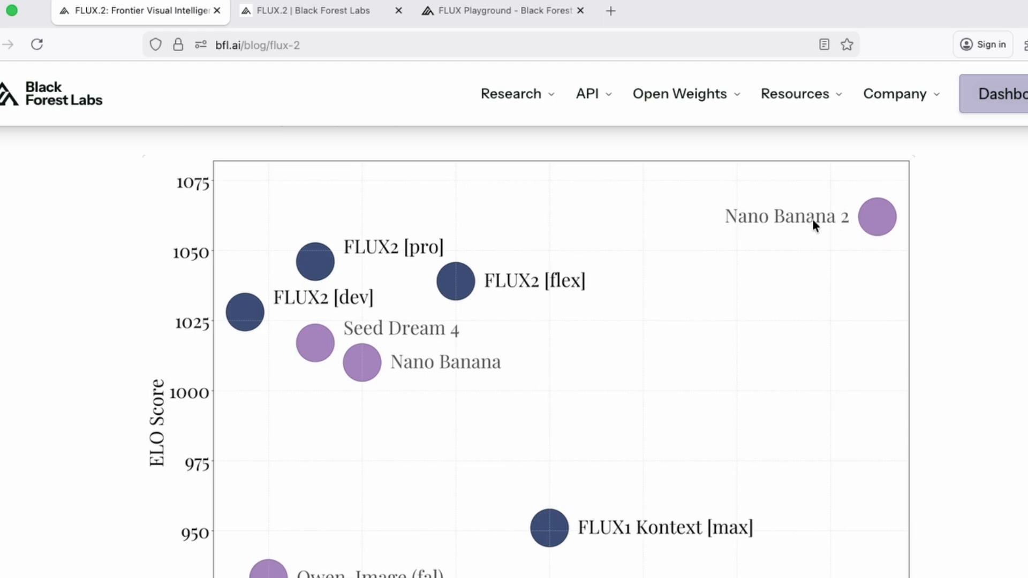
pyautogui.moveTo(612, 247)
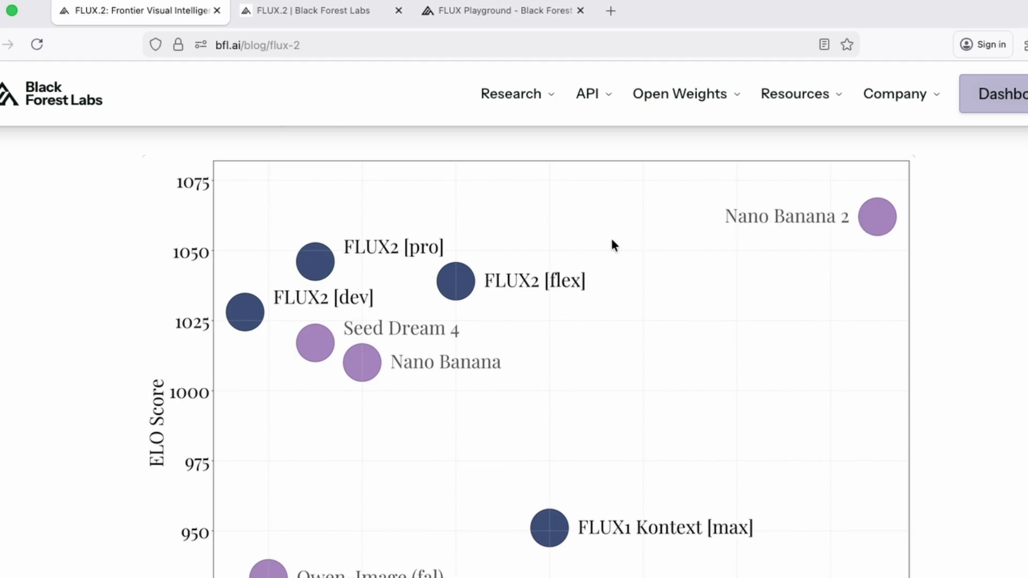
pyautogui.scroll(-3)
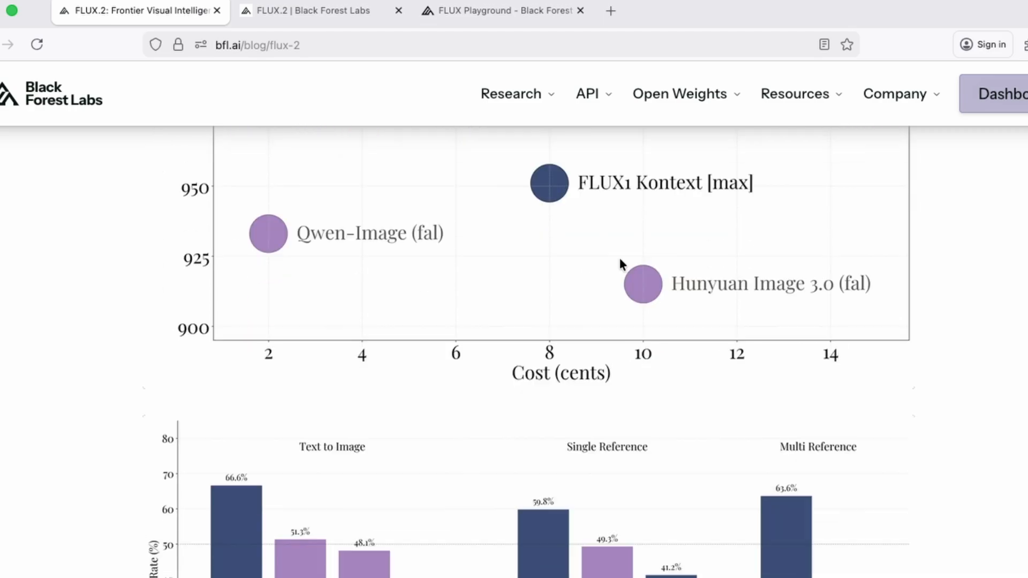
pyautogui.scroll(-3)
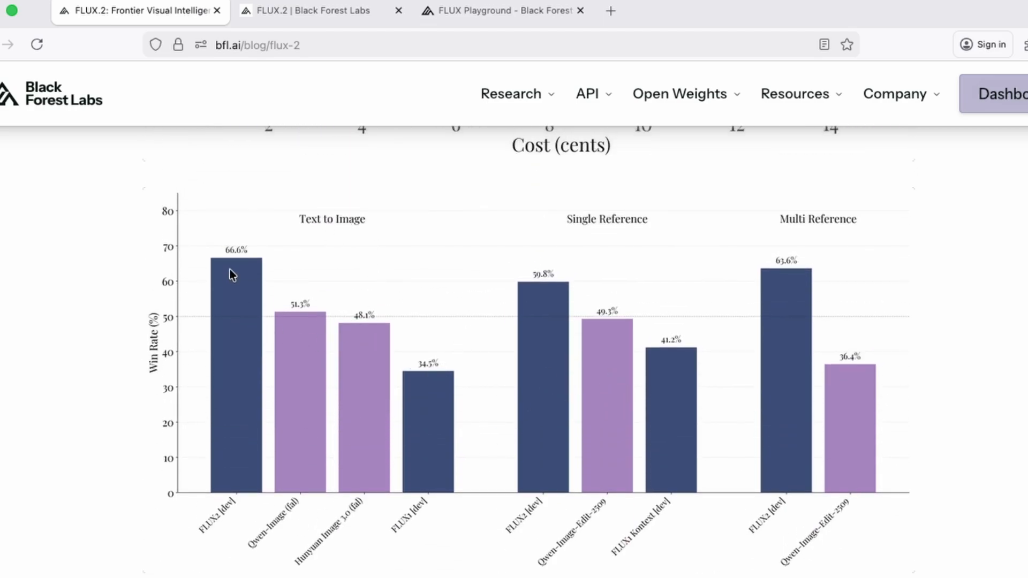
pyautogui.moveTo(235, 478)
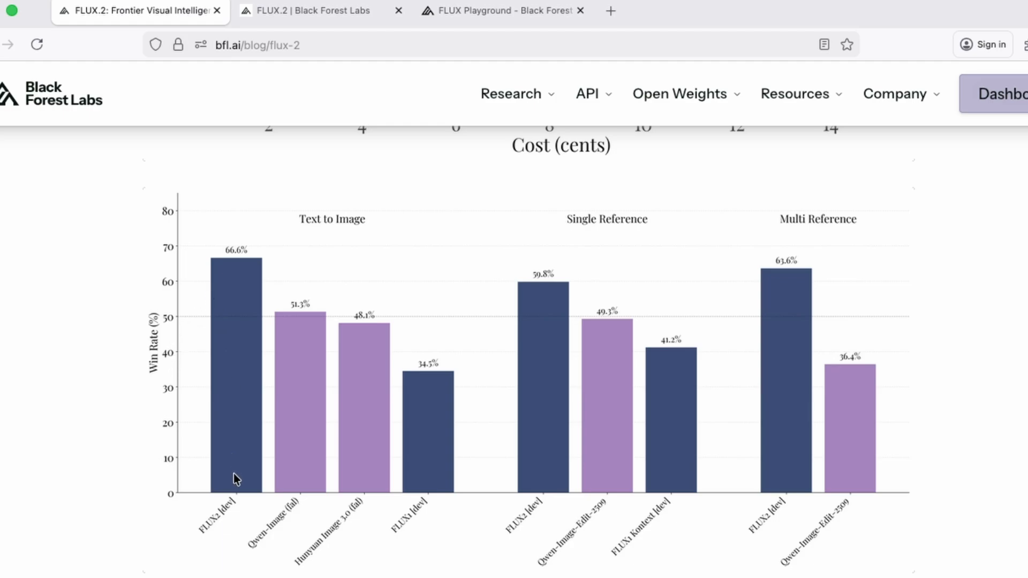
pyautogui.moveTo(520, 446)
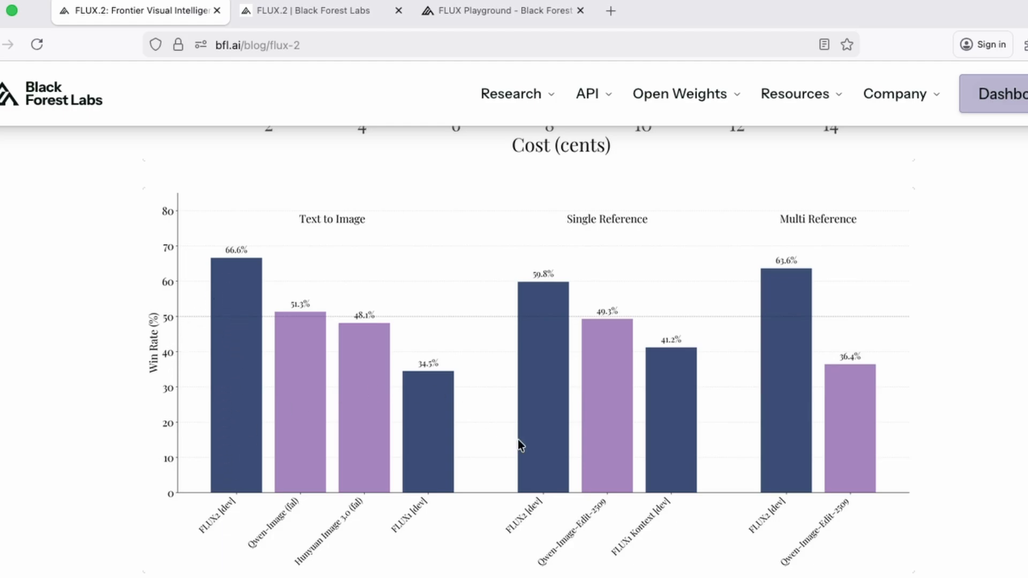
pyautogui.moveTo(632, 226)
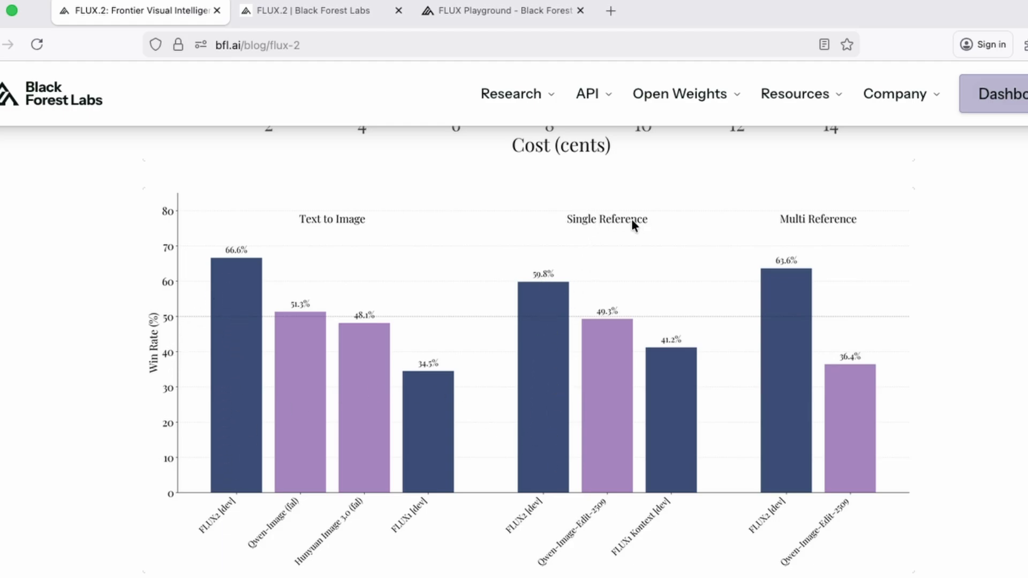
pyautogui.moveTo(523, 516)
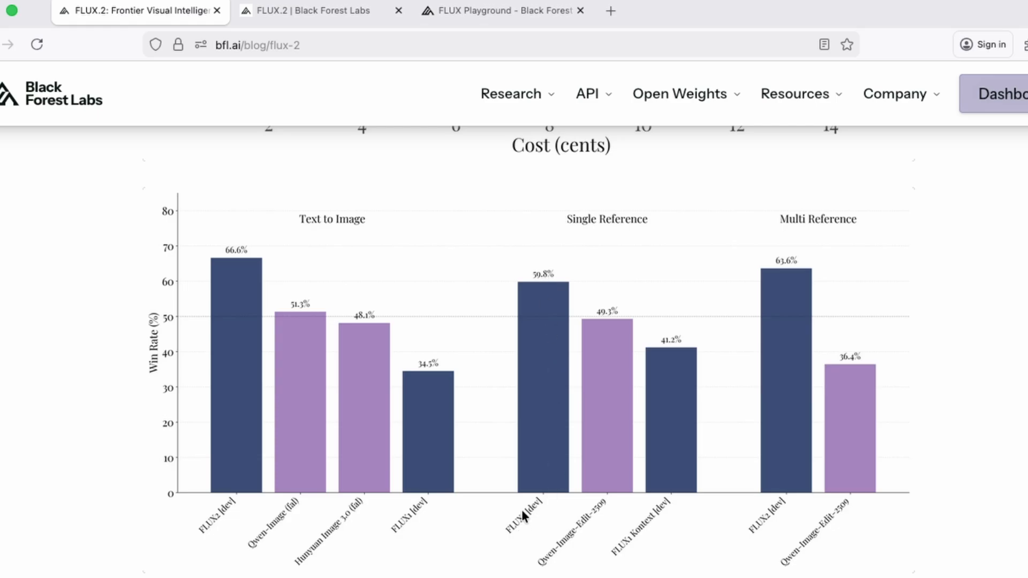
pyautogui.moveTo(824, 227)
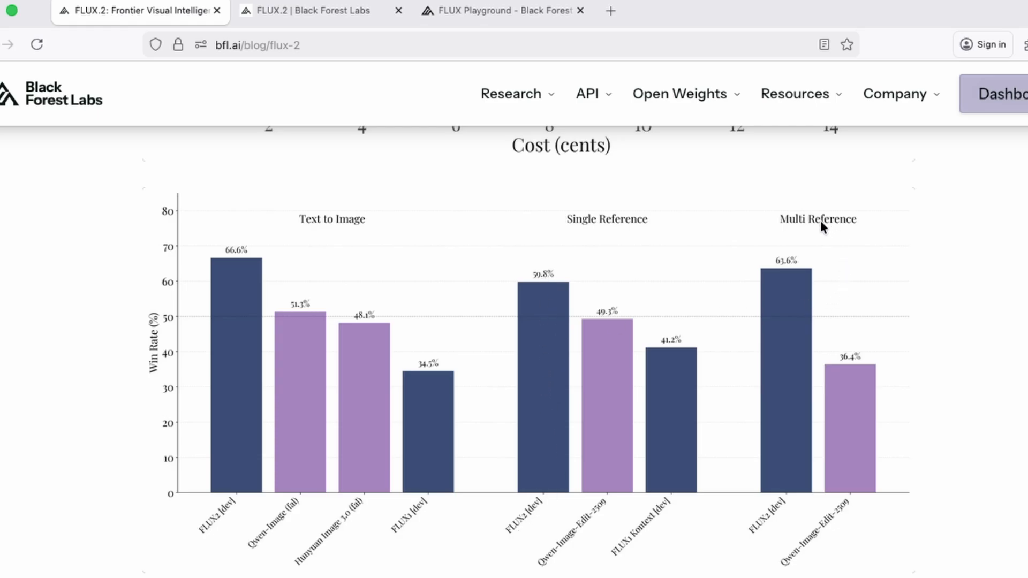
pyautogui.moveTo(799, 402)
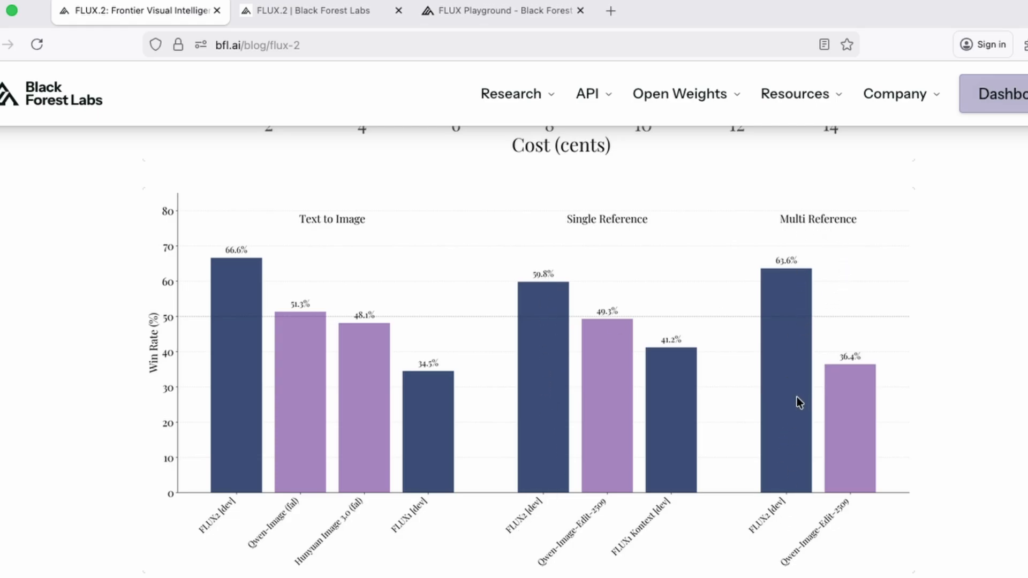
pyautogui.scroll(-3)
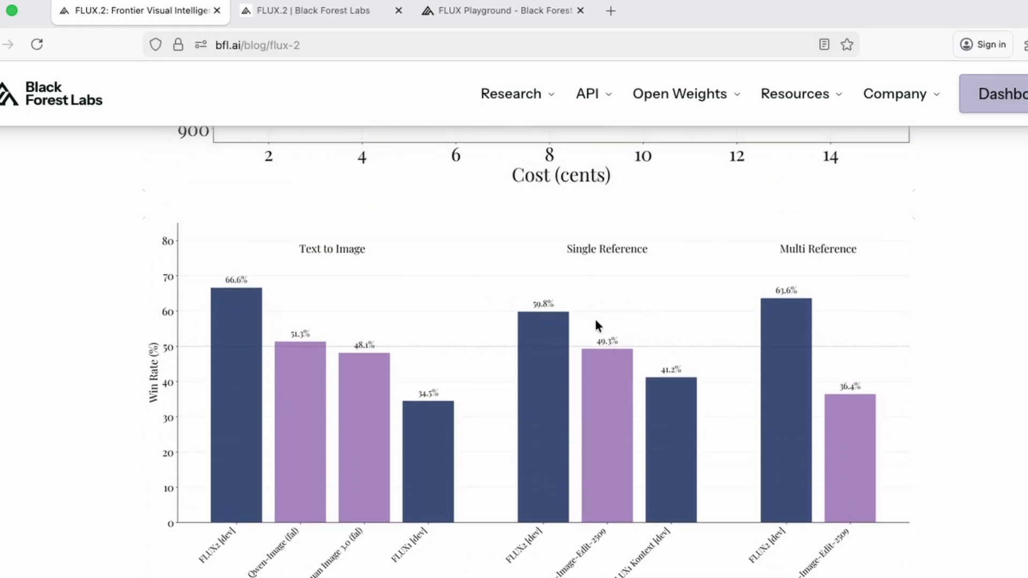
pyautogui.moveTo(493, 347)
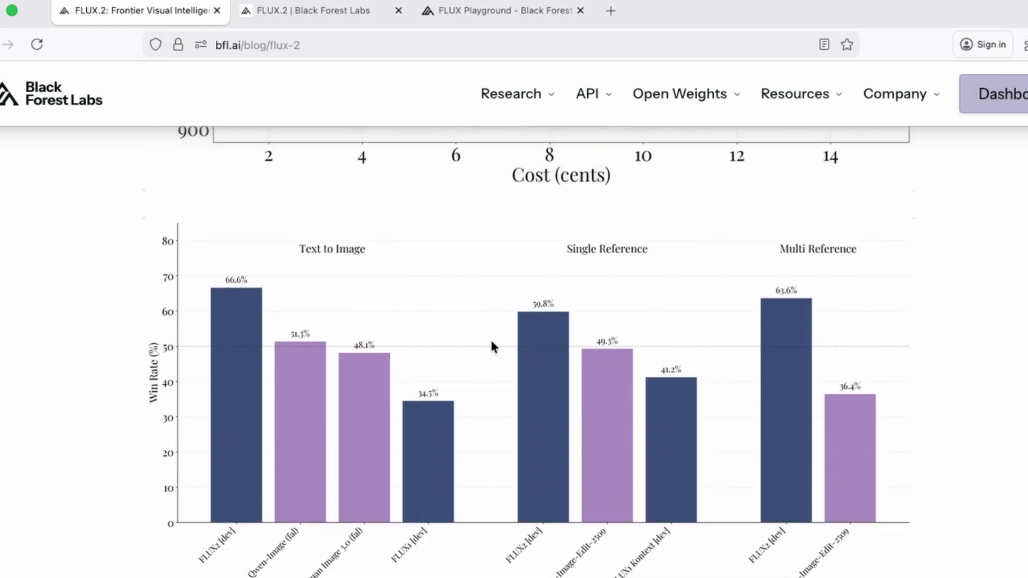
pyautogui.moveTo(261, 311)
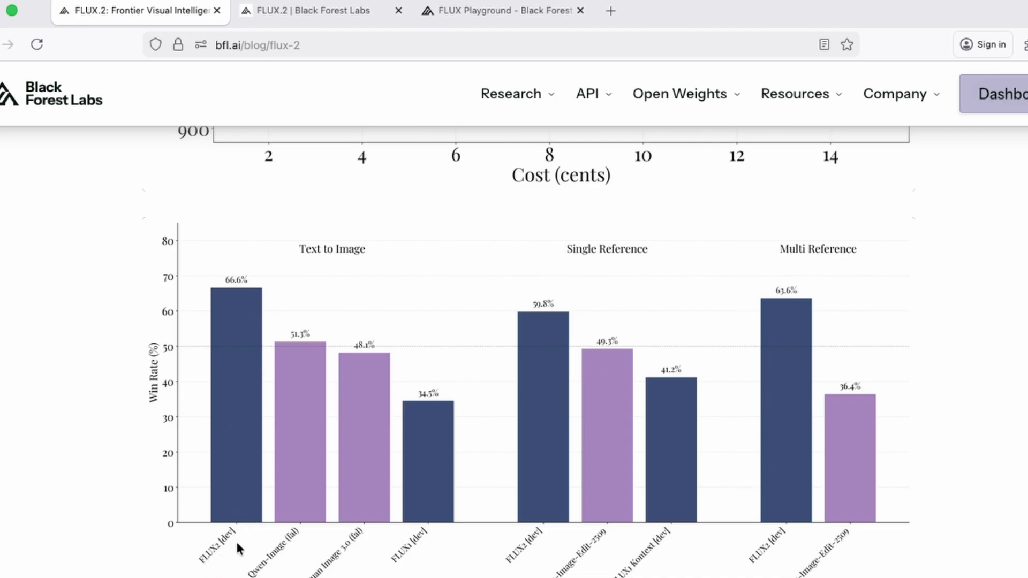
pyautogui.moveTo(338, 568)
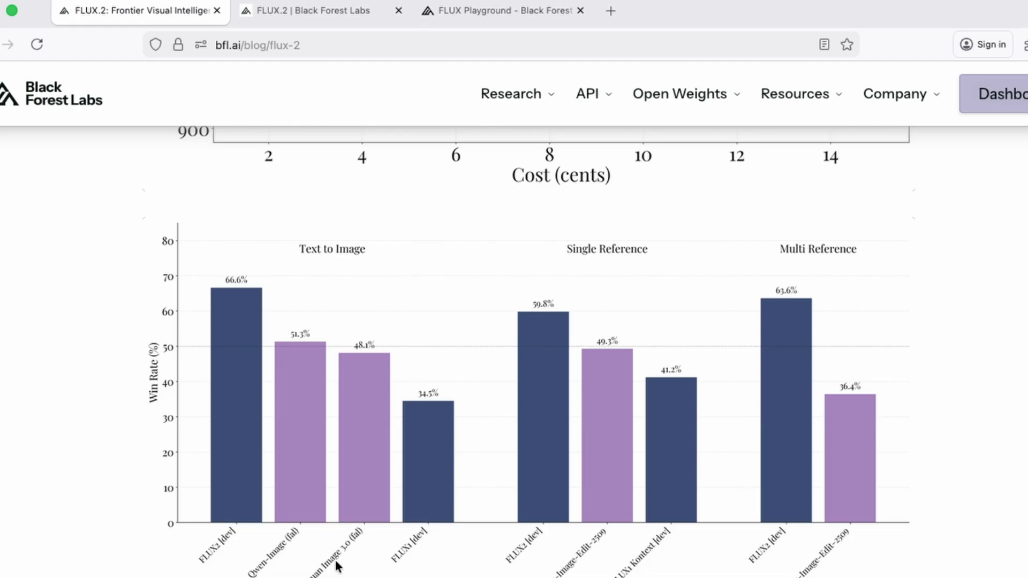
pyautogui.scroll(-3)
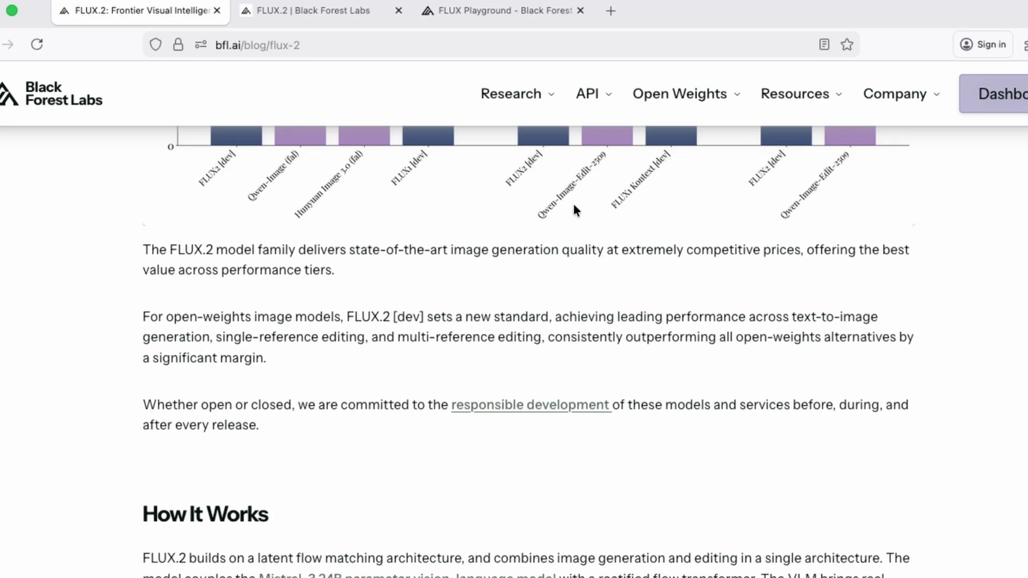
pyautogui.moveTo(482, 207)
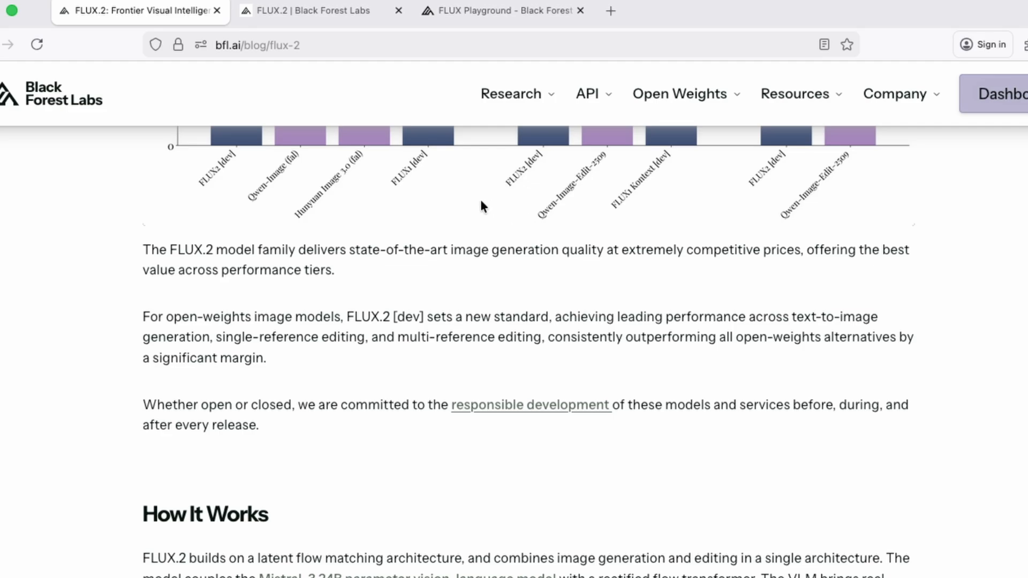
pyautogui.moveTo(470, 178)
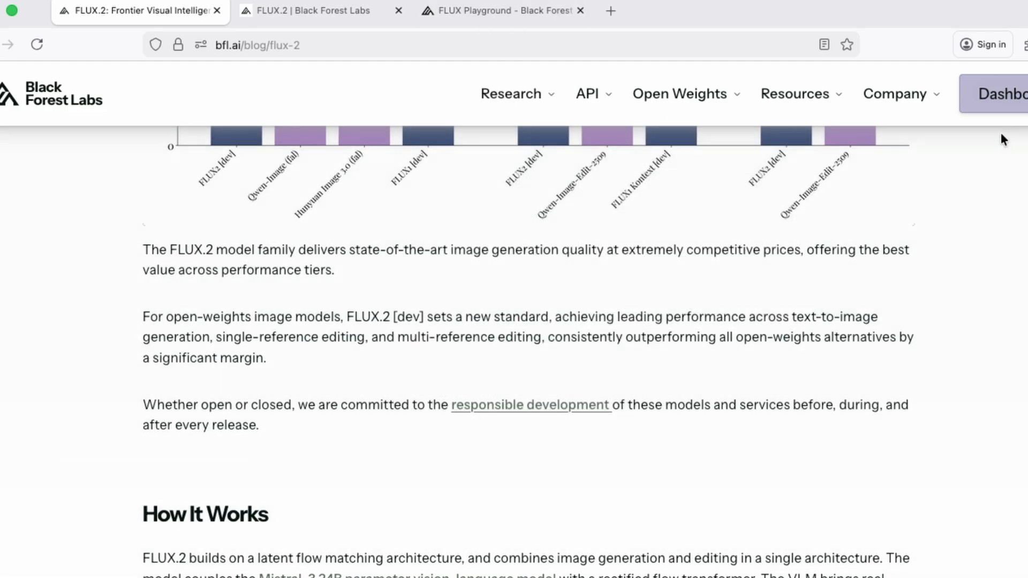
# - Switch to the FLUX Playground tab and close its duplicate tab
pyautogui.click(1000, 94)
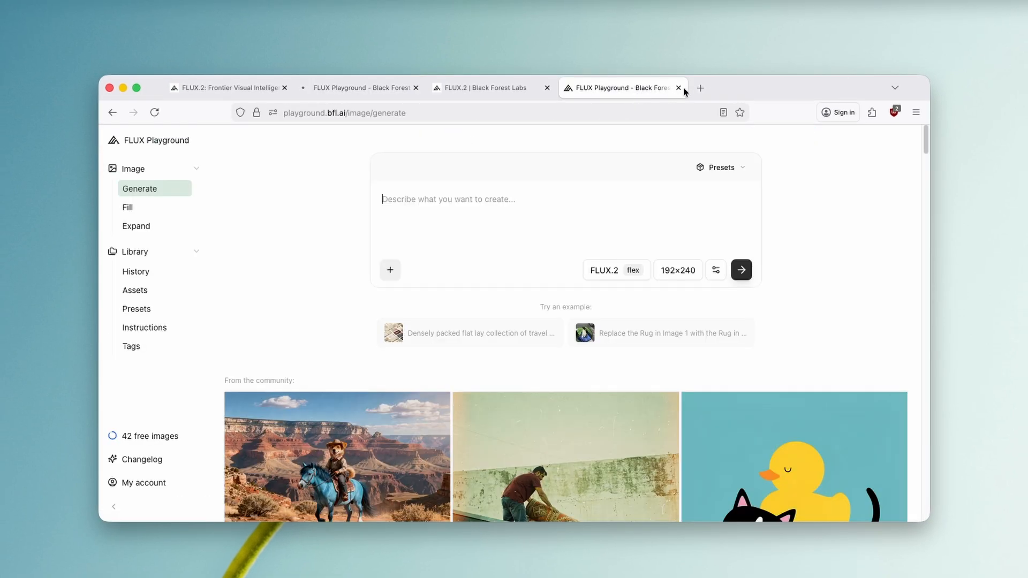
pyautogui.click(678, 87)
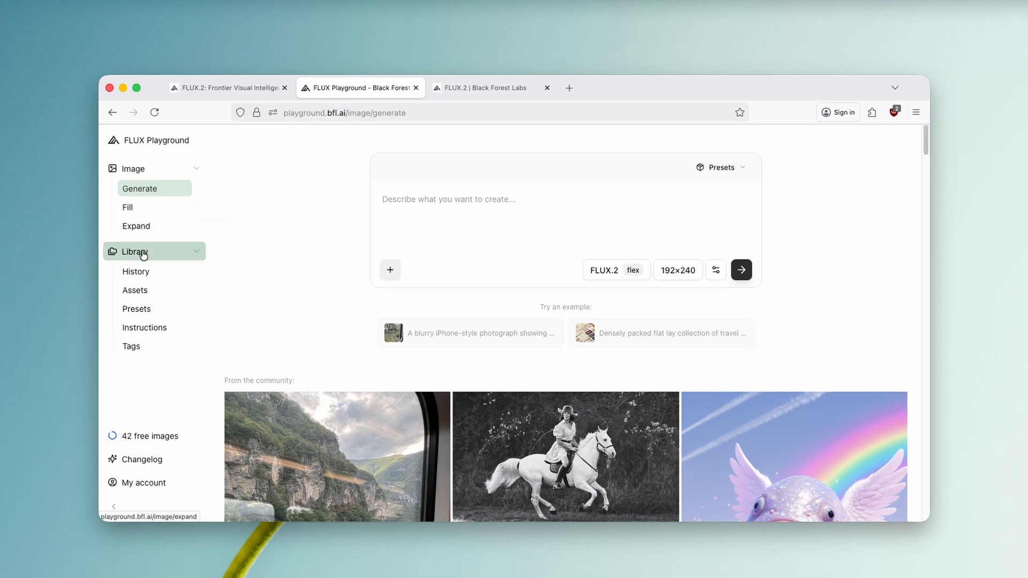
pyautogui.moveTo(298, 270)
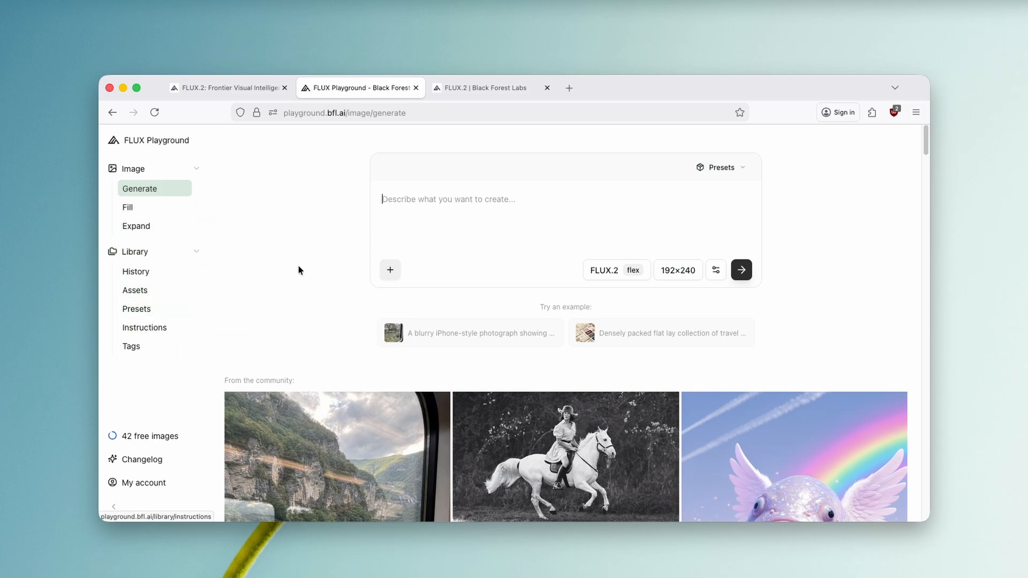
# - Browse the community gallery, then go to the playground's Changelog page
pyautogui.scroll(-3)
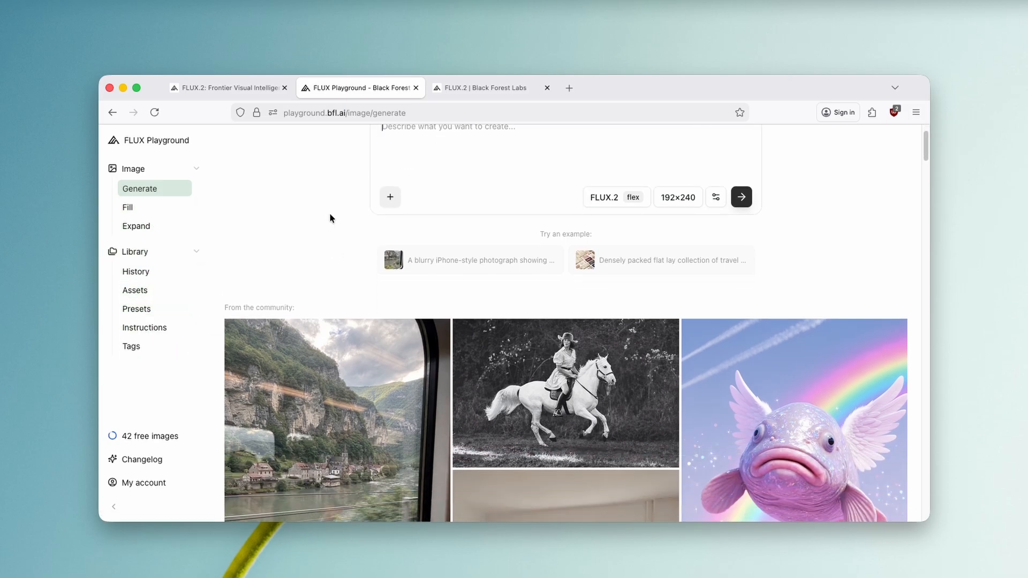
pyautogui.scroll(-3)
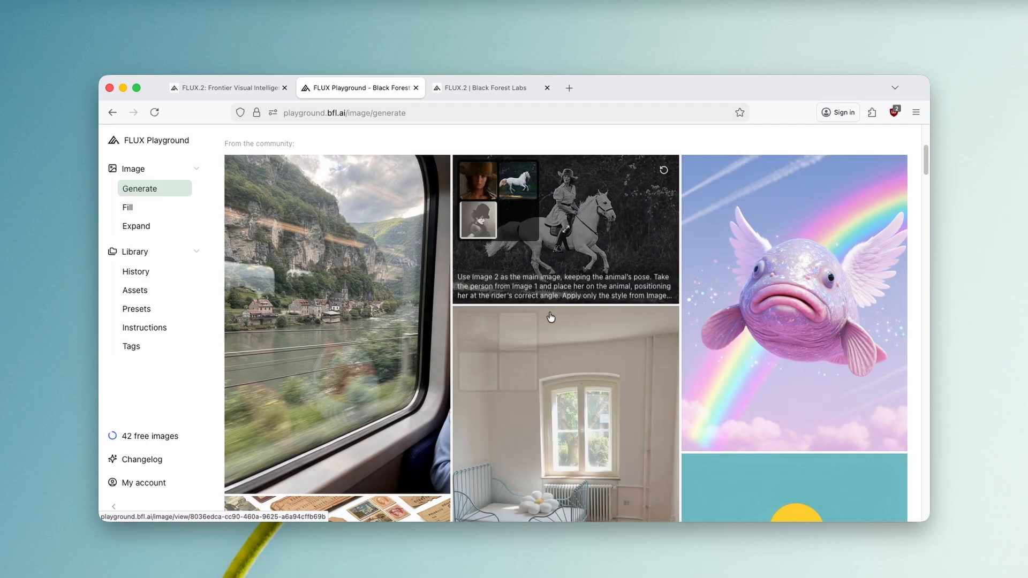
pyautogui.click(150, 436)
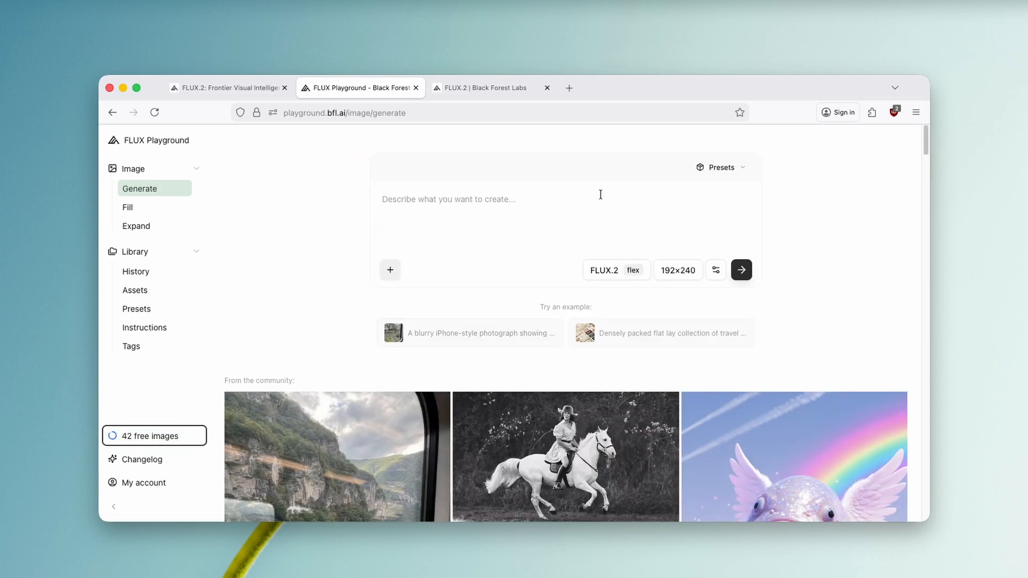
pyautogui.moveTo(330, 202)
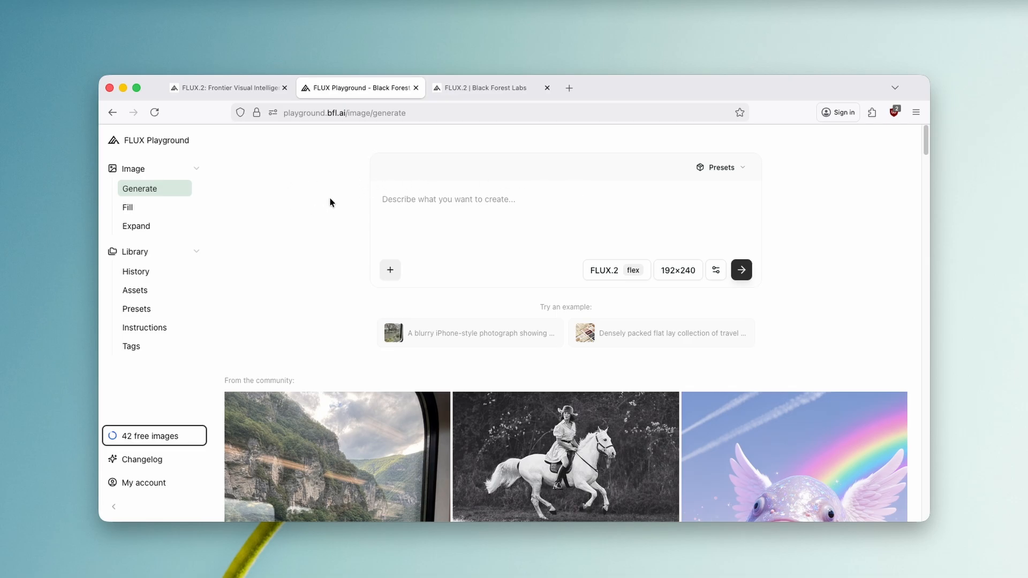
pyautogui.scroll(-3)
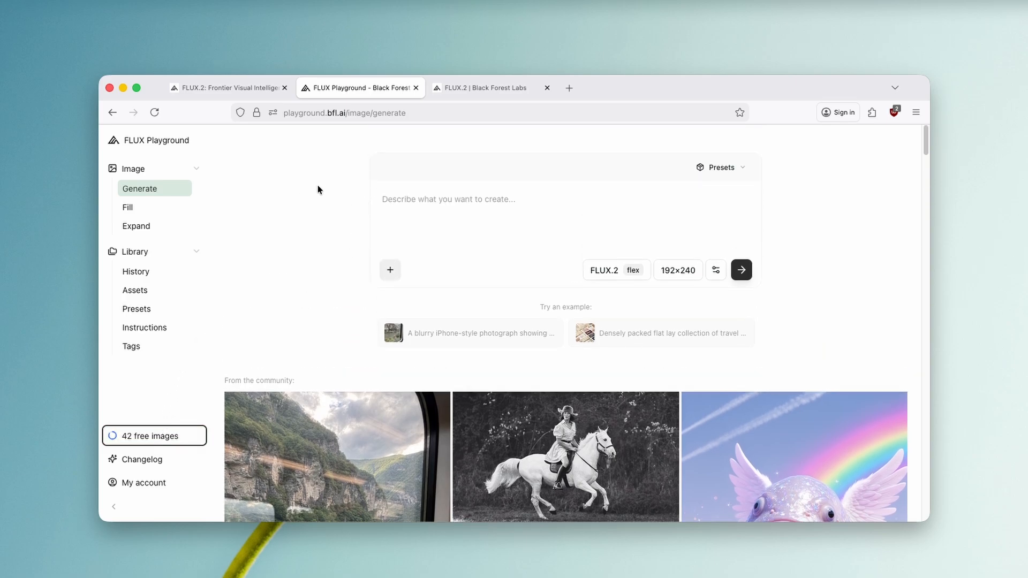
pyautogui.click(741, 270)
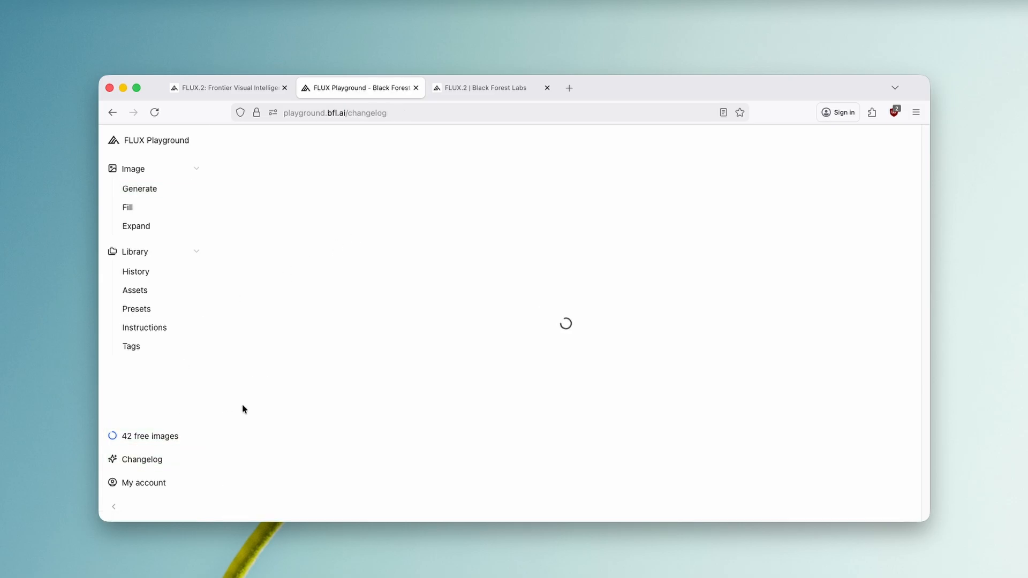
# - Return to the Generate page and scroll through its community gallery of example images
pyautogui.click(139, 189)
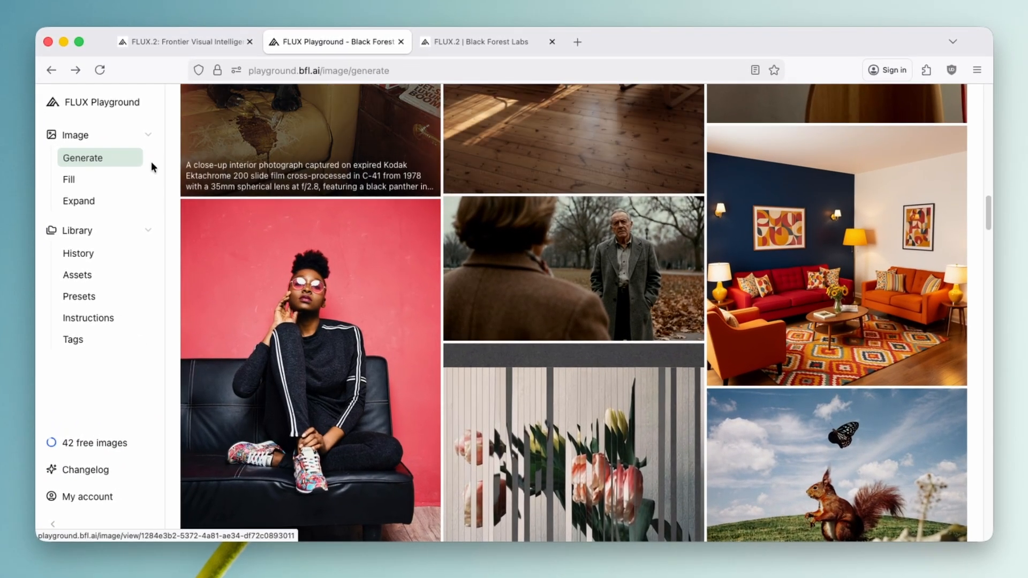
pyautogui.scroll(-3)
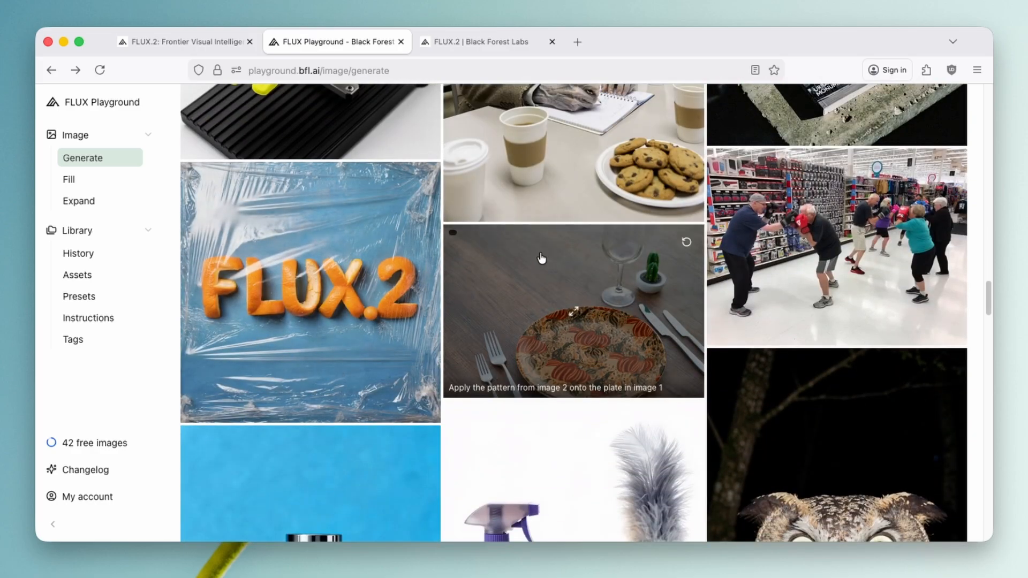
pyautogui.scroll(-3)
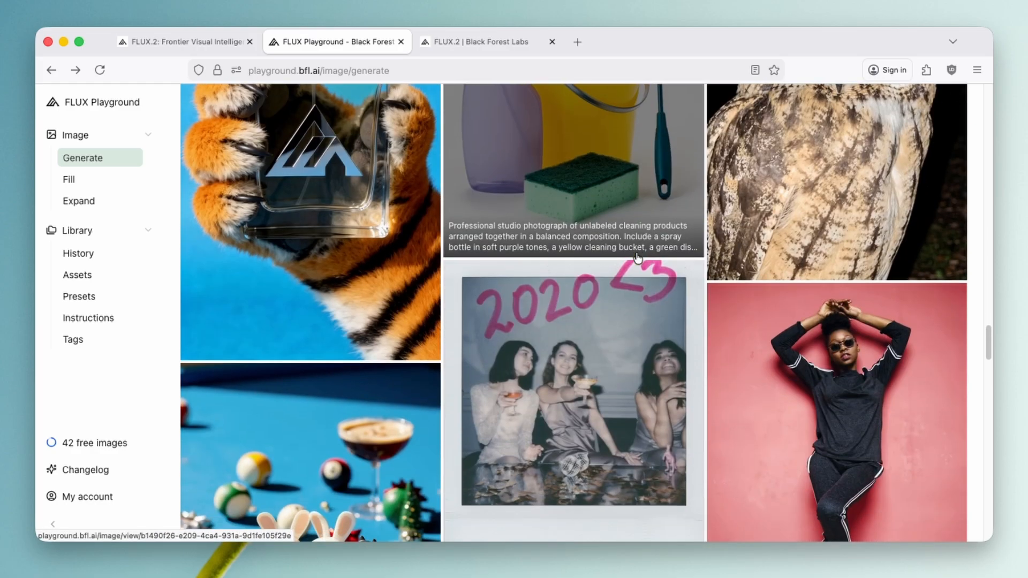
pyautogui.scroll(-3)
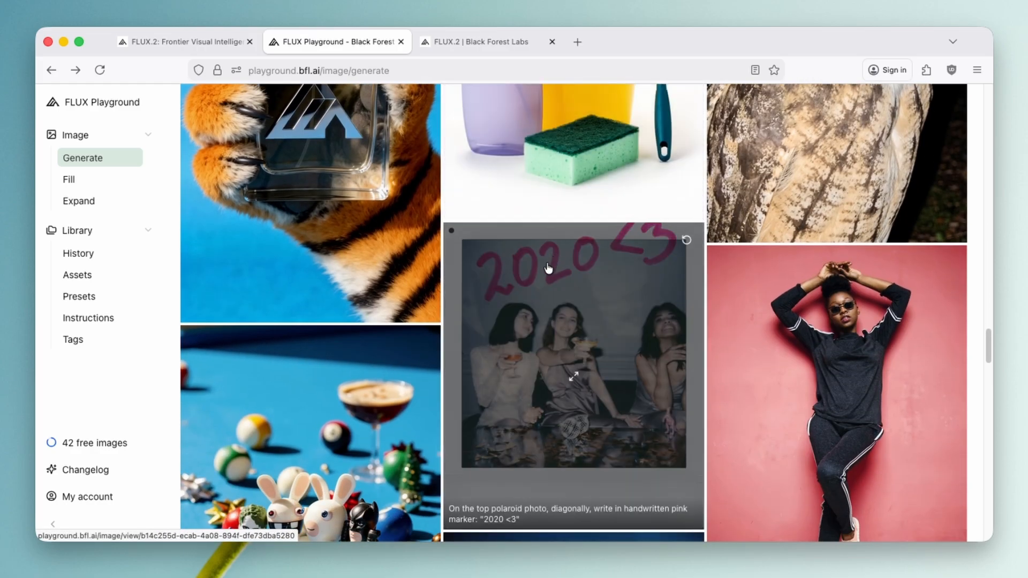
pyautogui.scroll(-3)
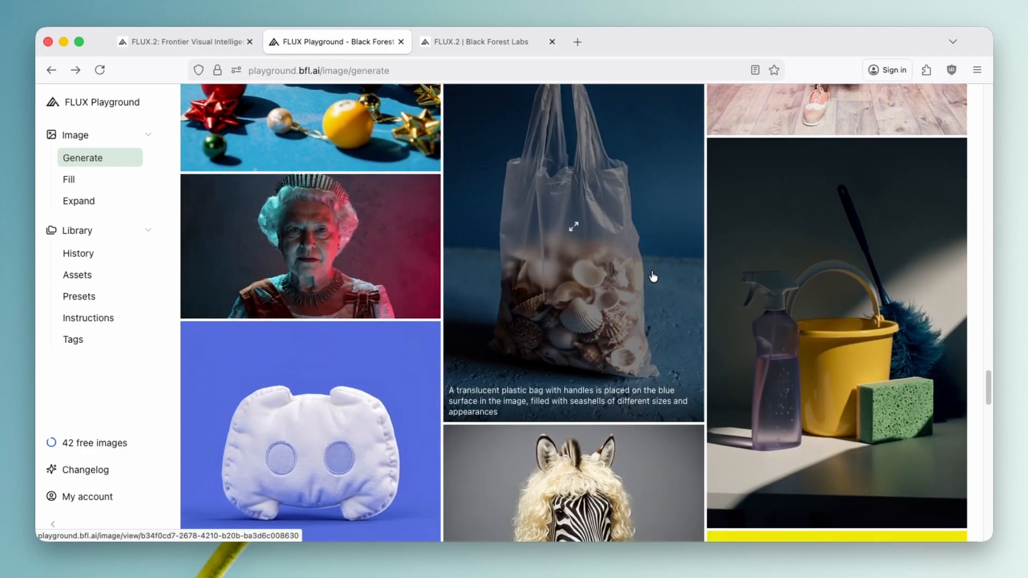
pyautogui.scroll(-3)
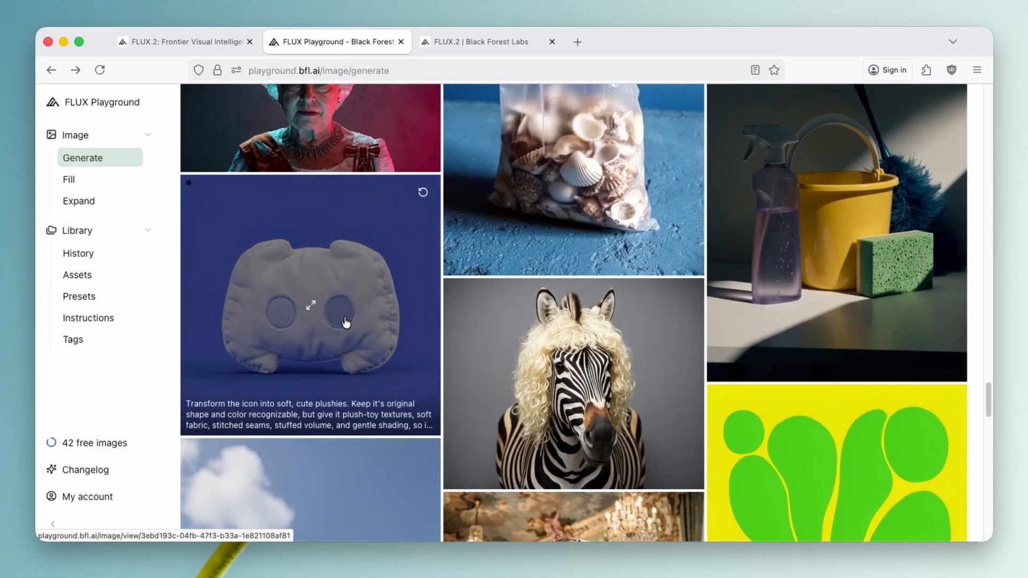
pyautogui.scroll(-3)
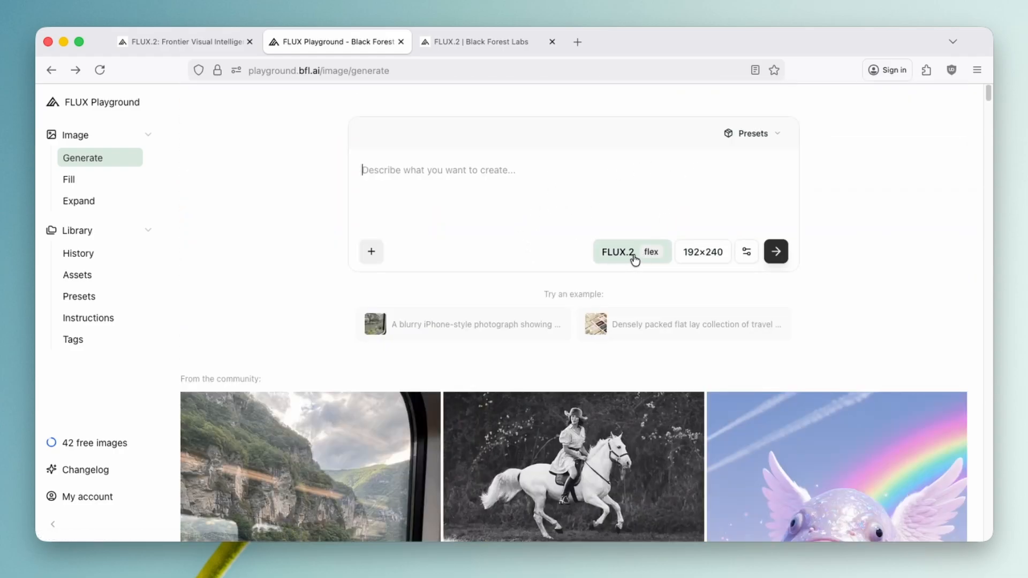
# - Keep FLUX.2 flex and enter the prompt 'an image of the elephant driving a tricycle'
pyautogui.click(630, 250)
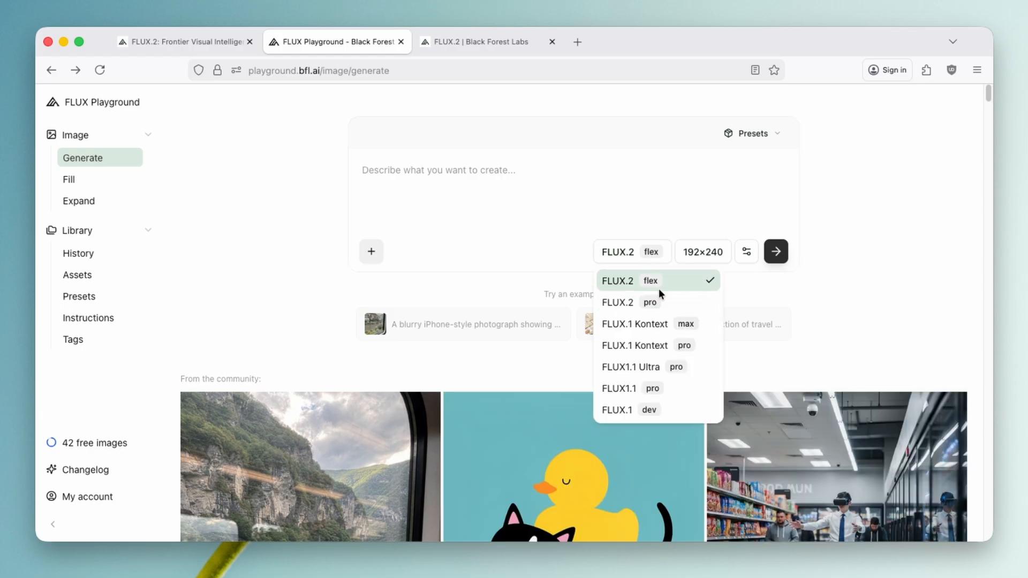
pyautogui.moveTo(687, 290)
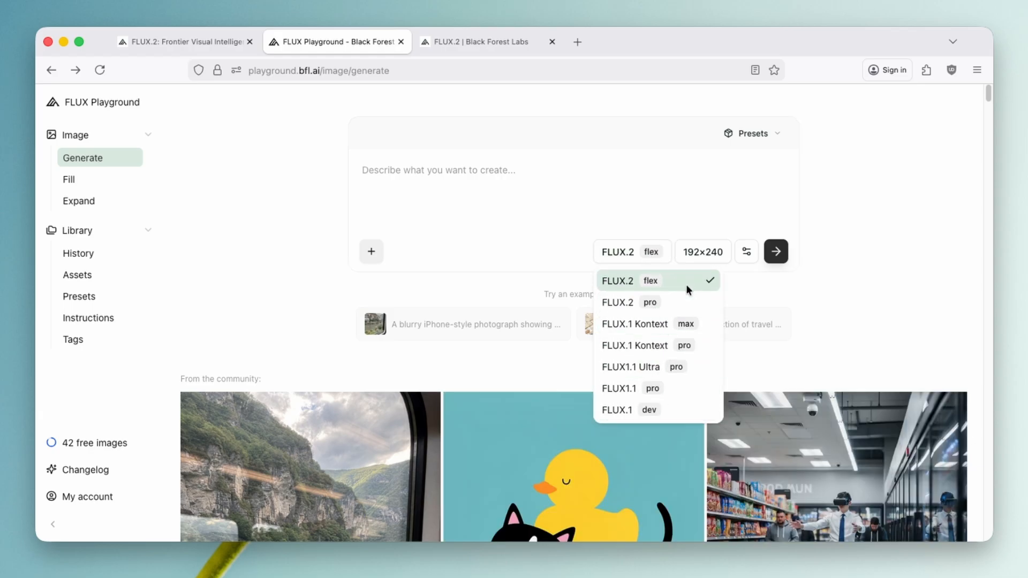
pyautogui.moveTo(650, 285)
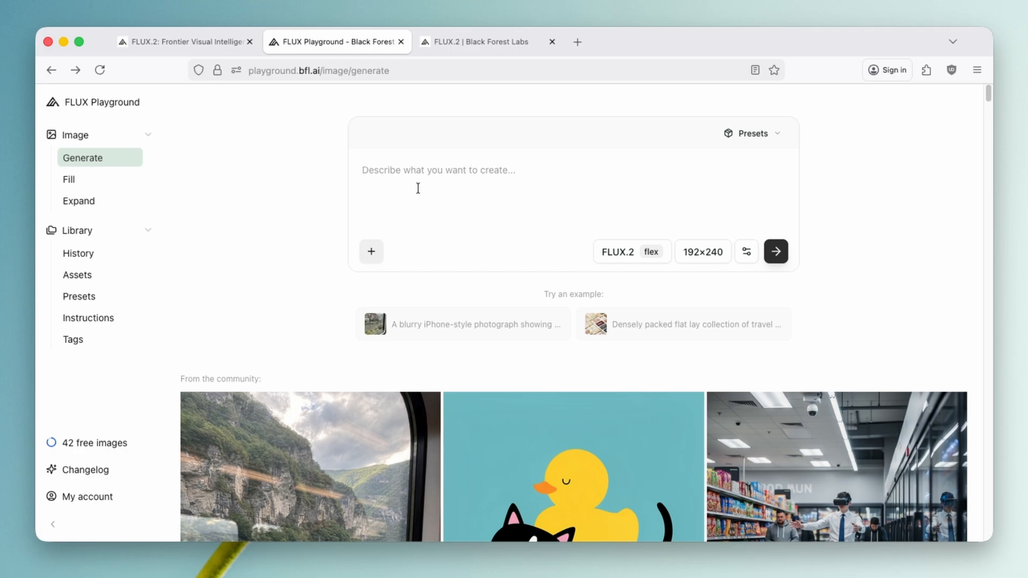
pyautogui.click(775, 251)
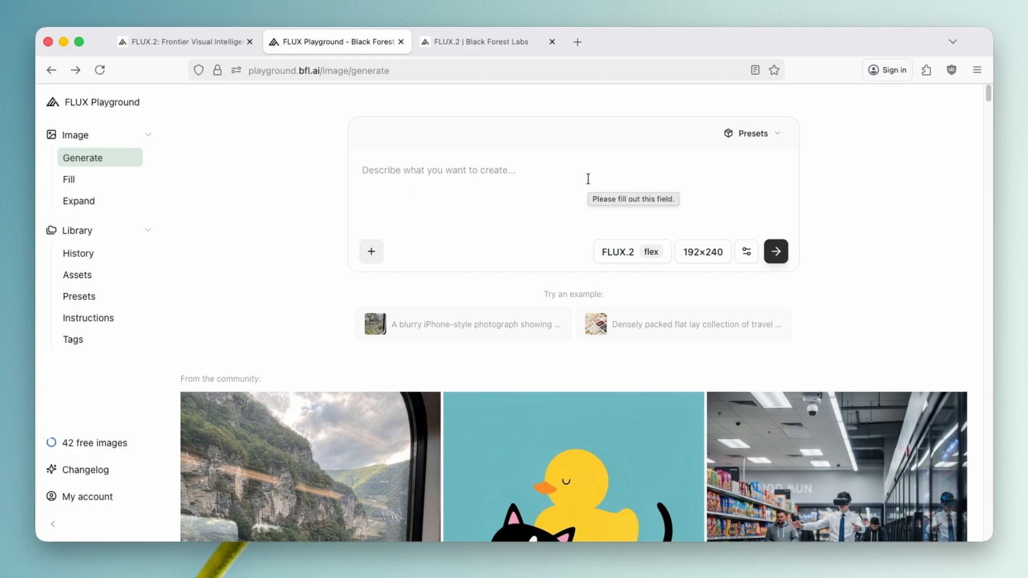
pyautogui.write('an image of the elephant driving a t')
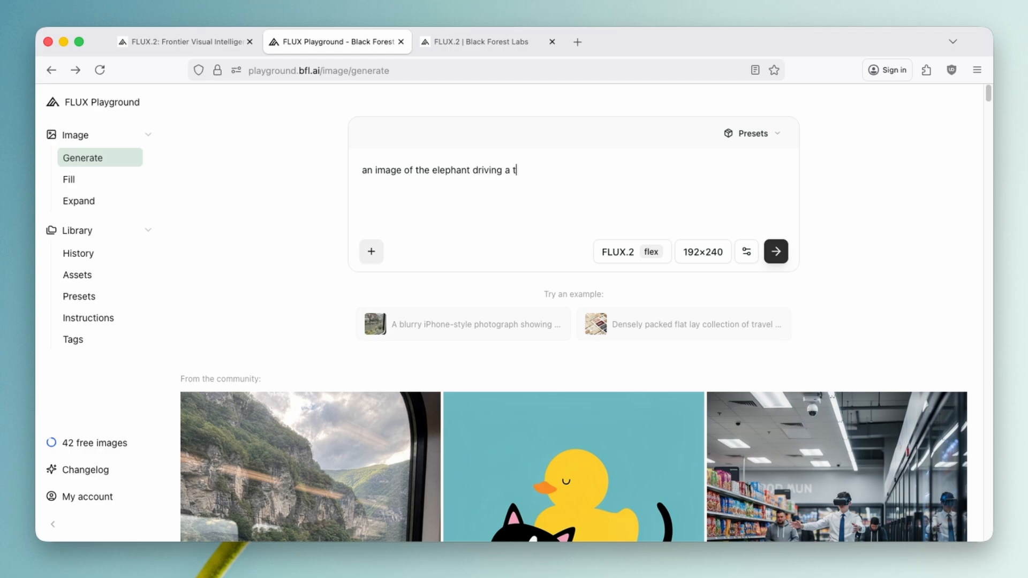
pyautogui.write('ricycle')
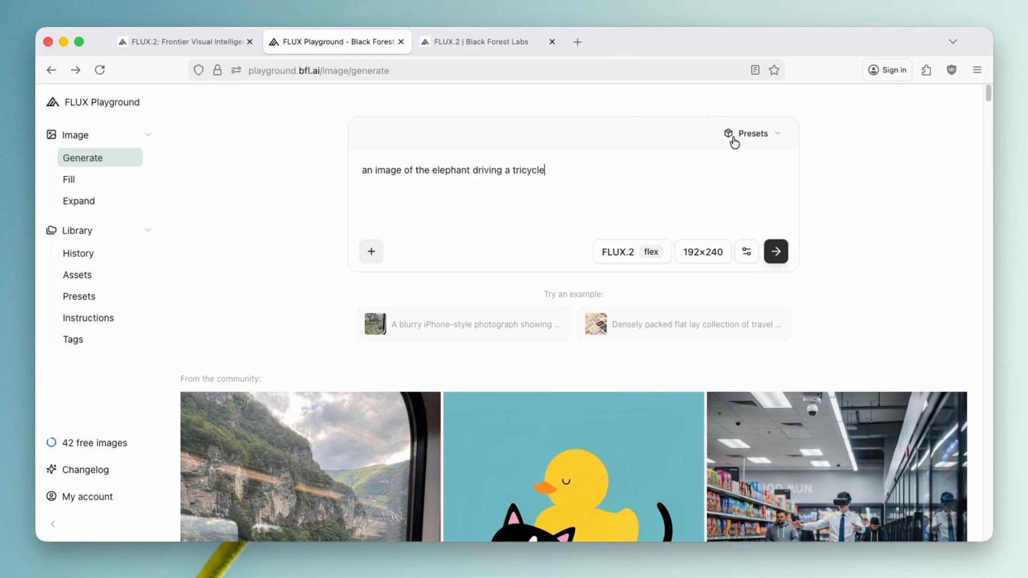
# - Set size 2048×2048 and Batch Size 2, then generate the elephant-tricycle images
pyautogui.click(703, 250)
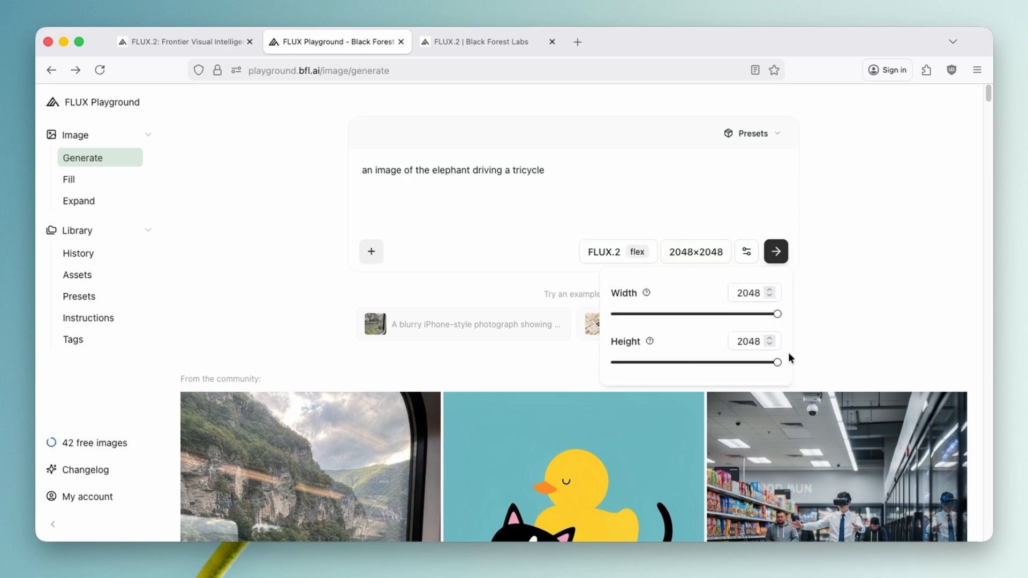
pyautogui.click(746, 251)
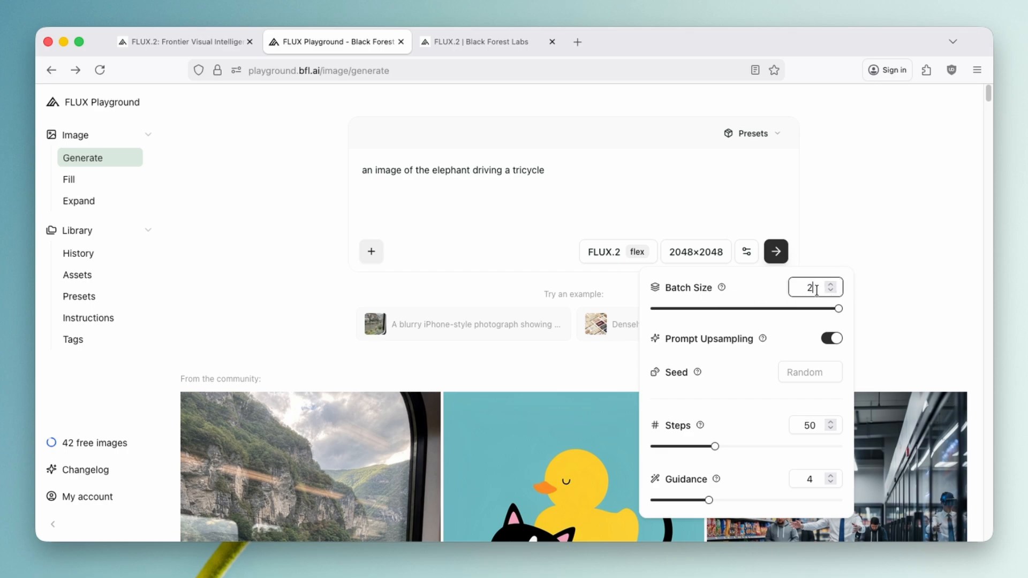
pyautogui.moveTo(707, 331)
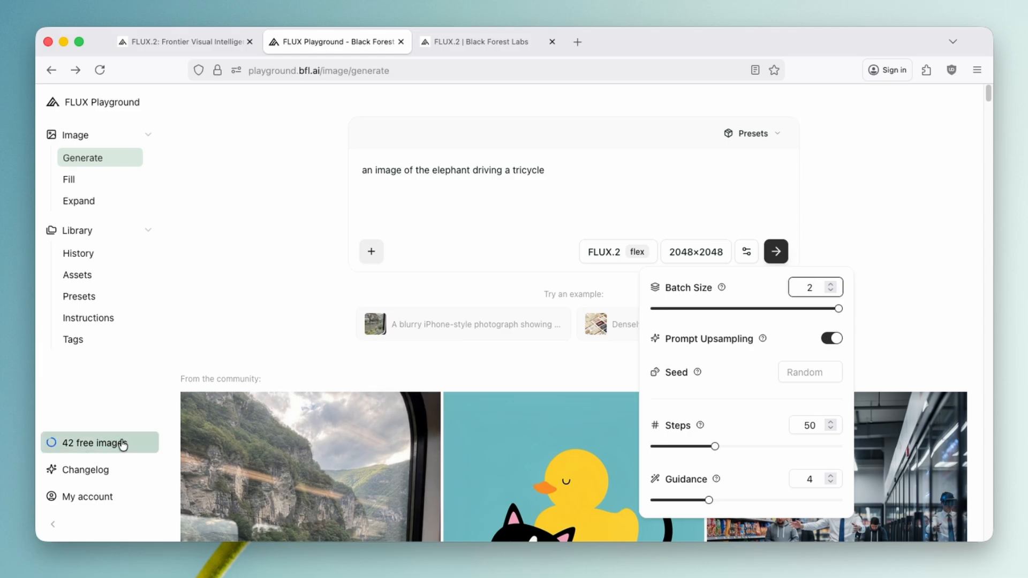
pyautogui.click(809, 287)
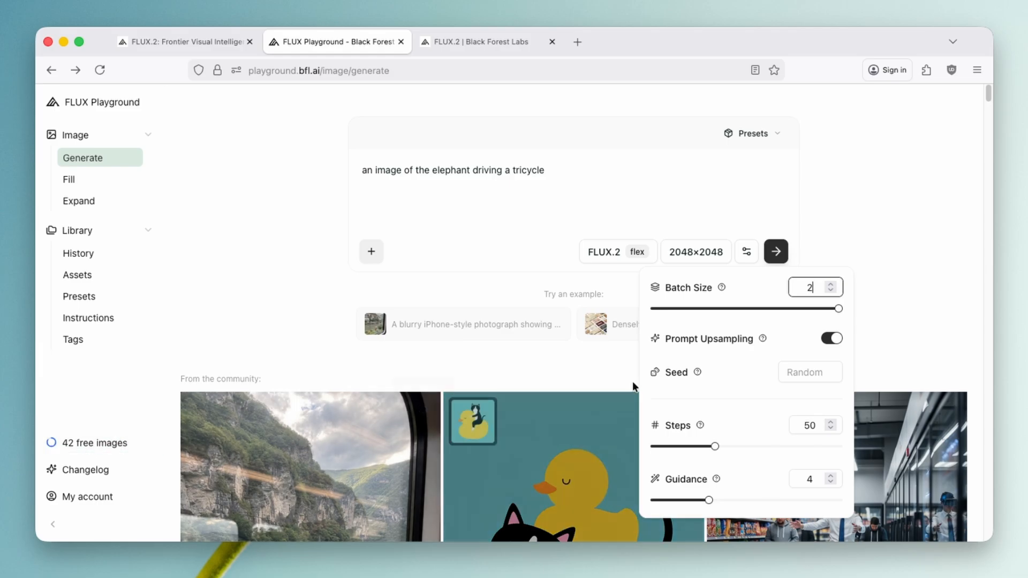
pyautogui.click(776, 250)
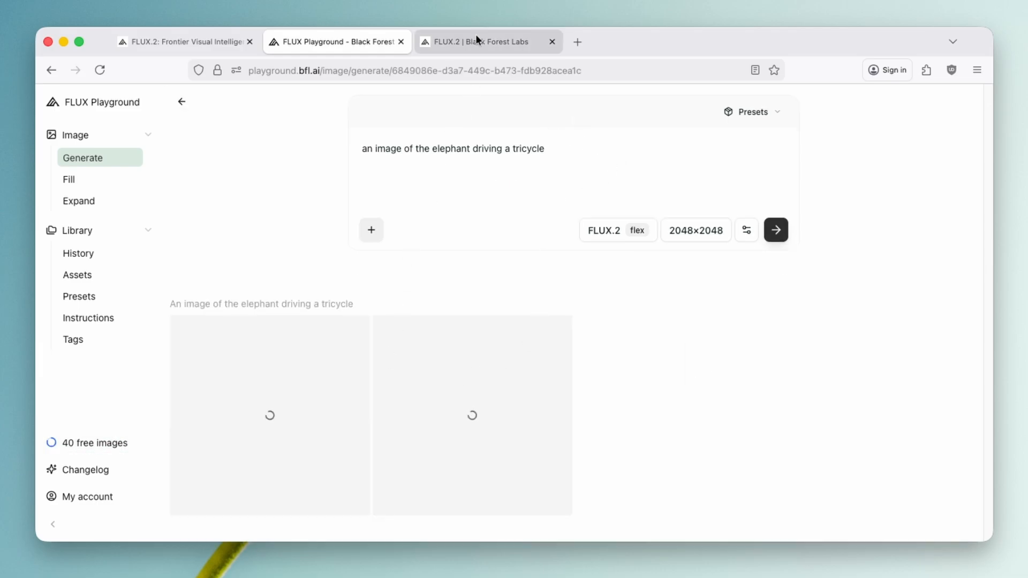
# - On the FLUX.2 model page, view the Combine and compose, Generate assets and Stylize and perfect examples
pyautogui.click(486, 42)
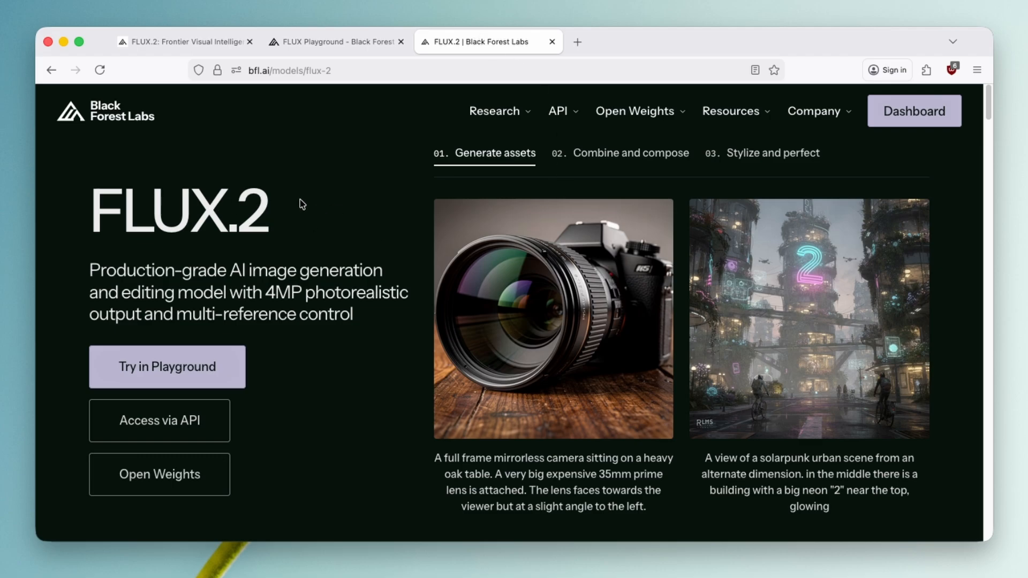
pyautogui.moveTo(381, 170)
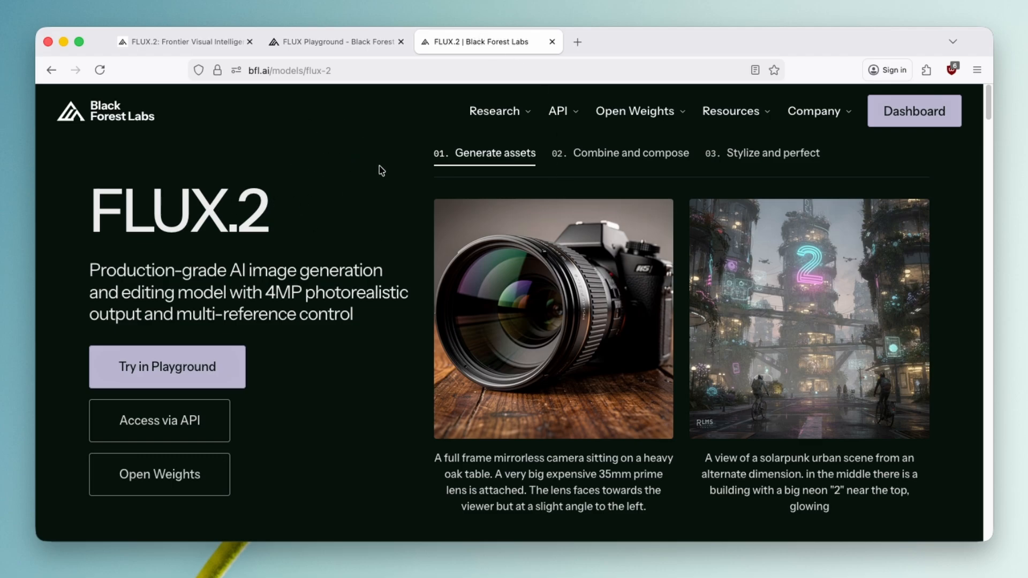
pyautogui.click(630, 153)
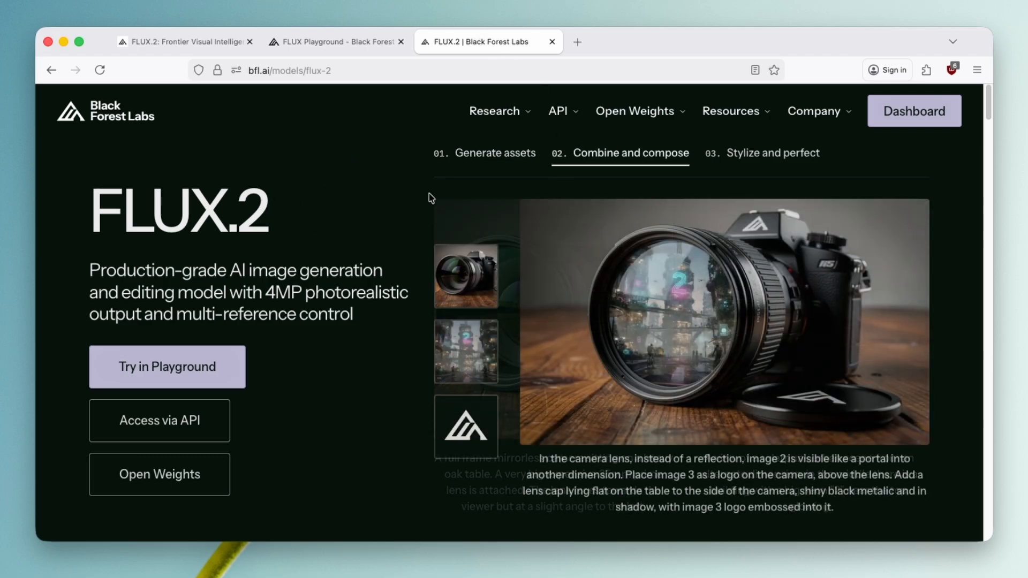
pyautogui.click(496, 153)
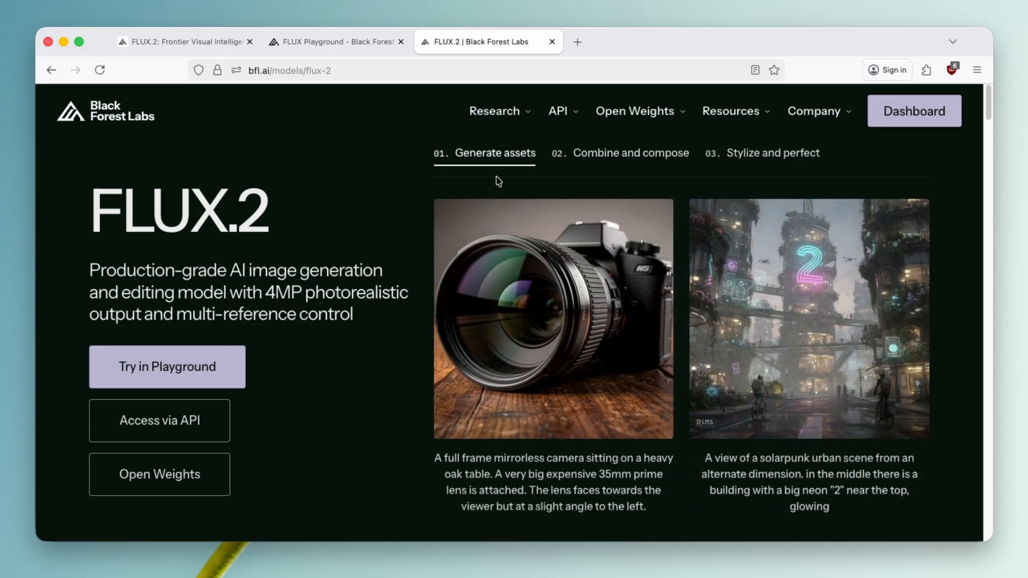
pyautogui.moveTo(570, 275)
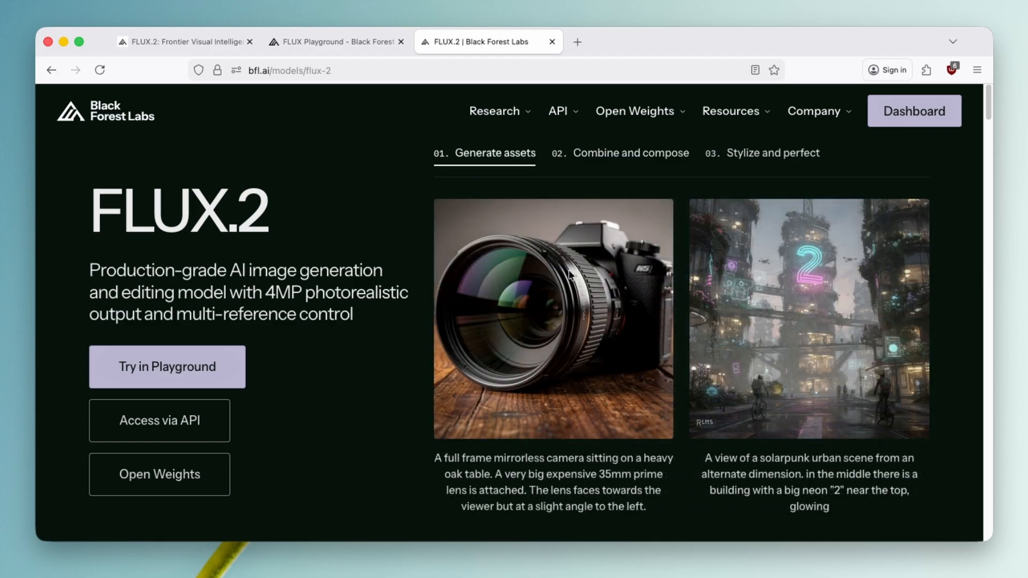
pyautogui.moveTo(835, 246)
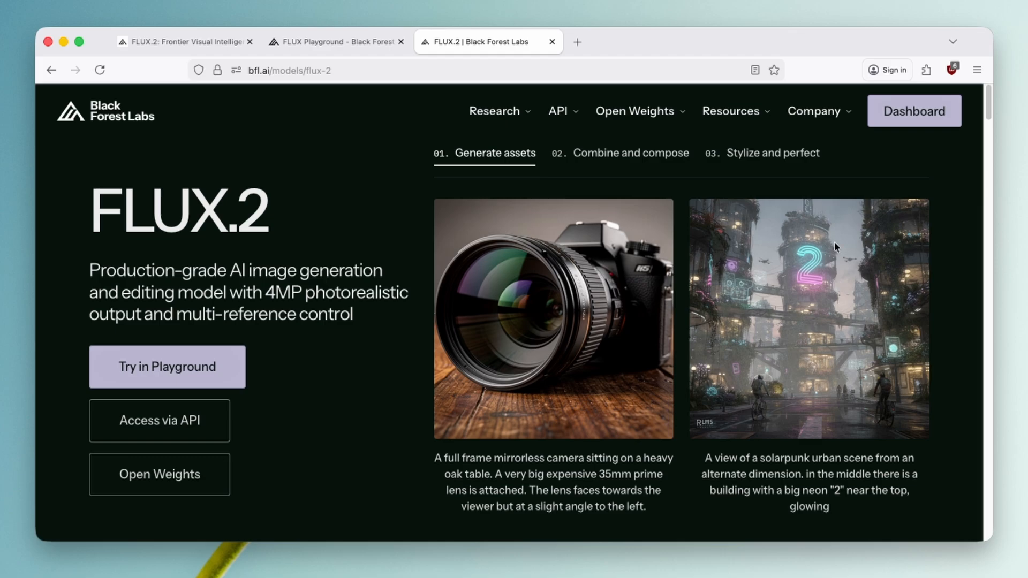
pyautogui.moveTo(845, 404)
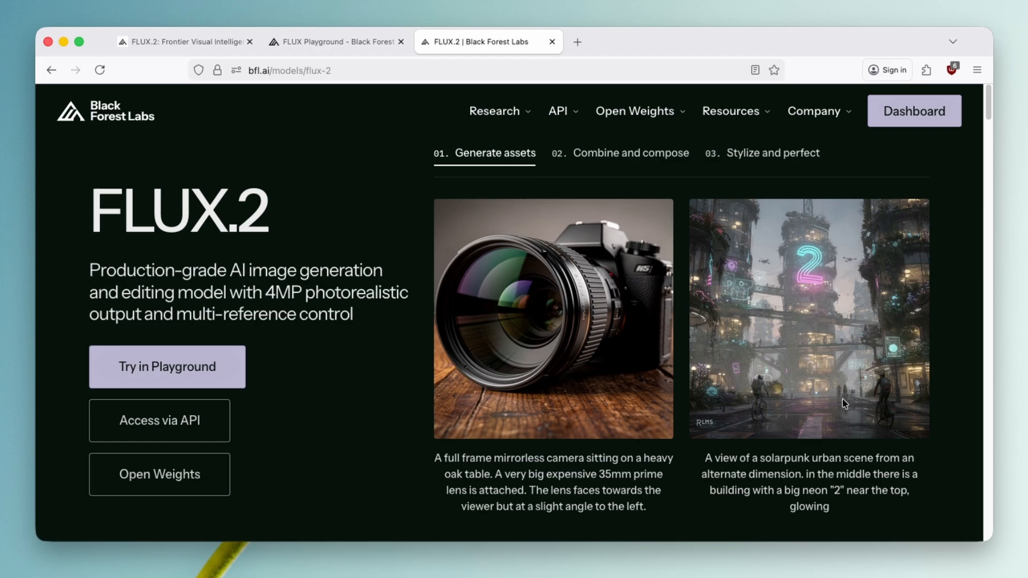
pyautogui.click(629, 153)
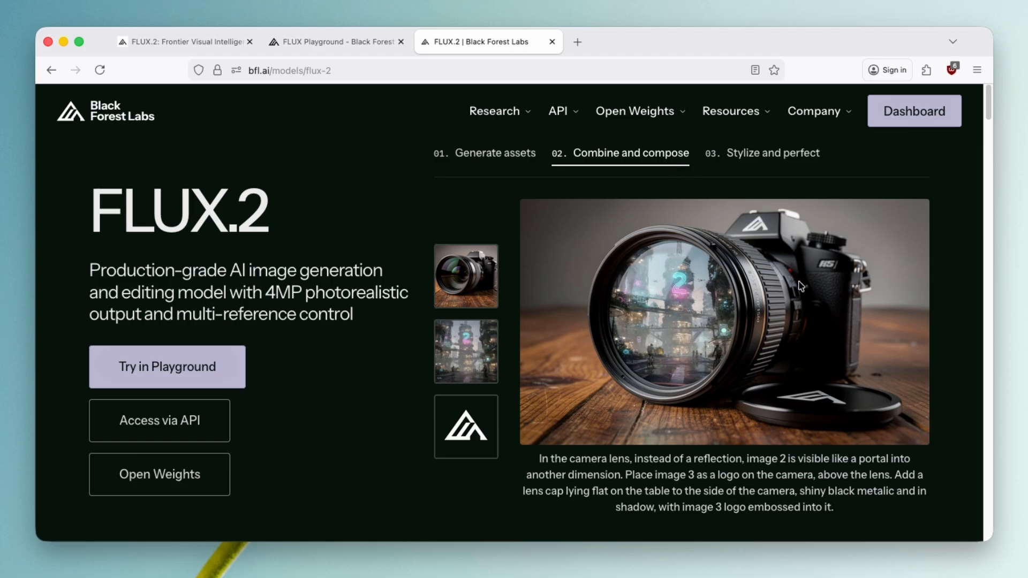
pyautogui.moveTo(785, 266)
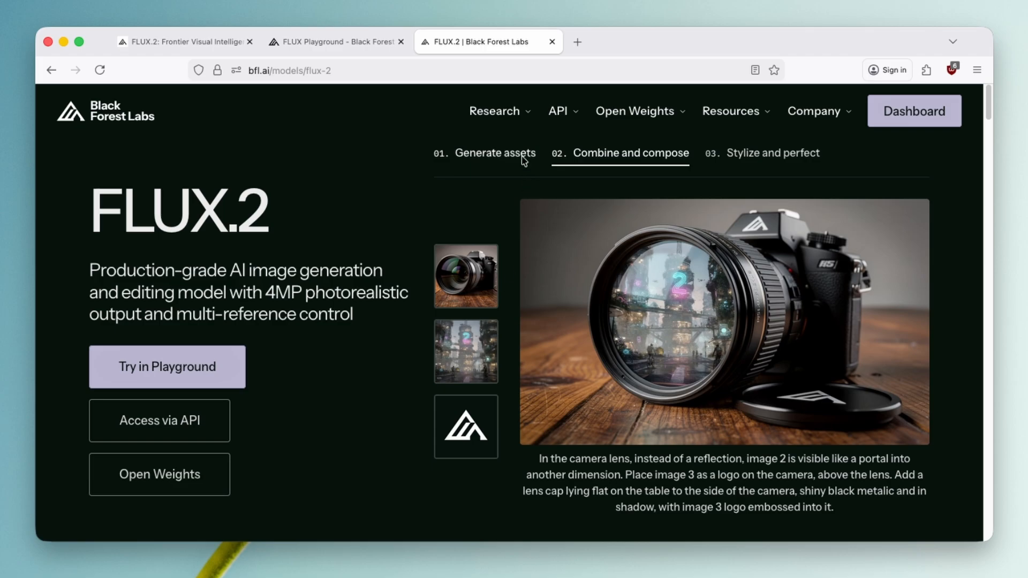
pyautogui.click(773, 153)
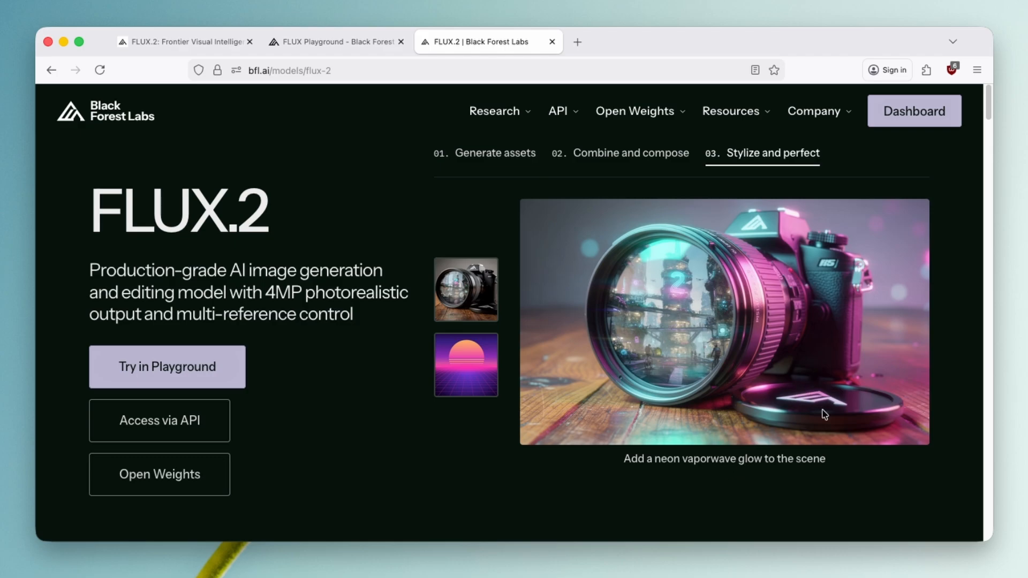
pyautogui.moveTo(791, 346)
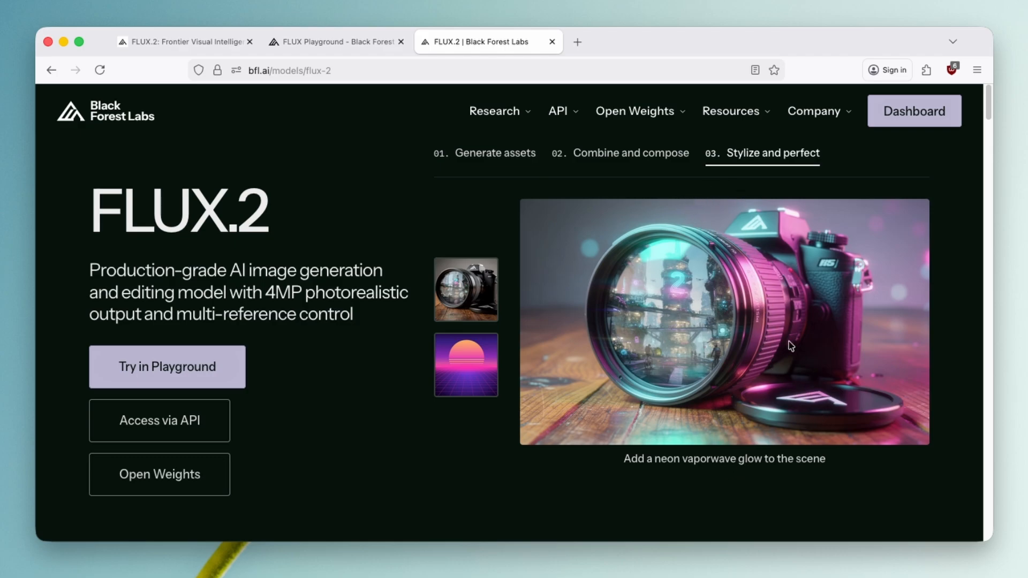
pyautogui.moveTo(693, 287)
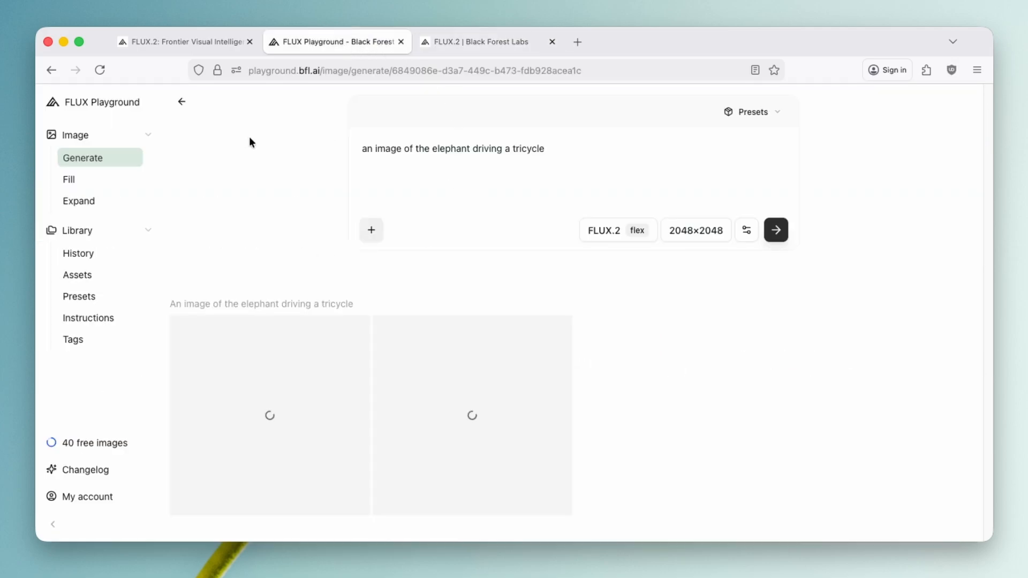
pyautogui.moveTo(592, 159)
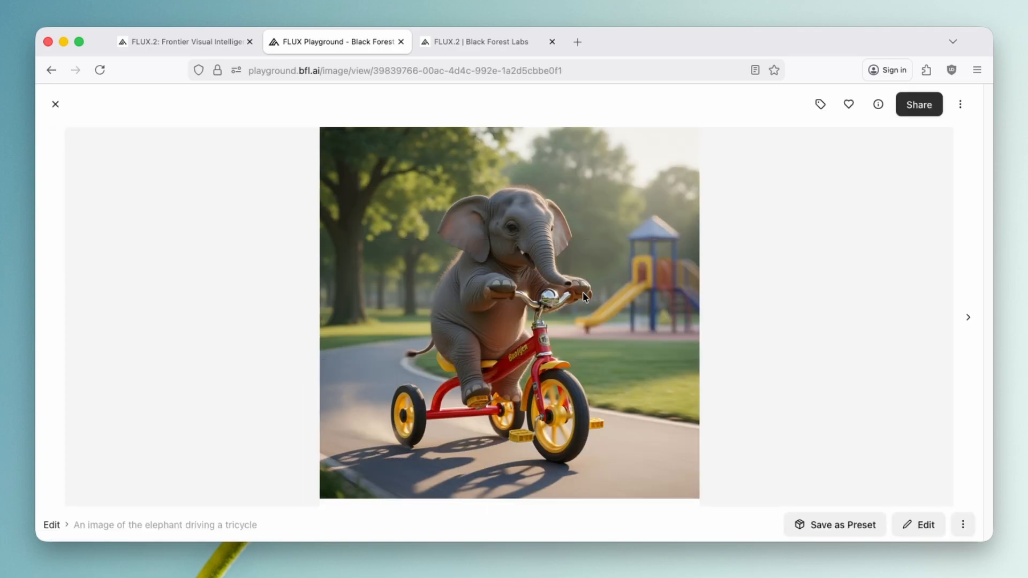
pyautogui.moveTo(574, 249)
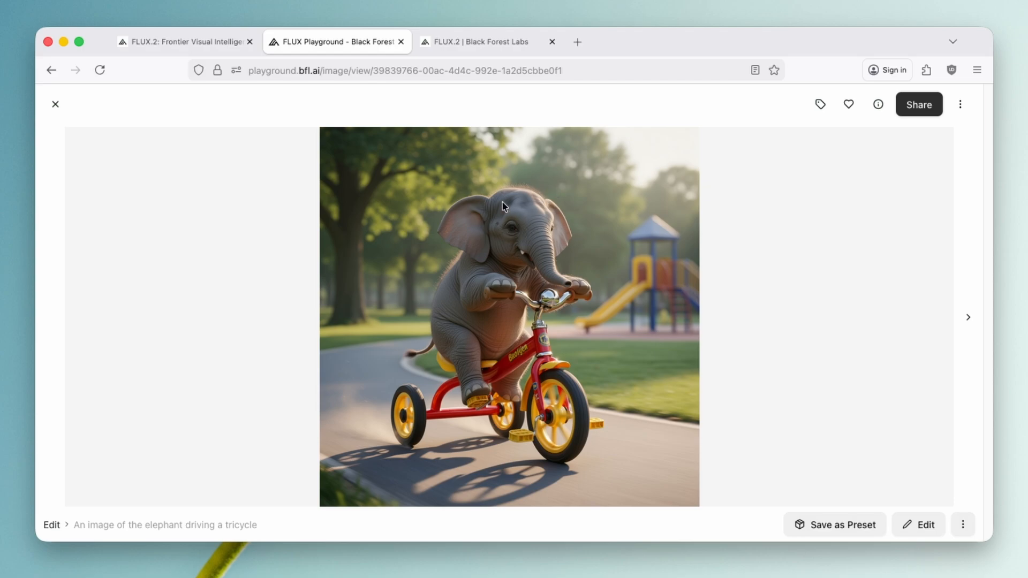
pyautogui.moveTo(536, 402)
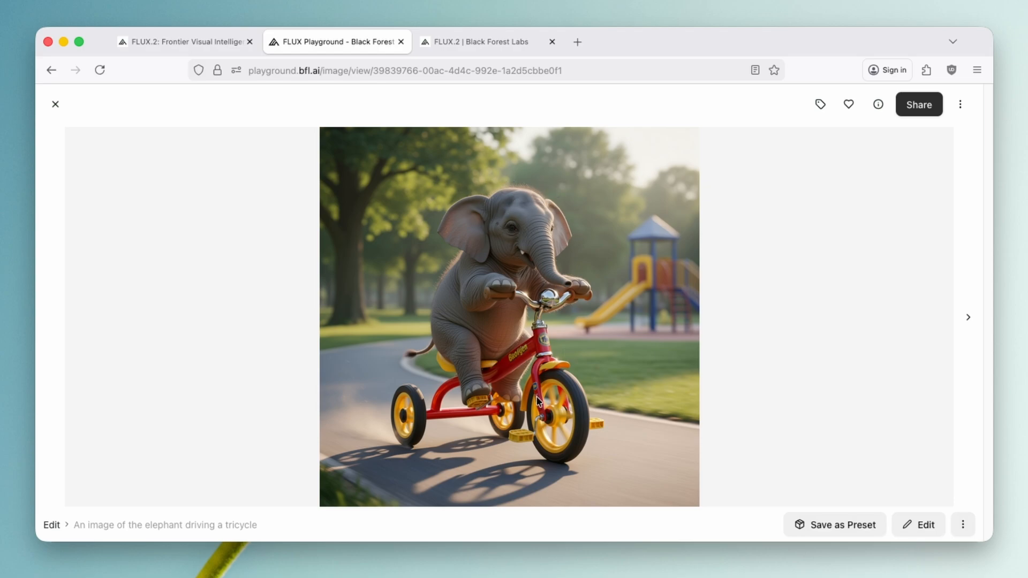
pyautogui.moveTo(346, 390)
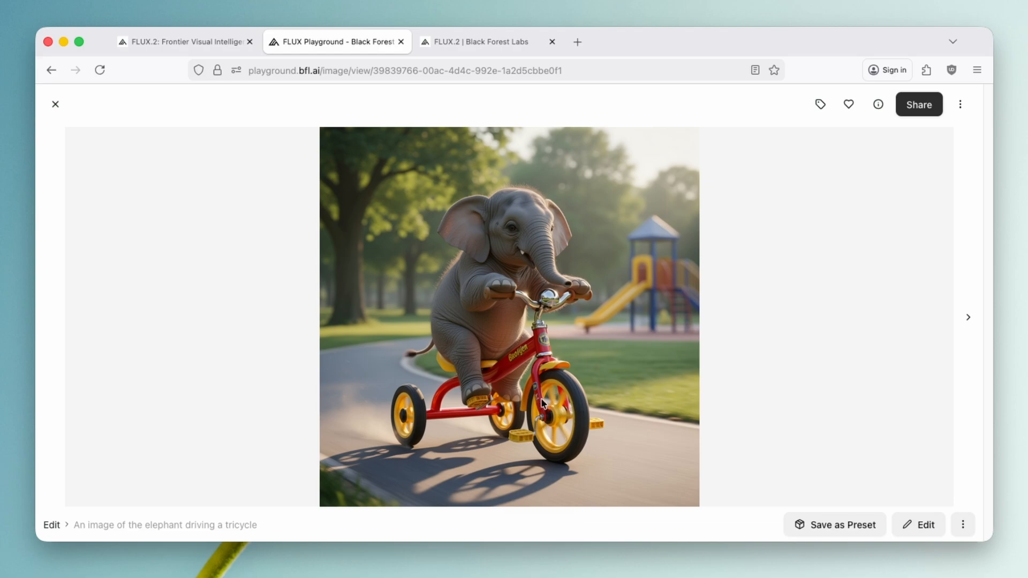
pyautogui.moveTo(550, 421)
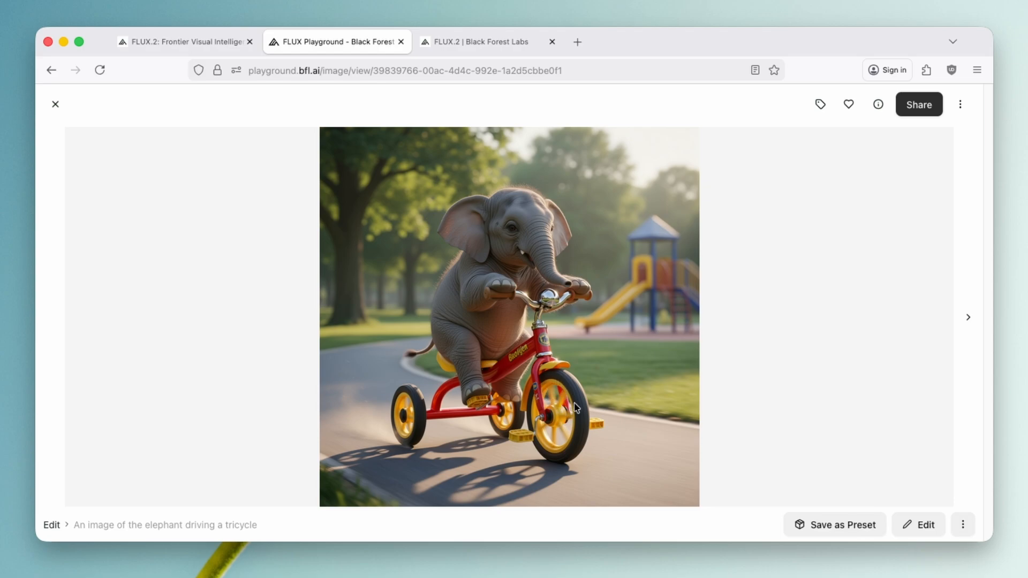
pyautogui.moveTo(424, 424)
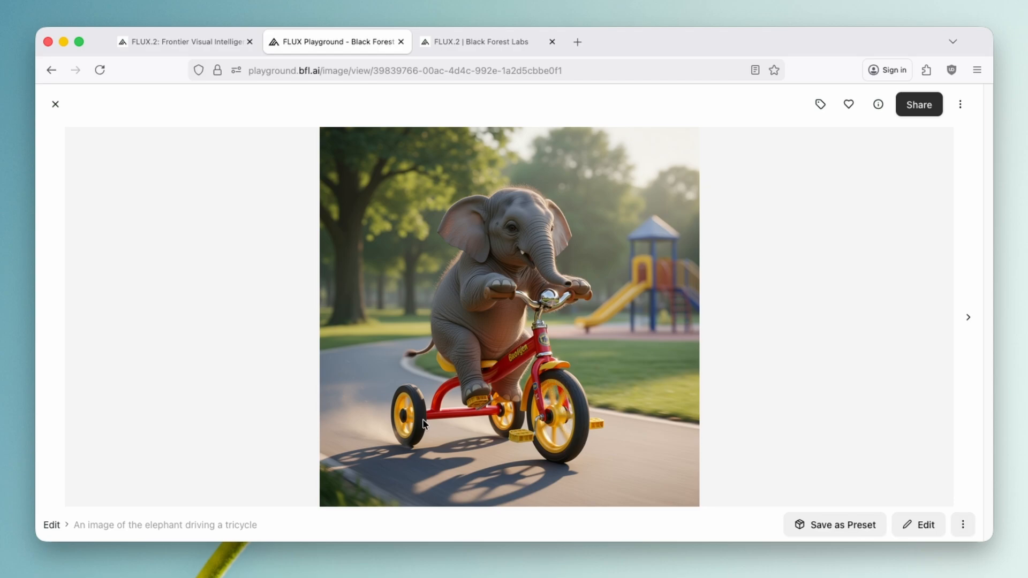
pyautogui.moveTo(358, 408)
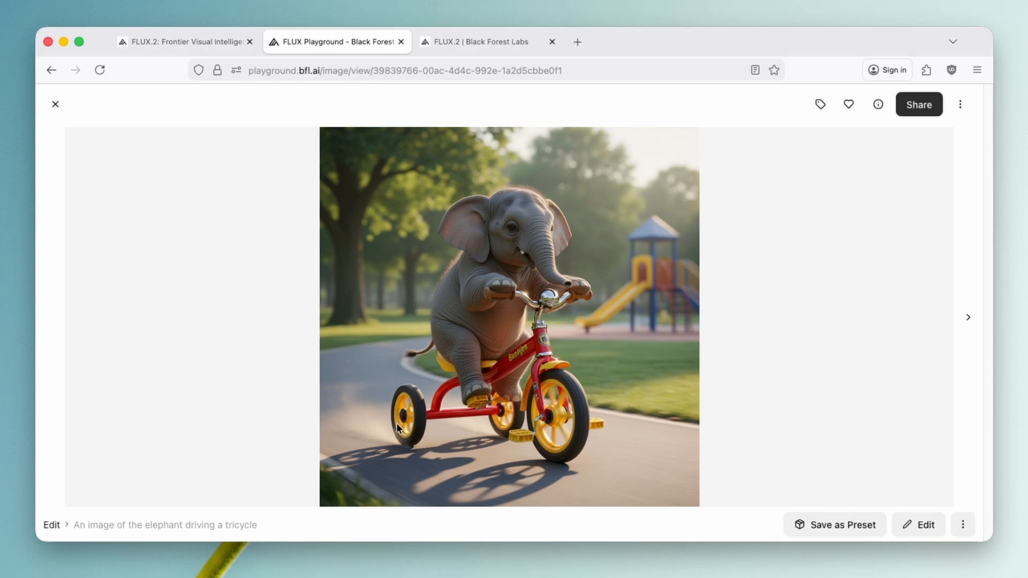
pyautogui.moveTo(528, 331)
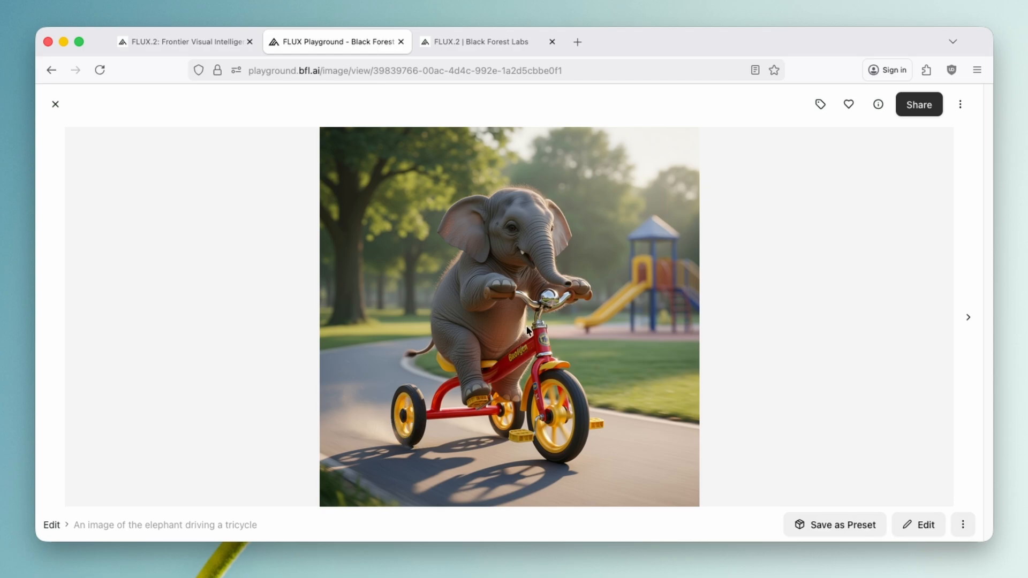
pyautogui.moveTo(507, 392)
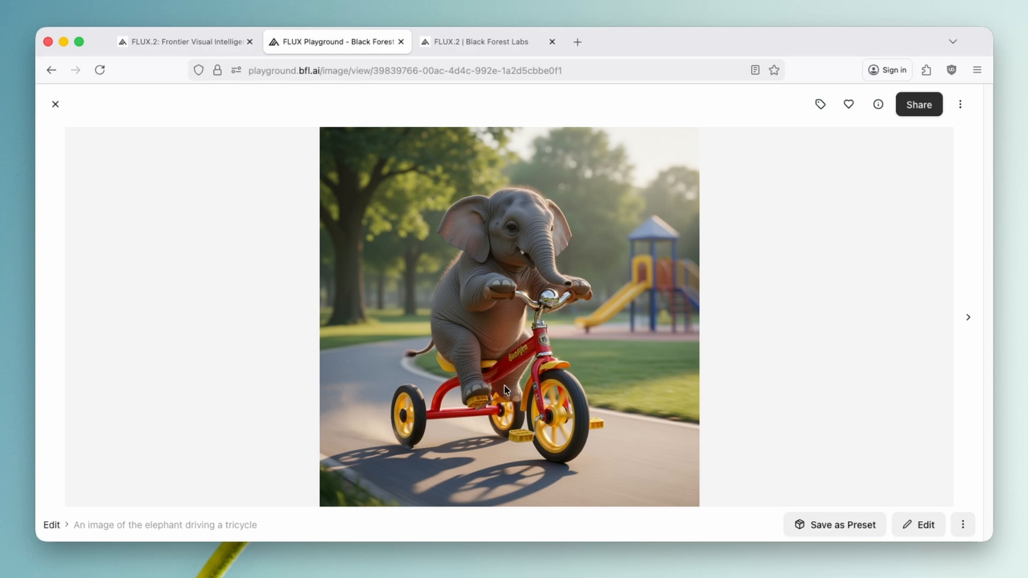
pyautogui.moveTo(491, 311)
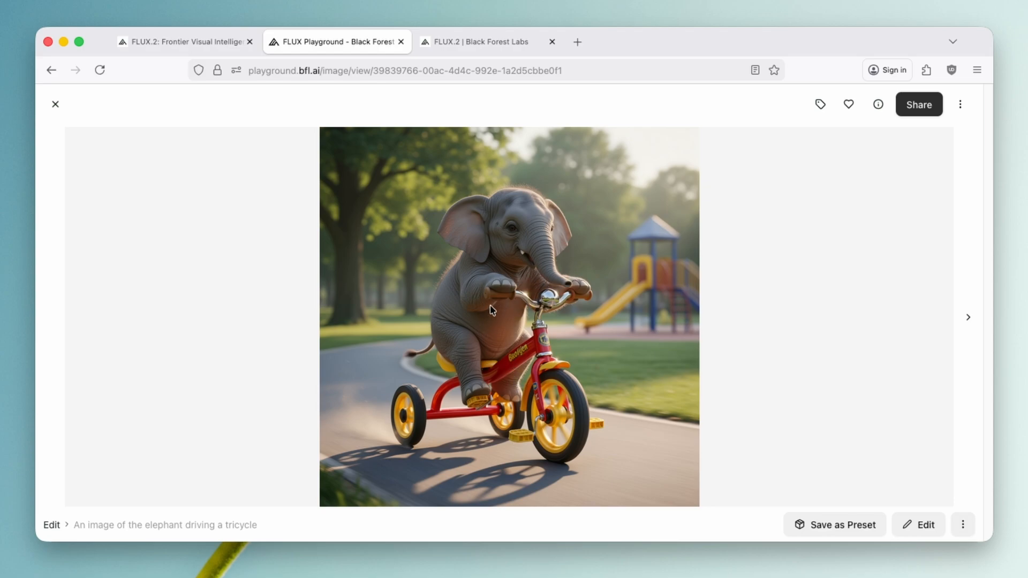
# - Show the next elephant result, trunk raised on a red tricycle among autumn leaves
pyautogui.click(968, 317)
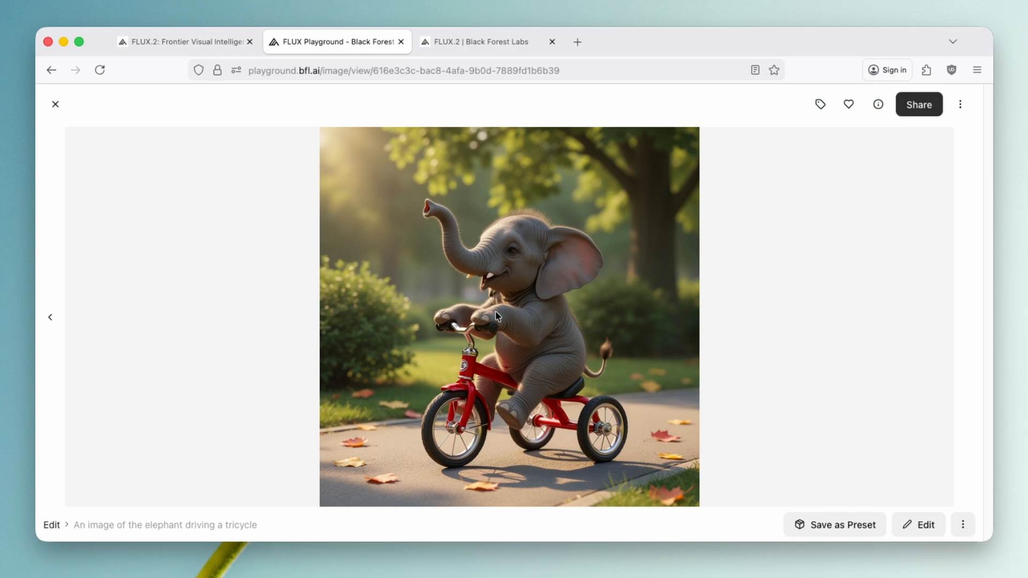
pyautogui.moveTo(532, 253)
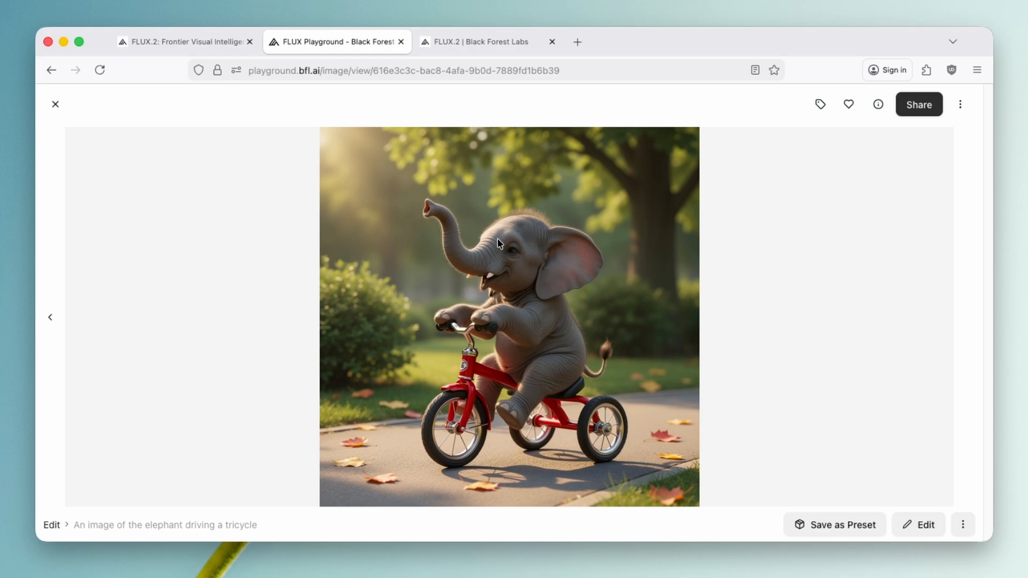
pyautogui.moveTo(549, 228)
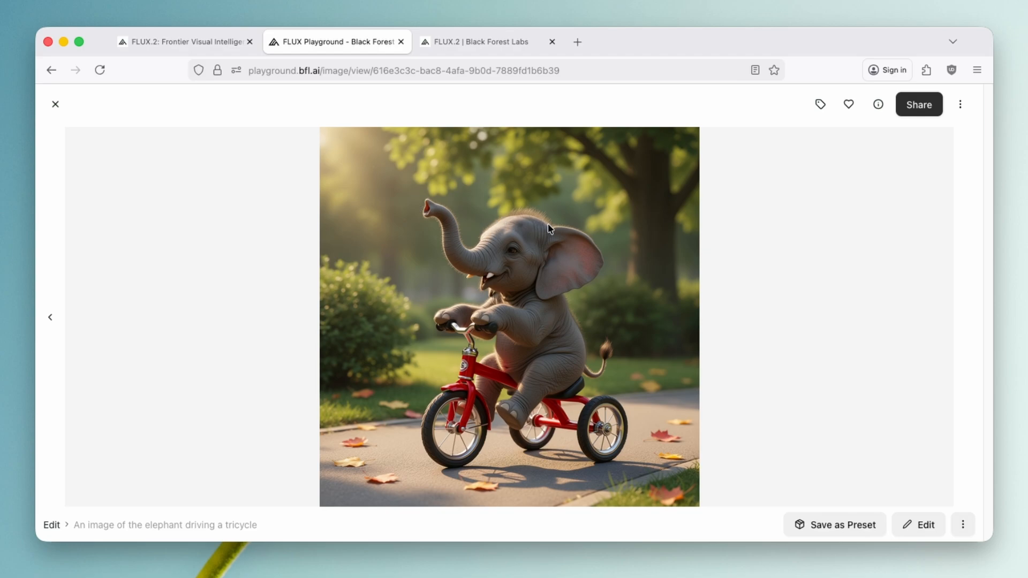
pyautogui.moveTo(581, 231)
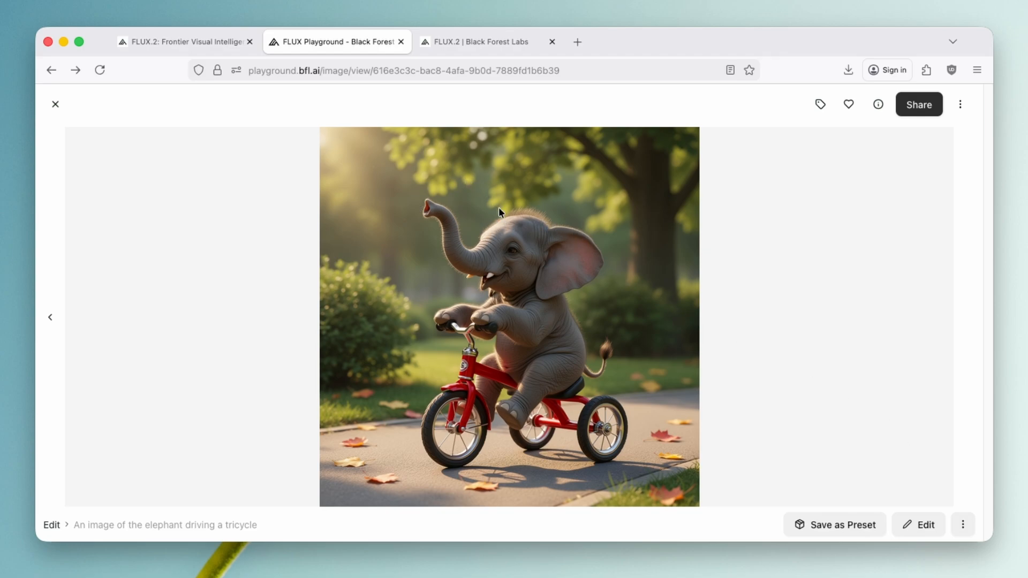
pyautogui.moveTo(808, 407)
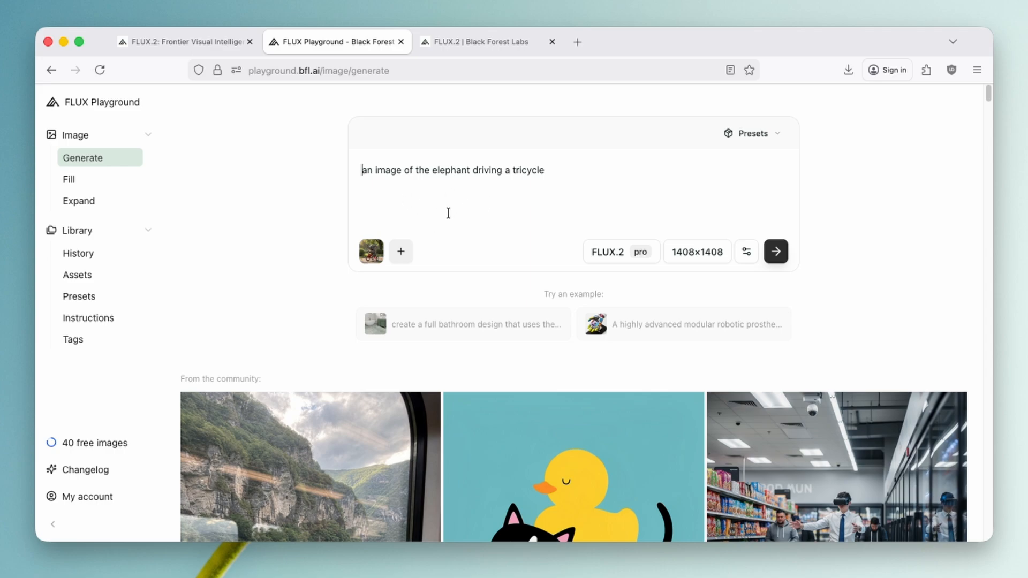
# - Upload the giraffe JPEG from Downloads as a second reference image
pyautogui.click(401, 251)
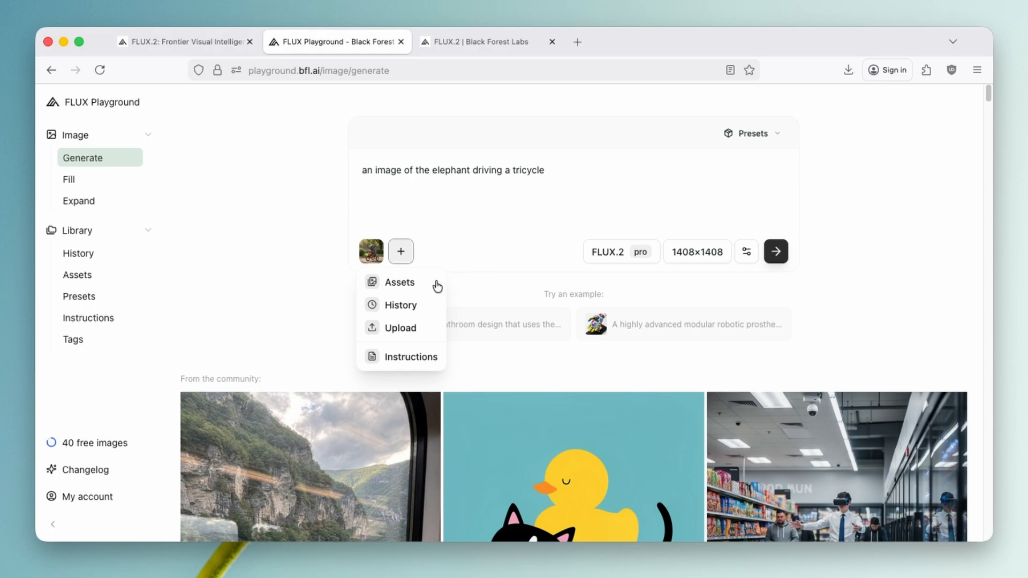
pyautogui.click(399, 327)
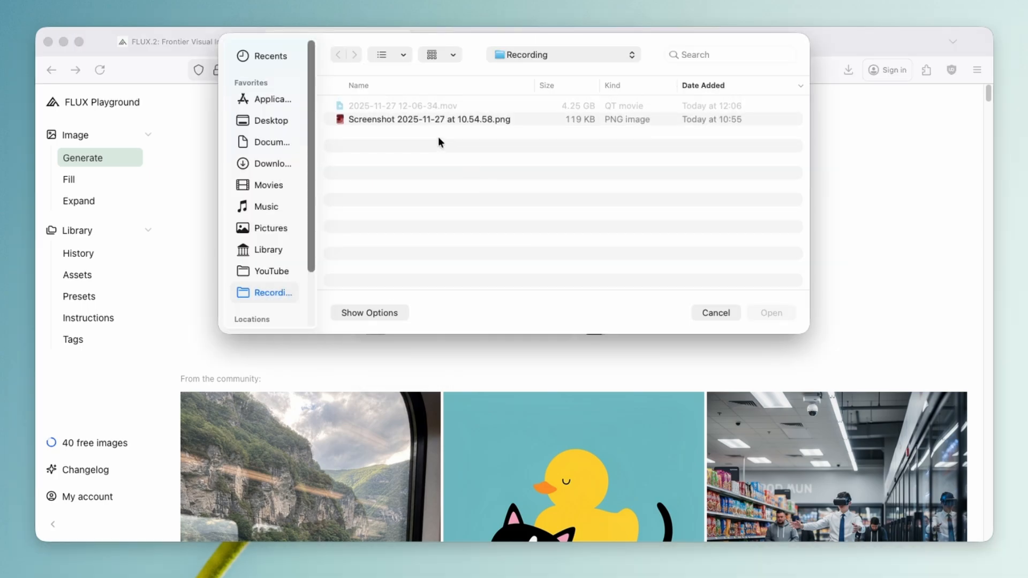
pyautogui.click(270, 163)
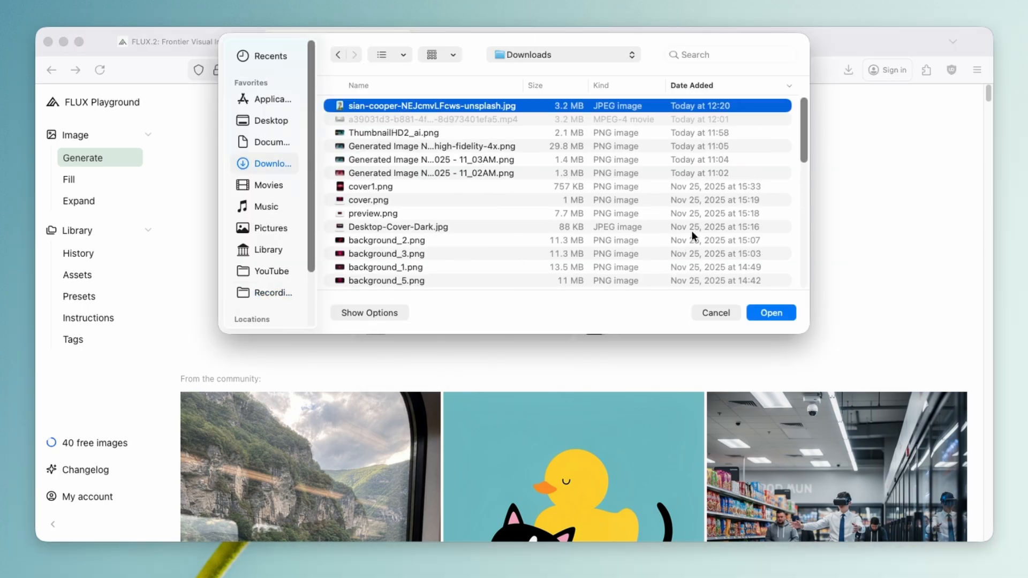
pyautogui.click(770, 313)
pyautogui.write('an image of the elephant driving a tricycle')
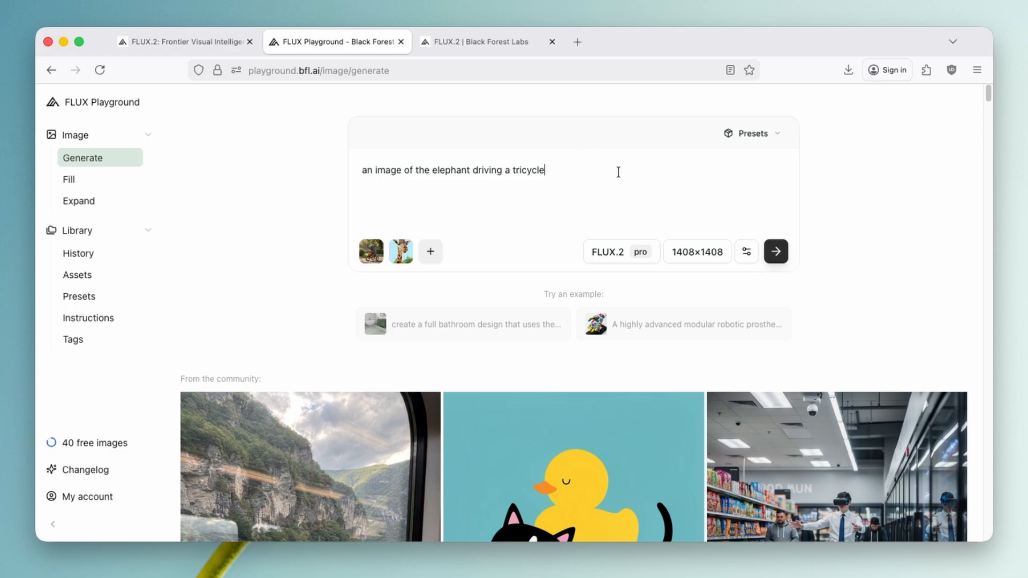
# - Extend the prompt with '. add a giraffe from the image' and generate at 1408×1408
pyautogui.write('. add a')
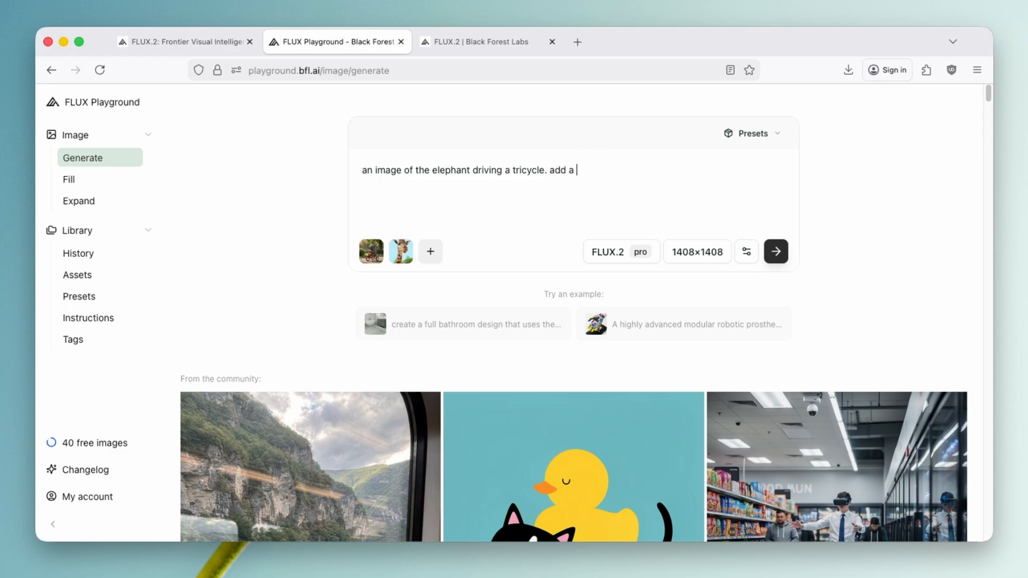
pyautogui.write('giraffe from the image')
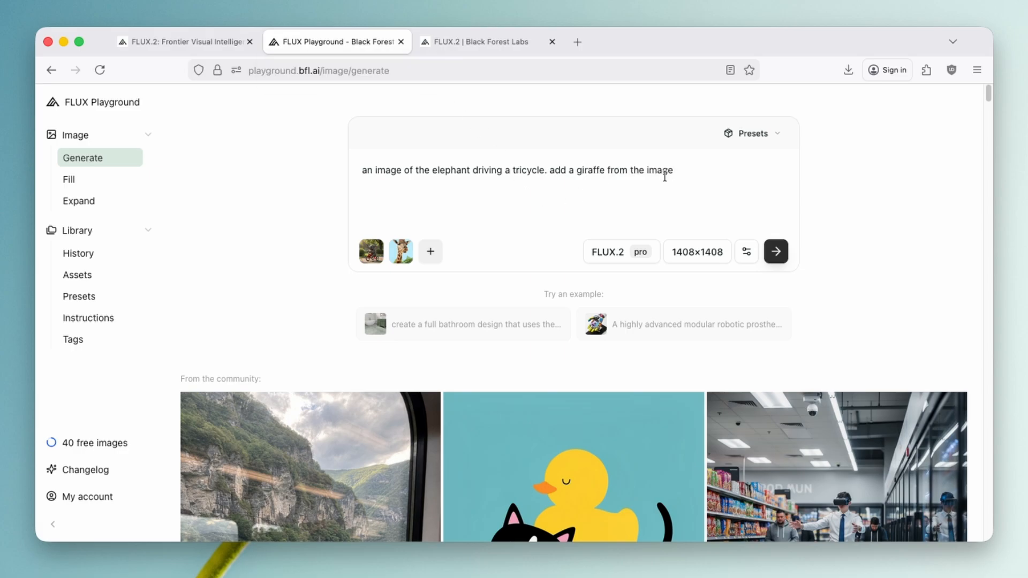
pyautogui.click(697, 251)
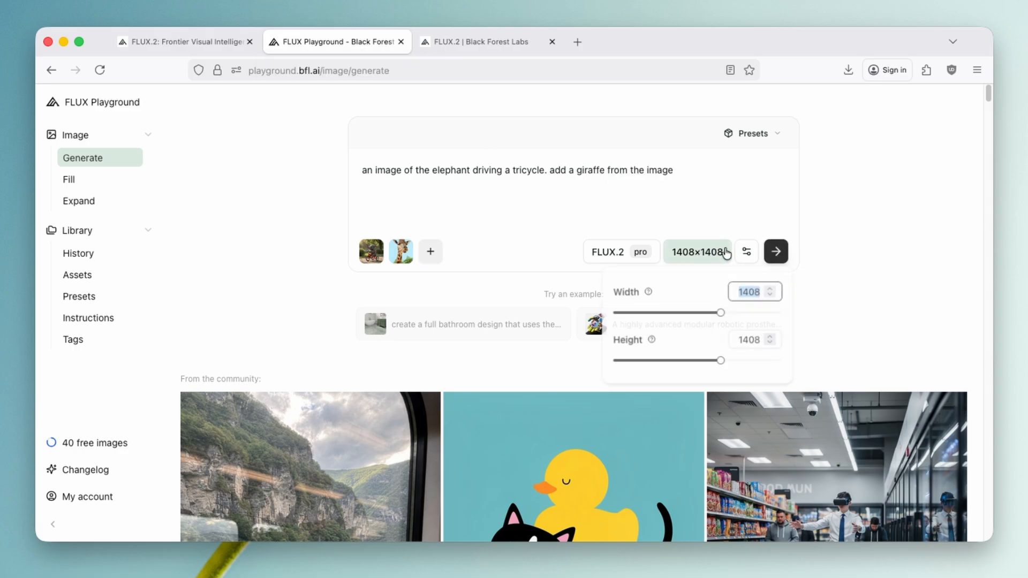
pyautogui.click(775, 251)
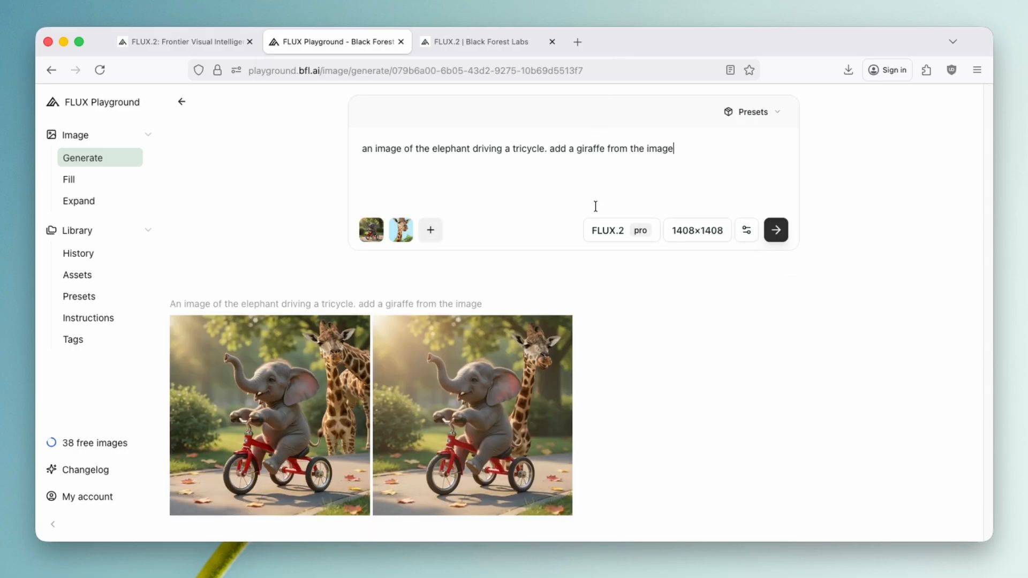
# - View the giraffe-and-elephant composites in the viewer, moving to the second result
pyautogui.click(269, 416)
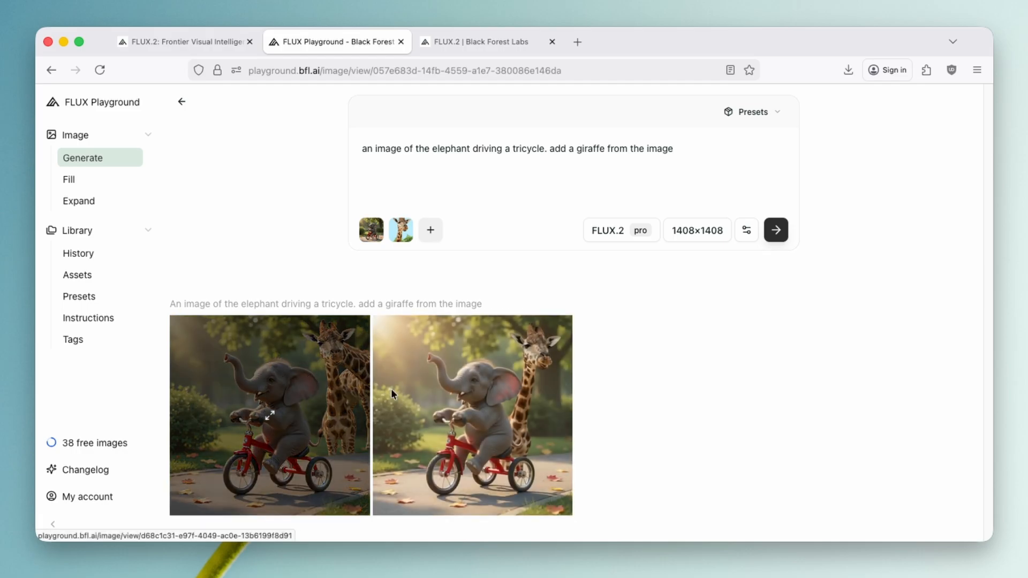
pyautogui.click(471, 414)
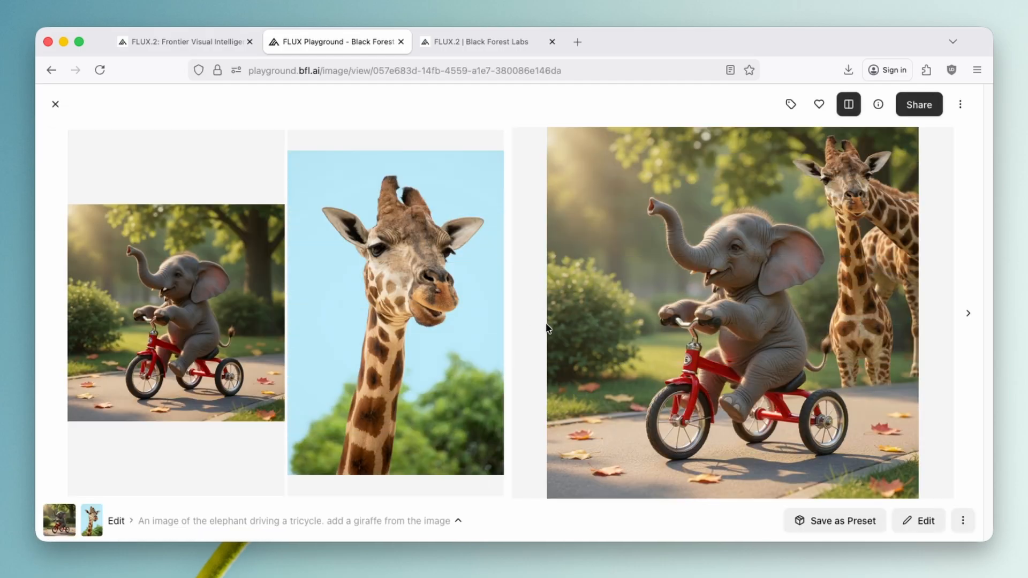
pyautogui.moveTo(803, 300)
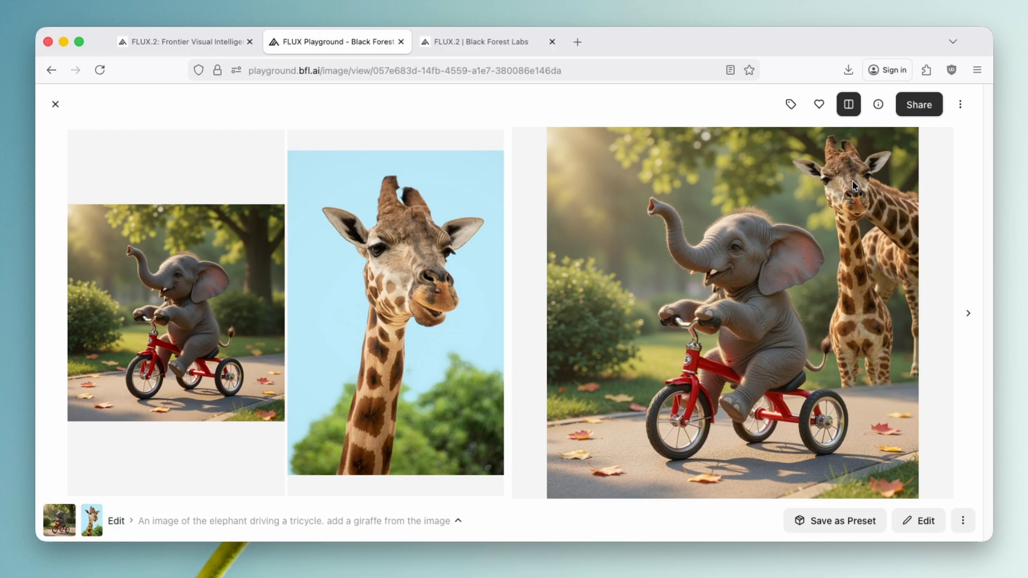
pyautogui.moveTo(852, 266)
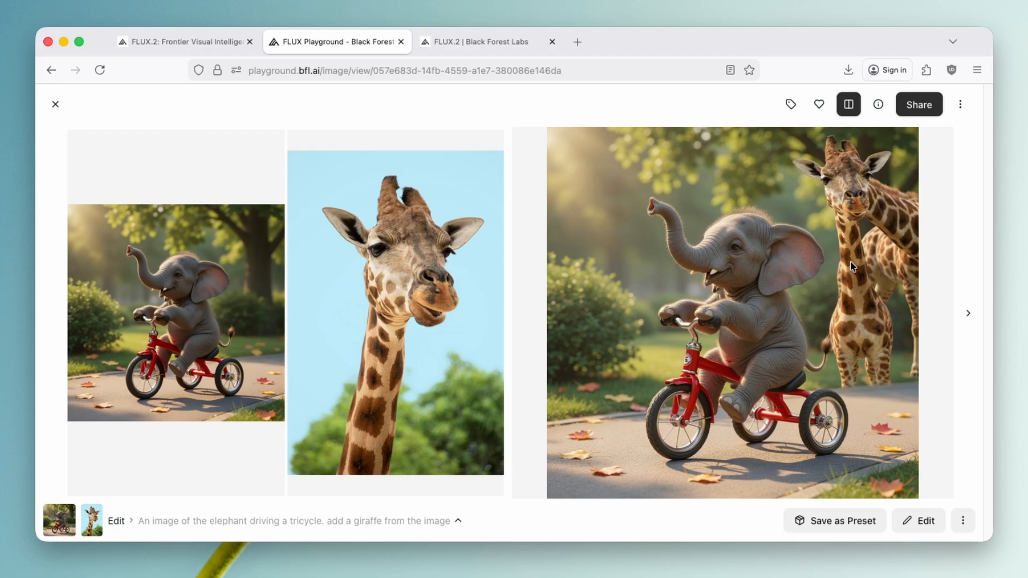
pyautogui.moveTo(445, 349)
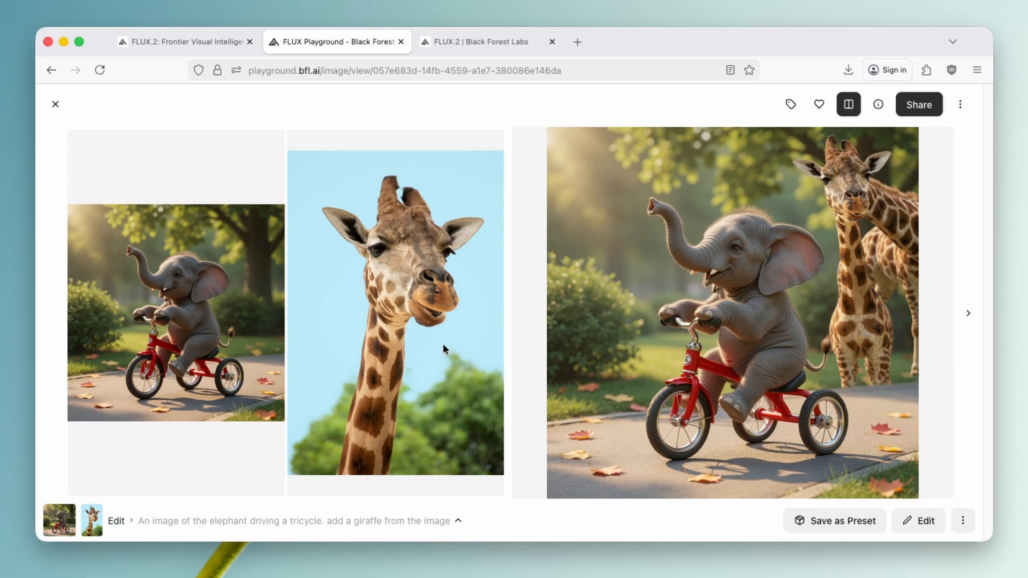
pyautogui.moveTo(392, 279)
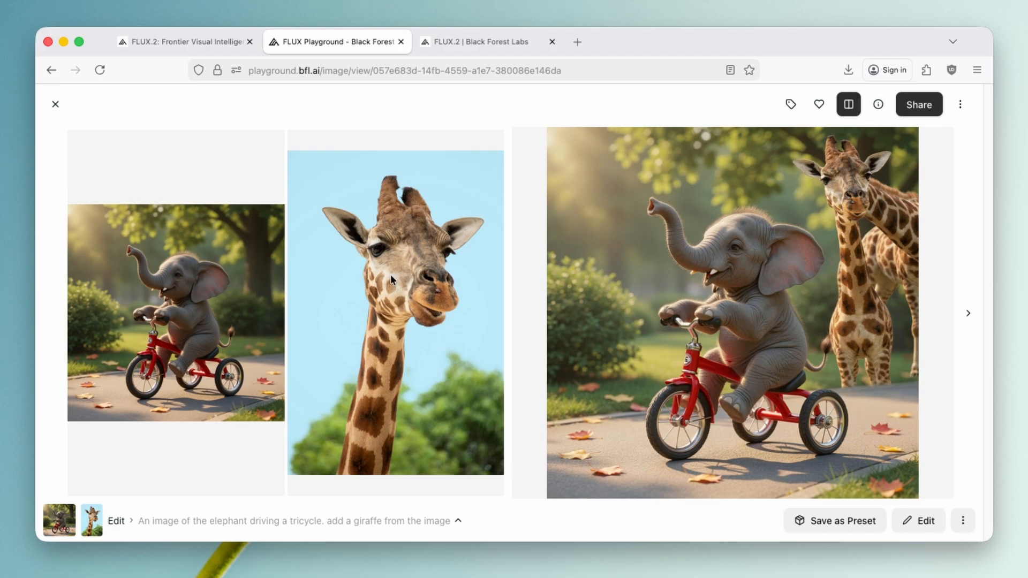
pyautogui.moveTo(778, 258)
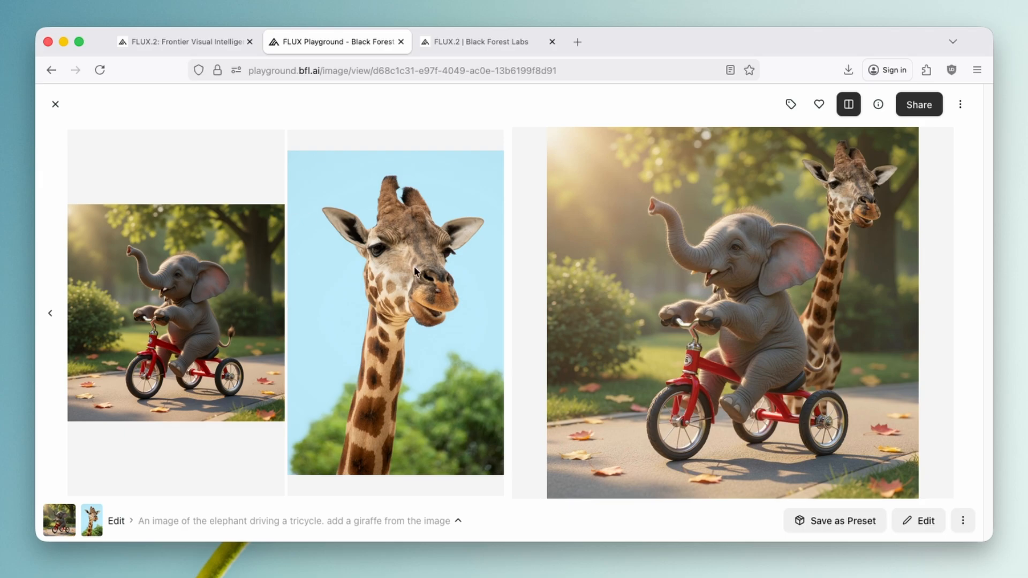
pyautogui.moveTo(769, 242)
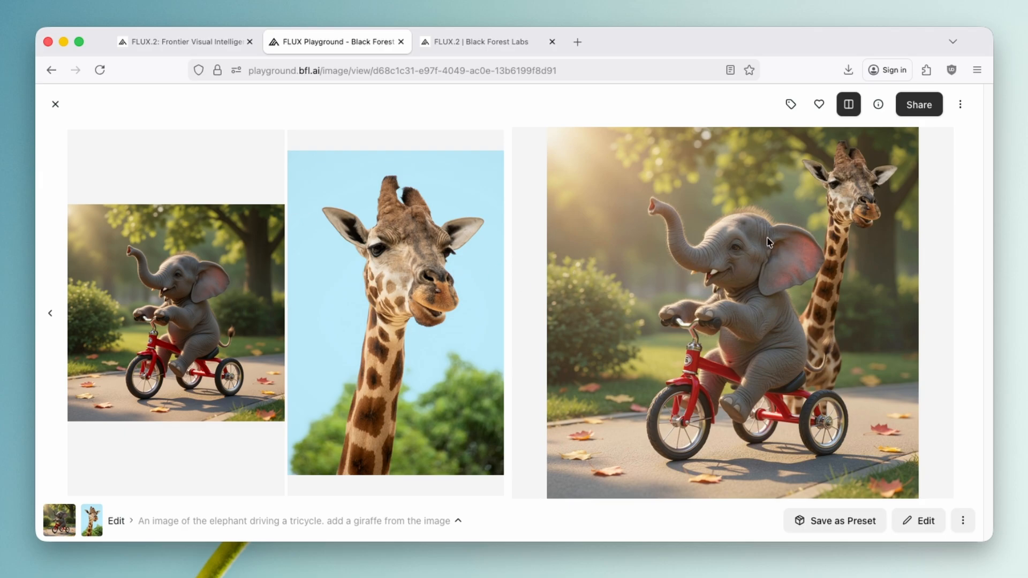
pyautogui.moveTo(220, 287)
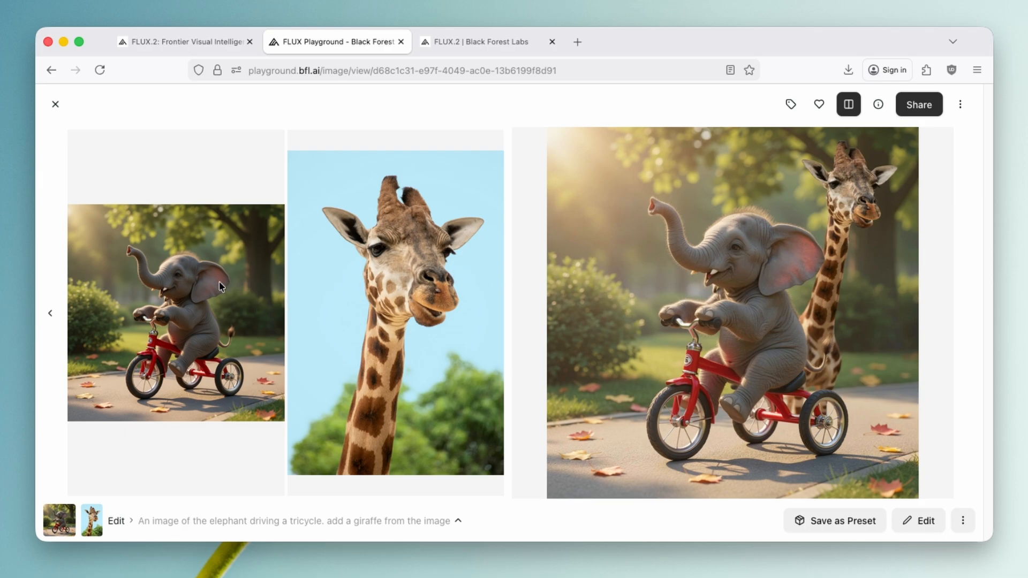
# - Flip between the Gemini image chat and the FLUX composite results to compare
pyautogui.click(726, 42)
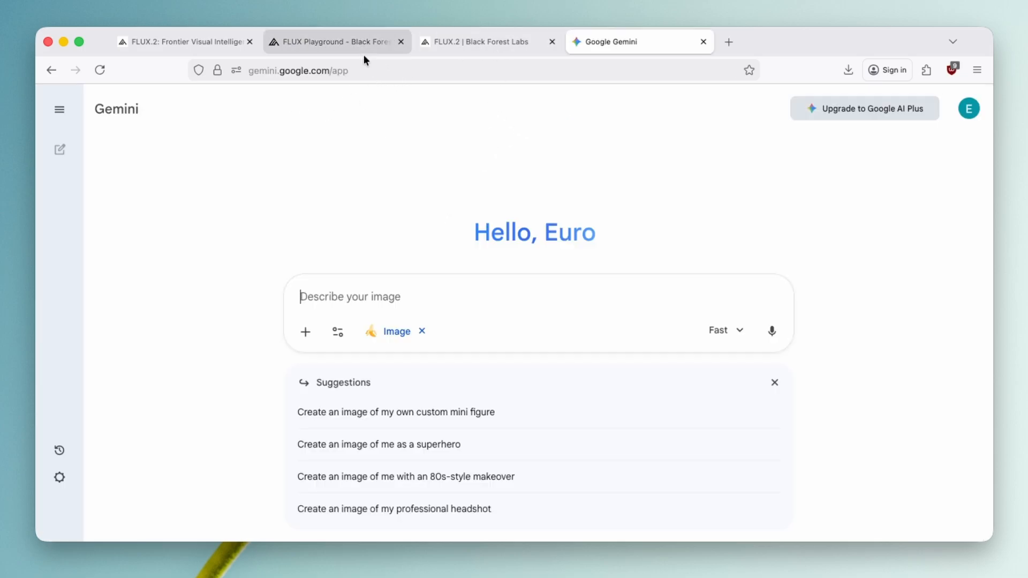
pyautogui.click(334, 41)
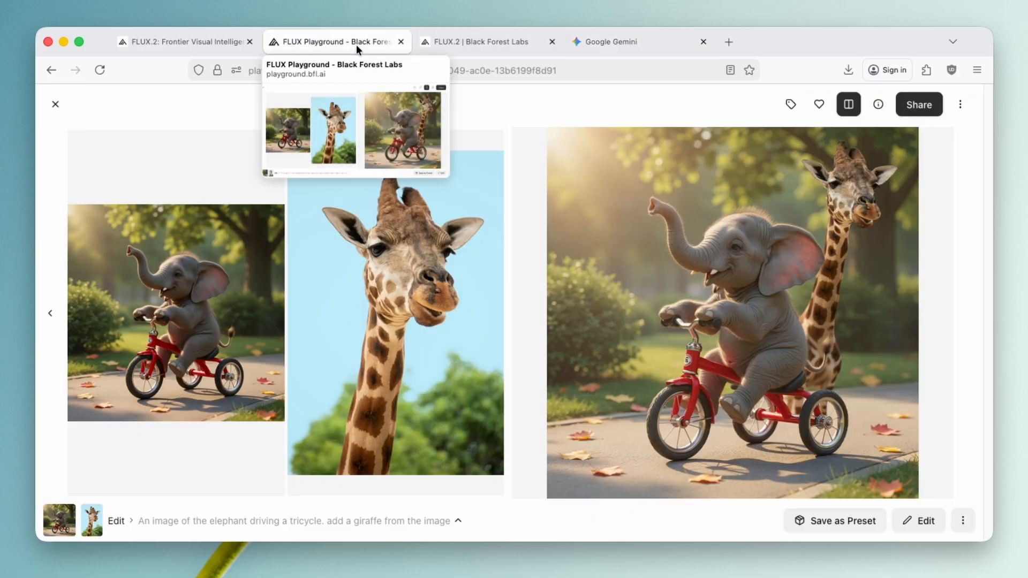
pyautogui.moveTo(405, 528)
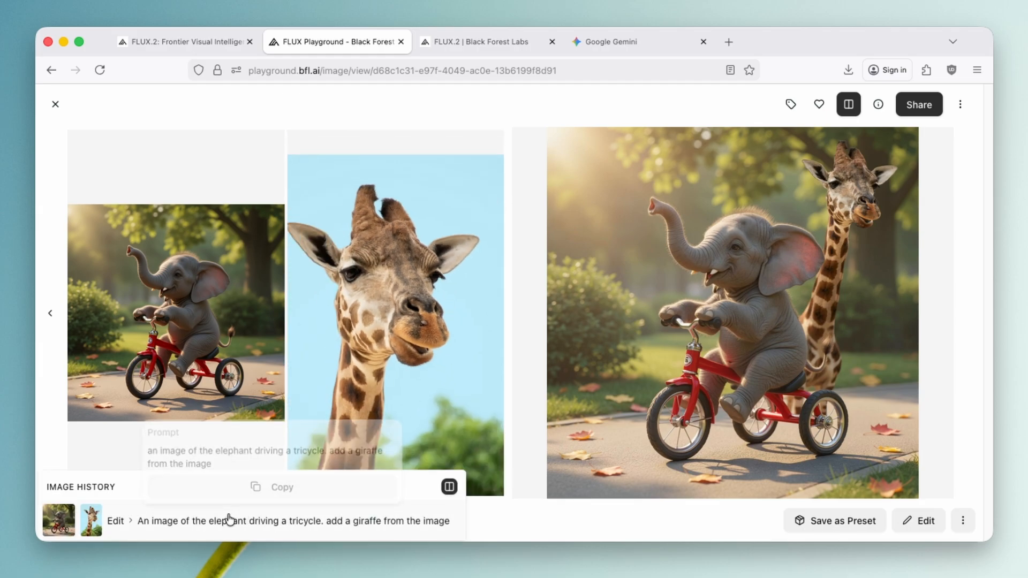
pyautogui.click(611, 41)
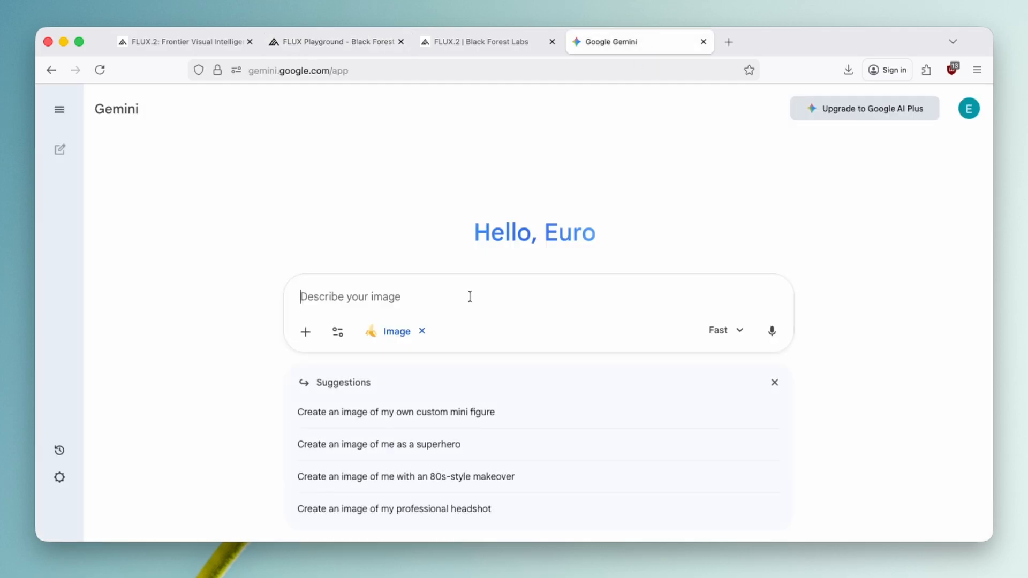
pyautogui.click(334, 41)
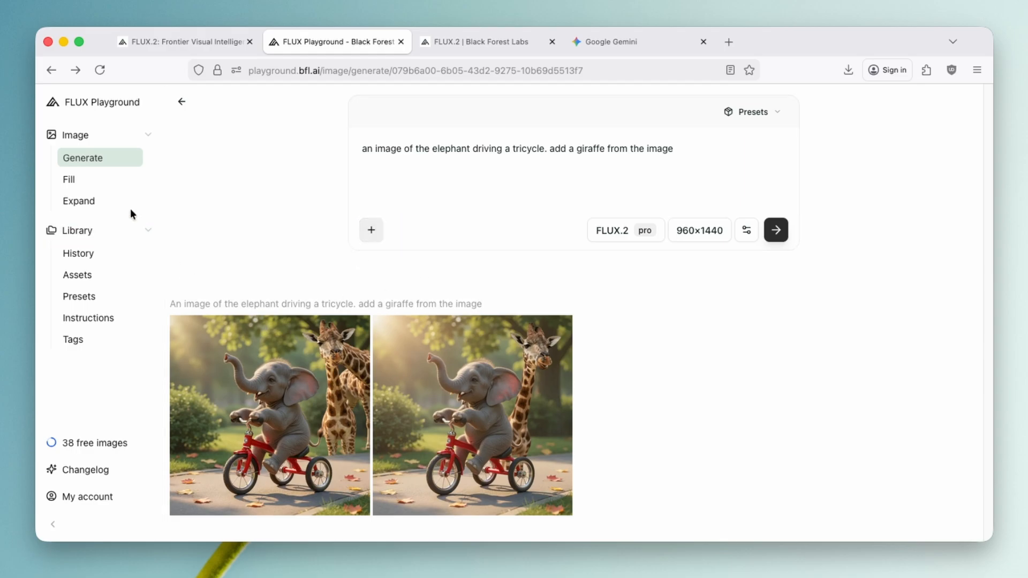
# - Download the elephant tricycle image from FLUX and return to the Gemini chat
pyautogui.click(78, 253)
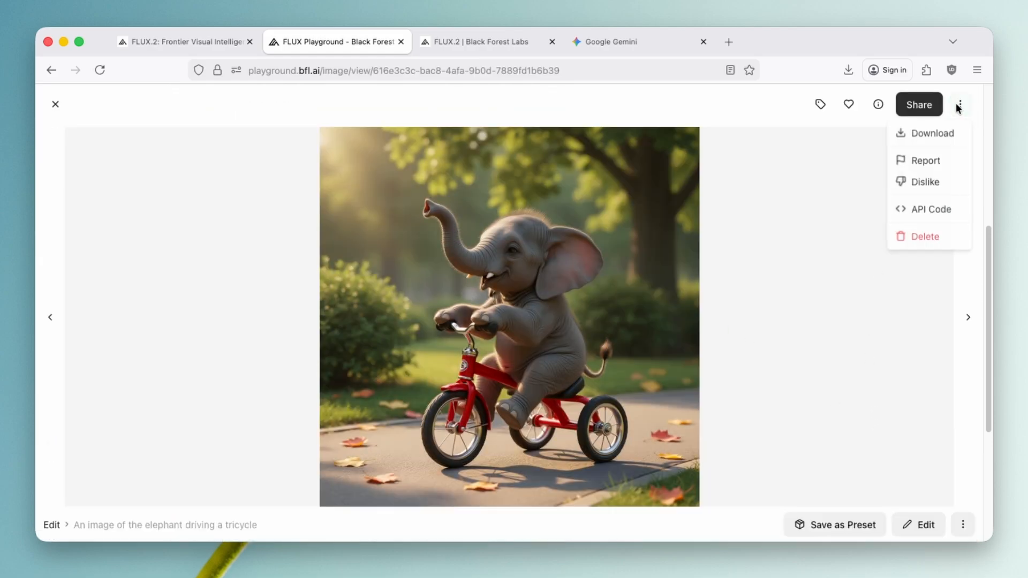
pyautogui.click(930, 133)
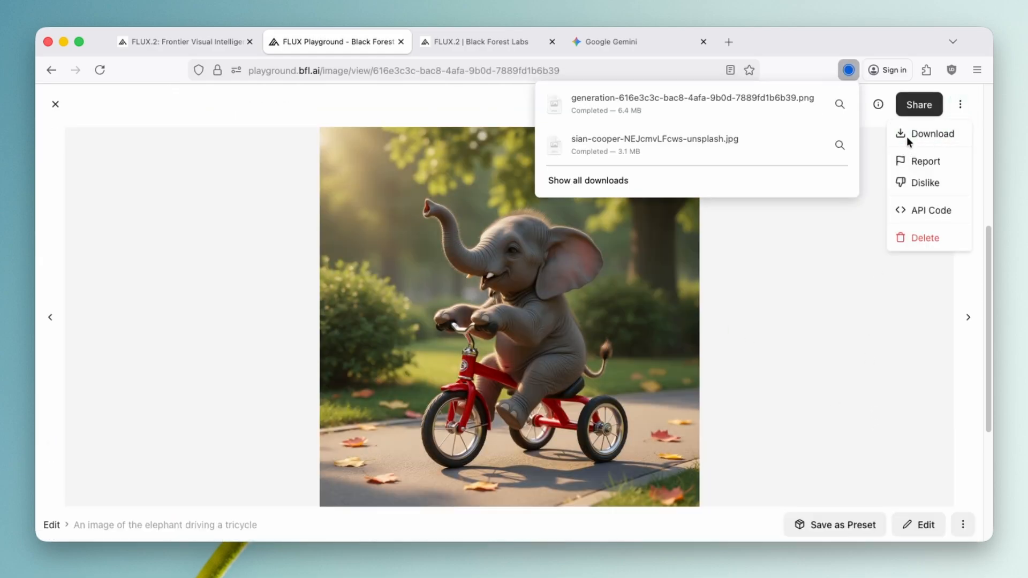
pyautogui.click(611, 41)
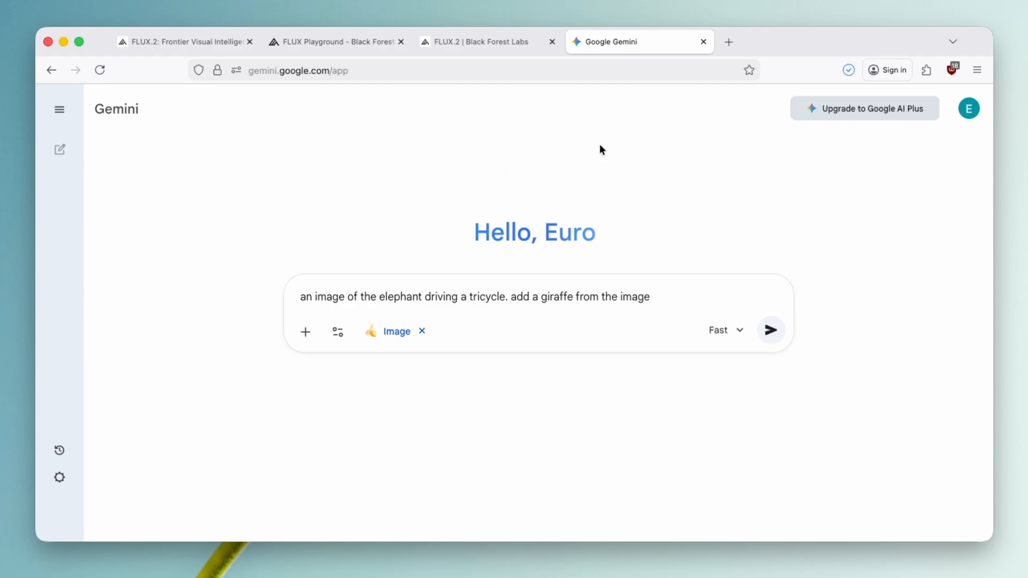
# - Attach the elephant and giraffe images in Gemini, submit the prompt, then view FLUX's composite
pyautogui.click(305, 330)
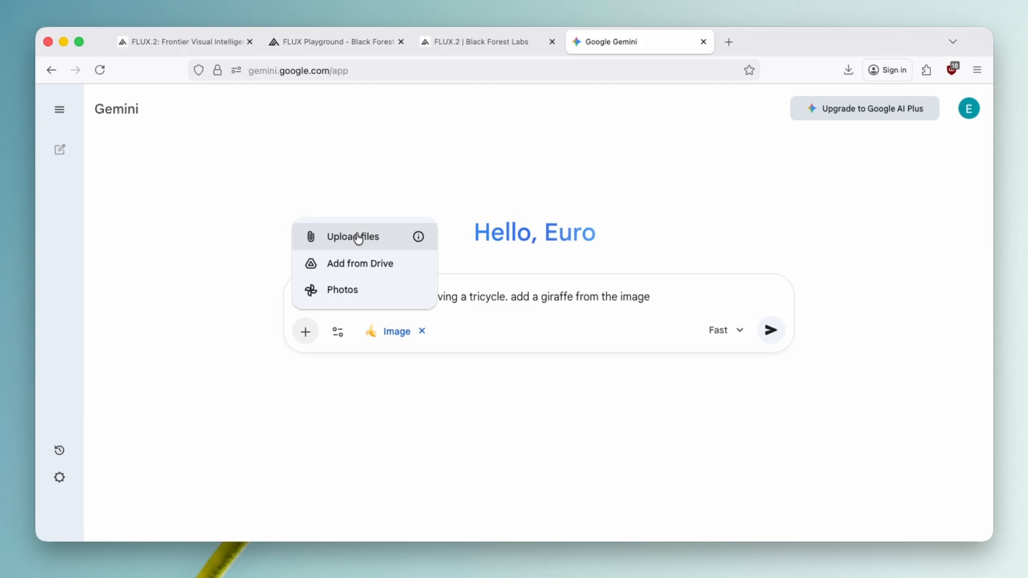
pyautogui.click(355, 237)
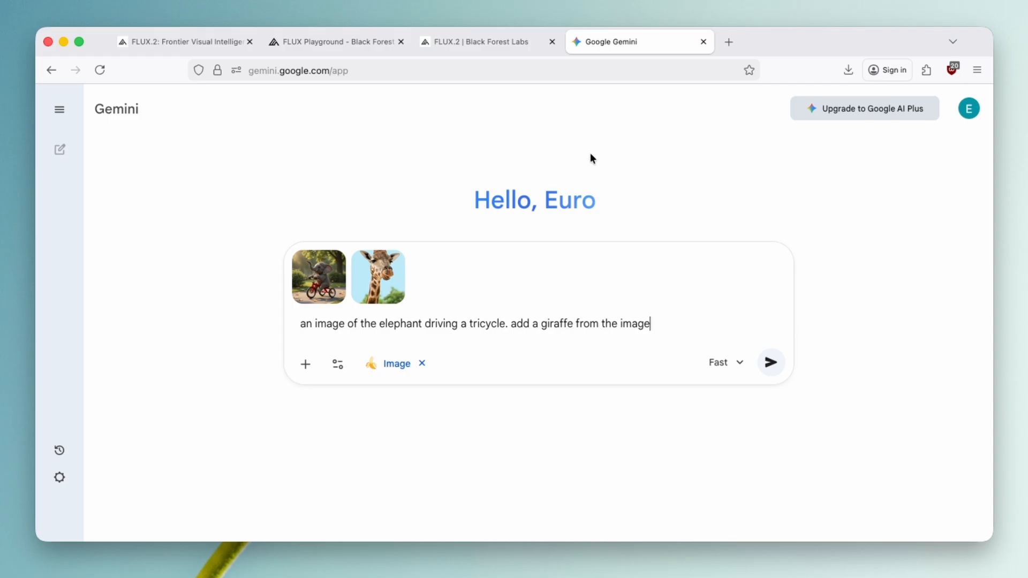
pyautogui.moveTo(771, 363)
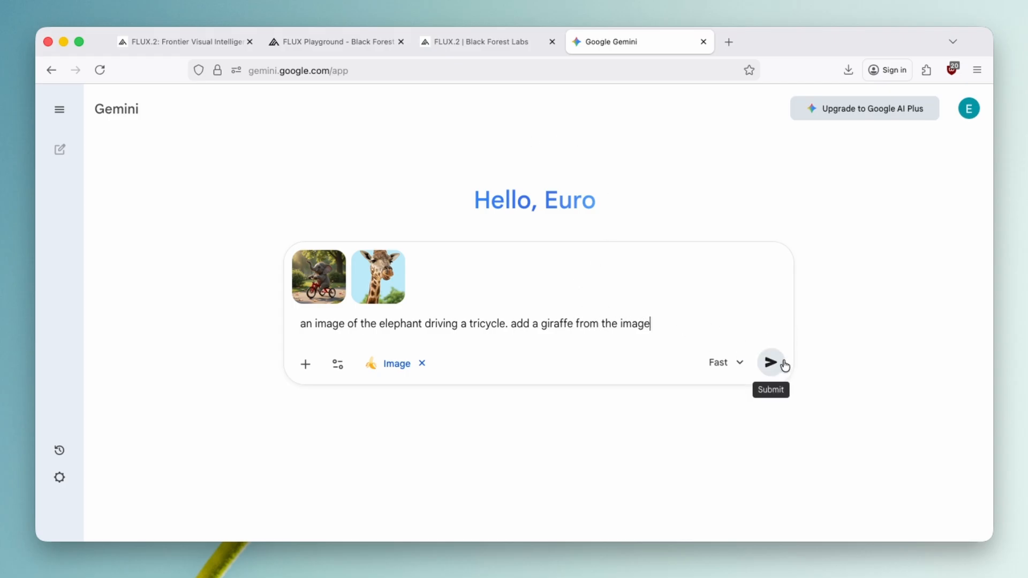
pyautogui.click(771, 363)
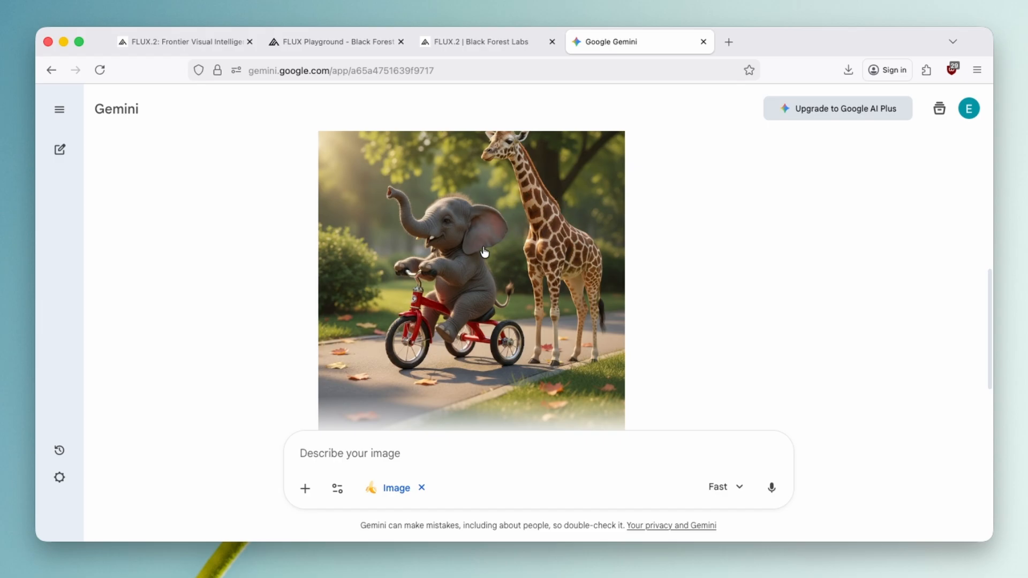
pyautogui.moveTo(482, 229)
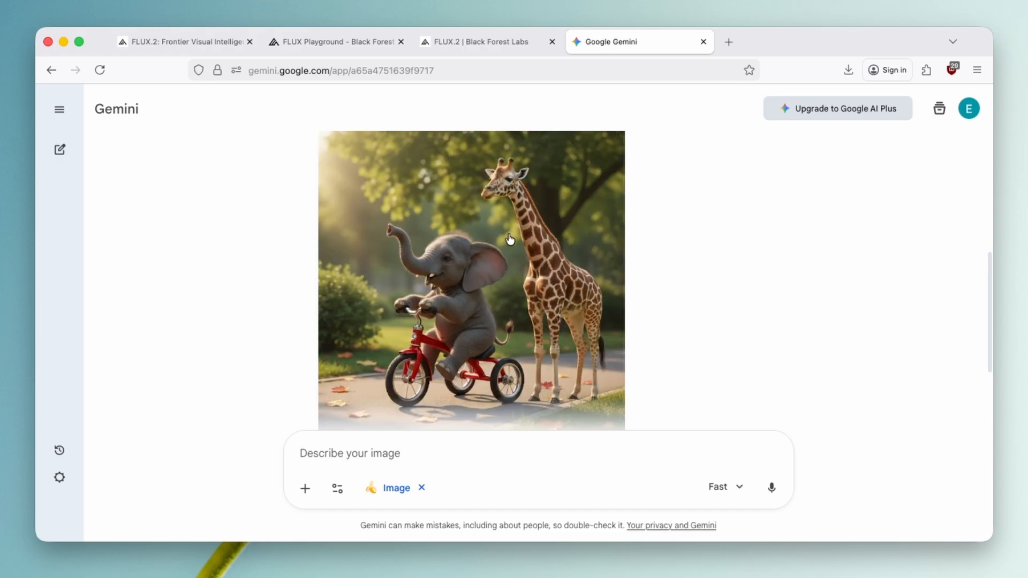
pyautogui.click(334, 42)
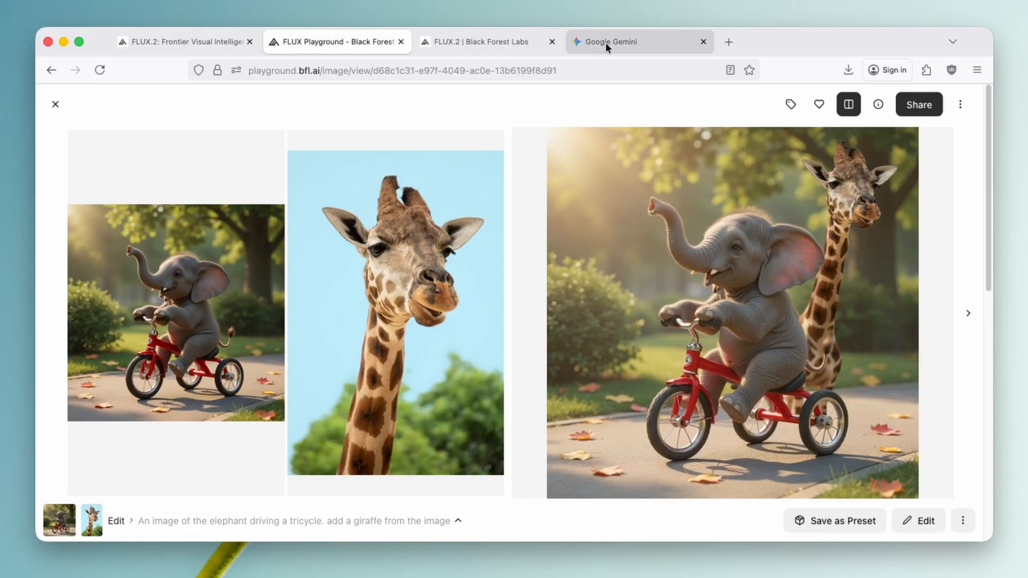
# - Start a new Gemini chat on Thinking with 3 Pro and submit the giraffe request
pyautogui.click(609, 42)
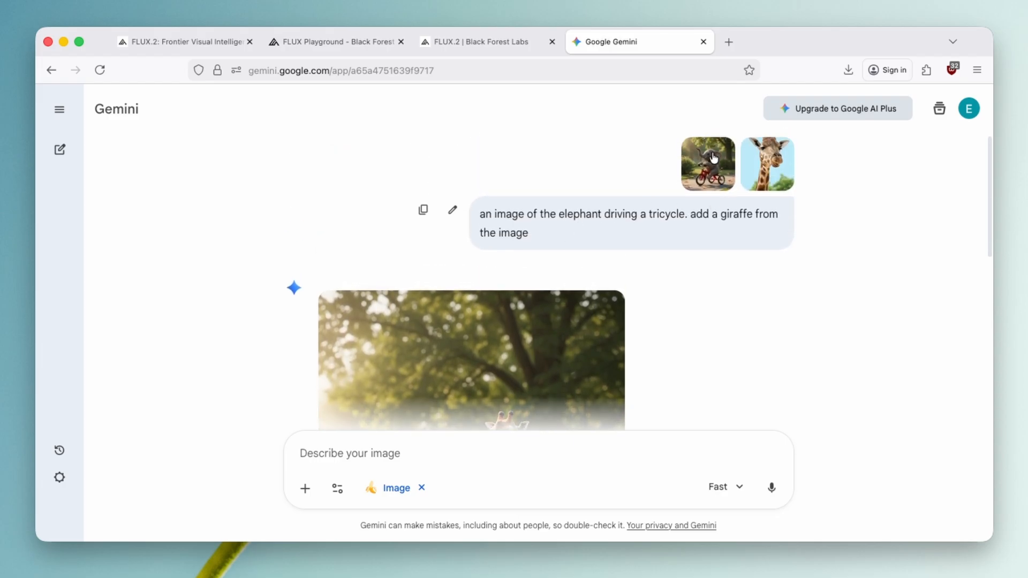
pyautogui.moveTo(59, 150)
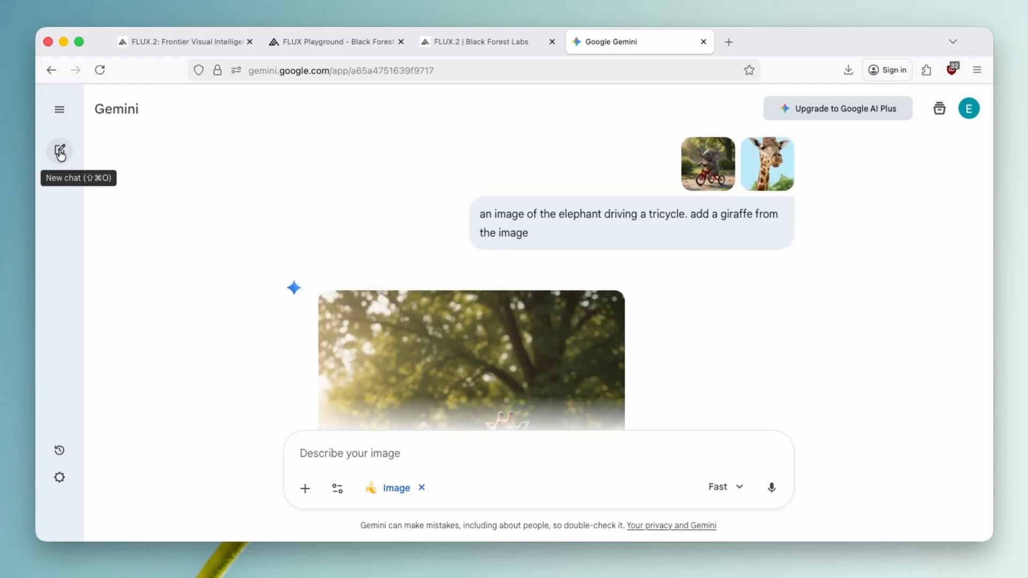
pyautogui.click(59, 151)
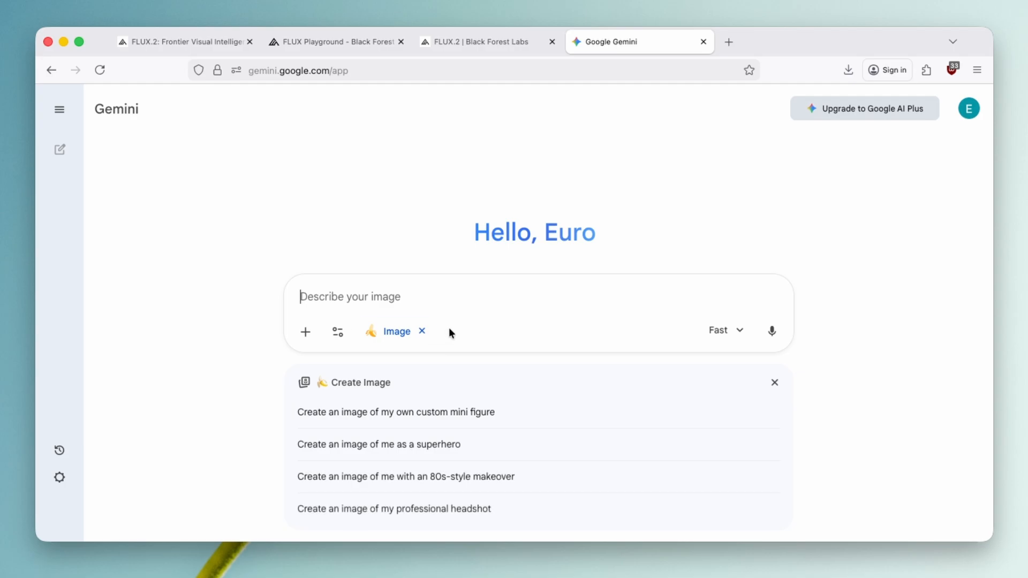
pyautogui.click(725, 330)
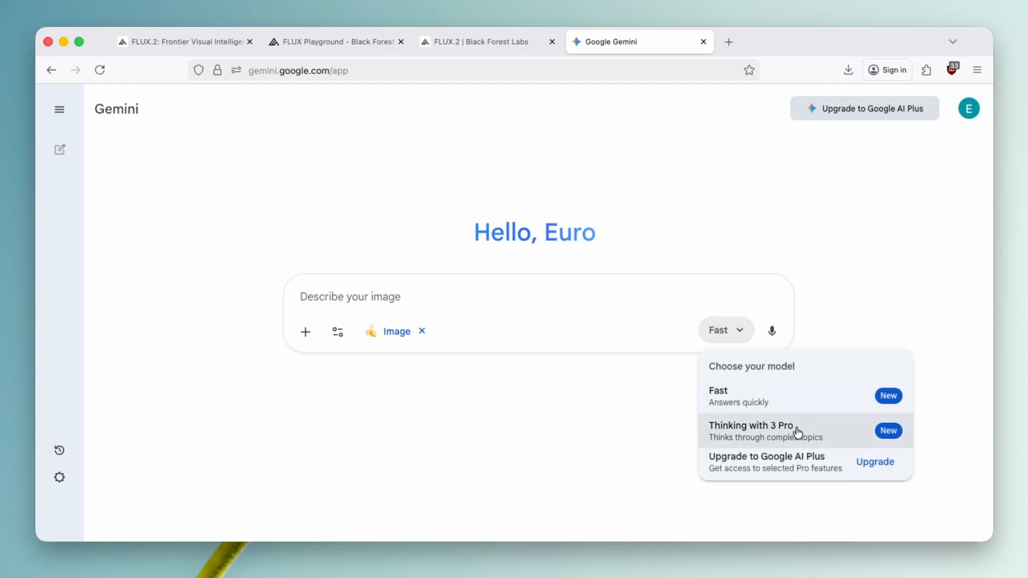
pyautogui.click(751, 425)
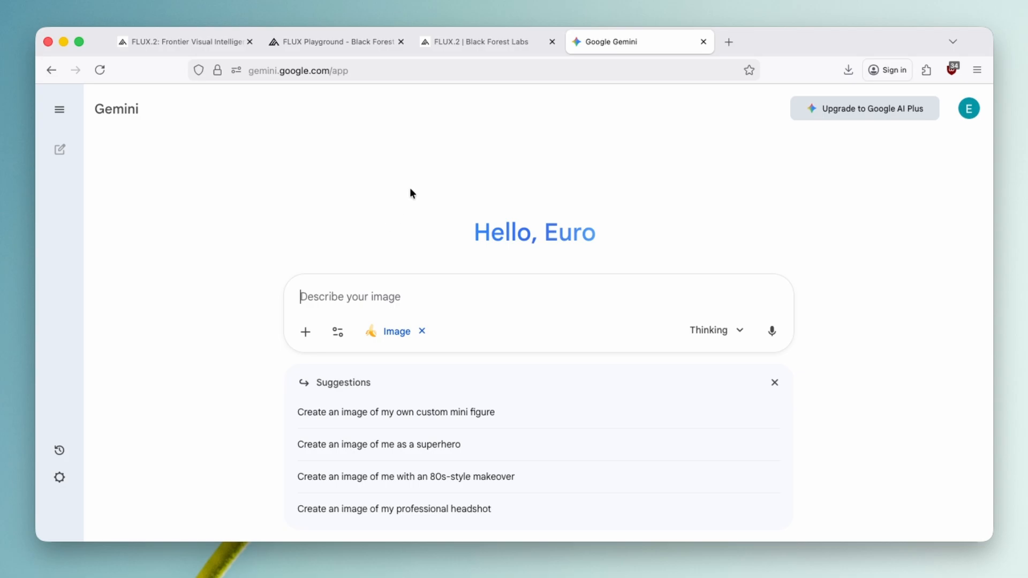
pyautogui.moveTo(472, 261)
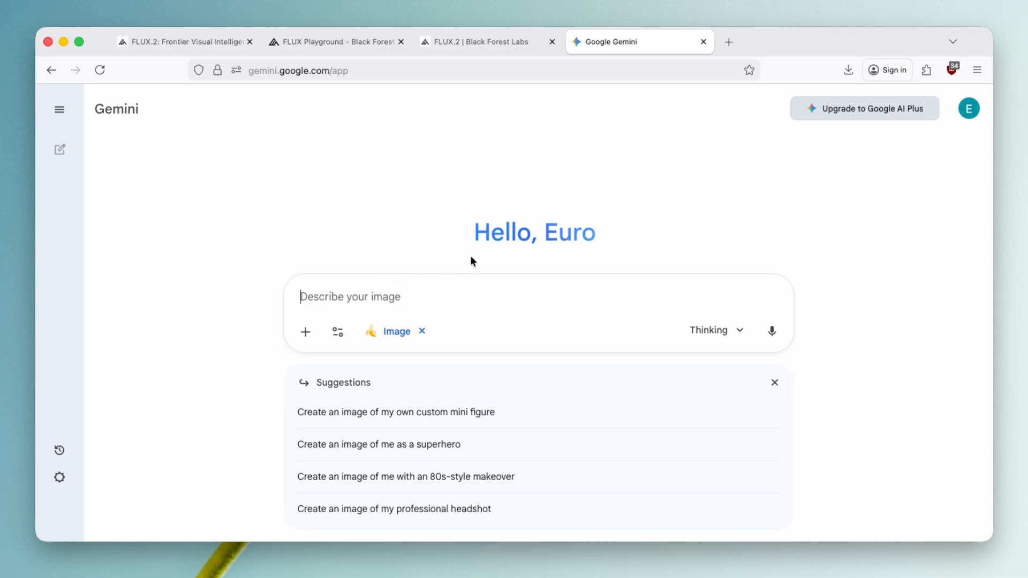
pyautogui.click(771, 331)
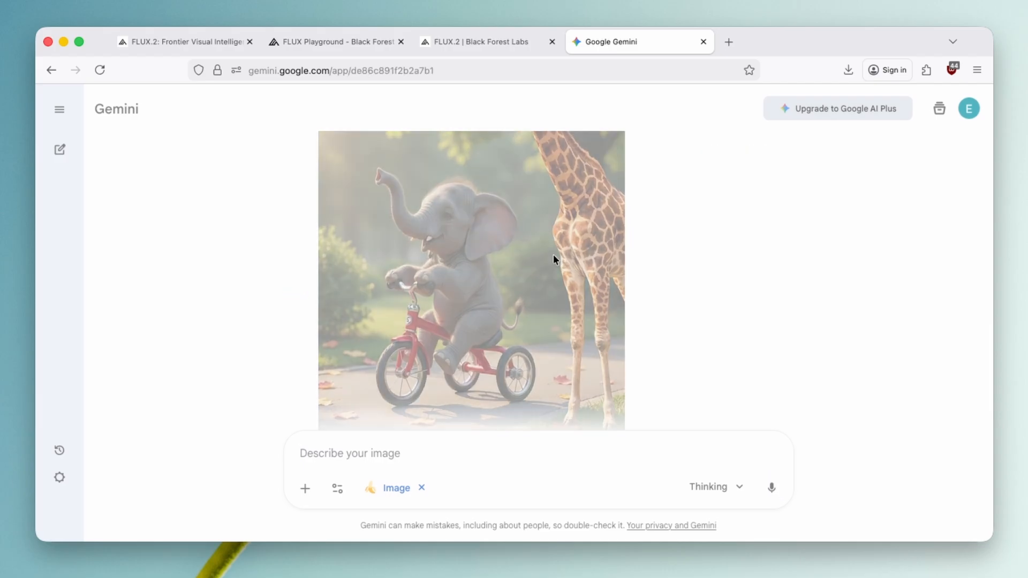
# - Enlarge Gemini's Pro result and compare it against the FLUX Playground composite
pyautogui.click(471, 276)
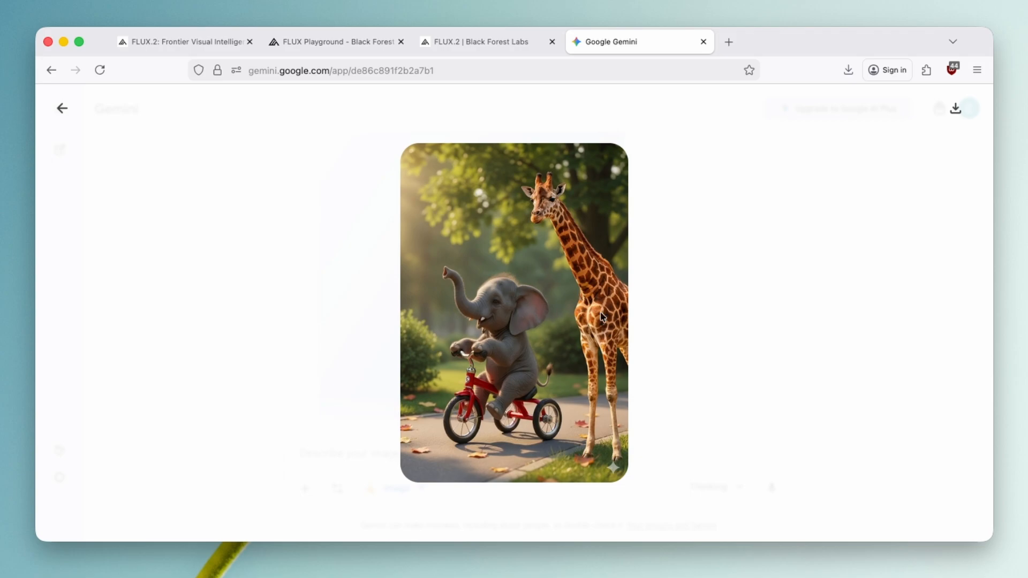
pyautogui.moveTo(536, 282)
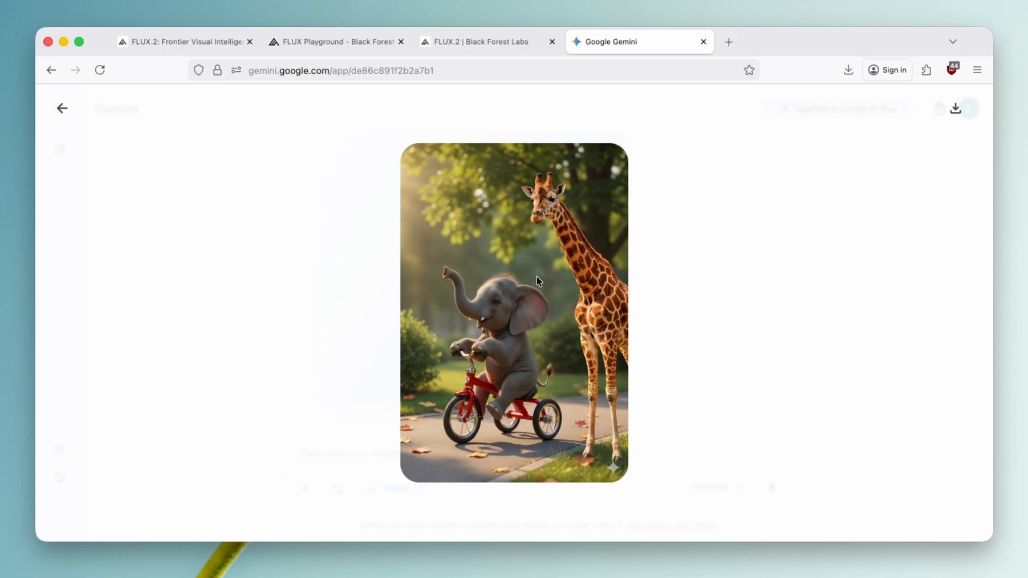
pyautogui.moveTo(415, 290)
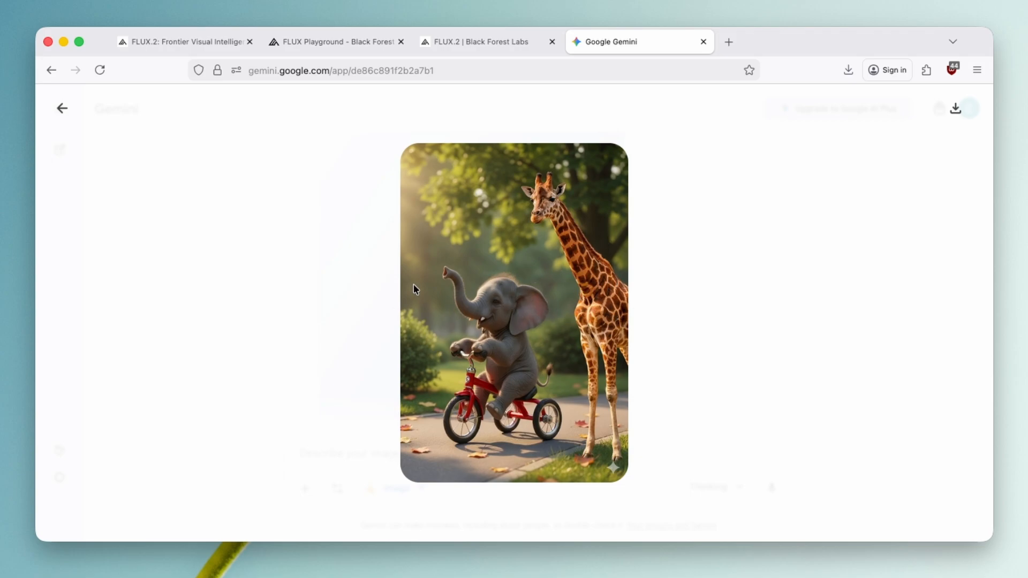
pyautogui.moveTo(565, 282)
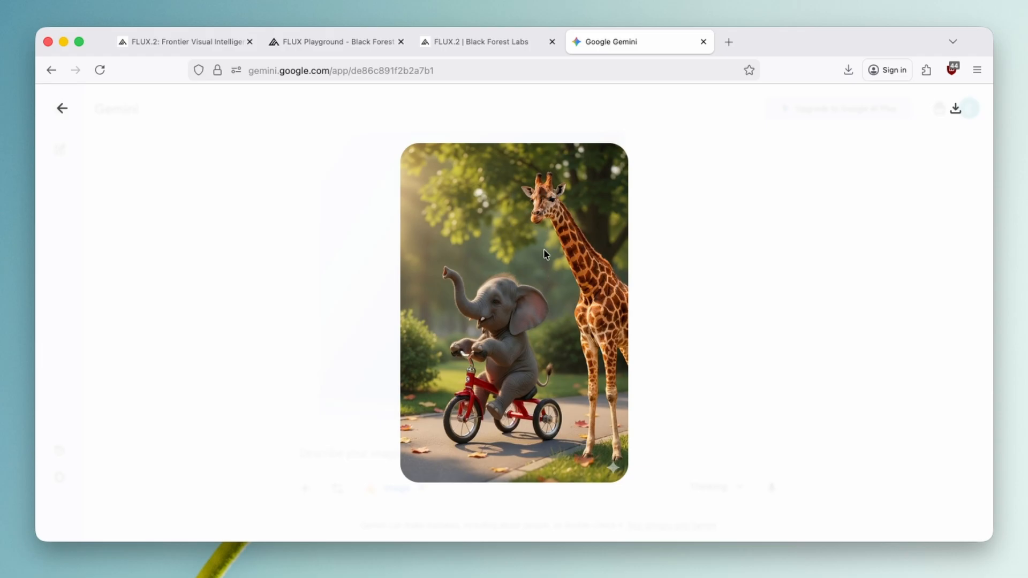
pyautogui.moveTo(576, 251)
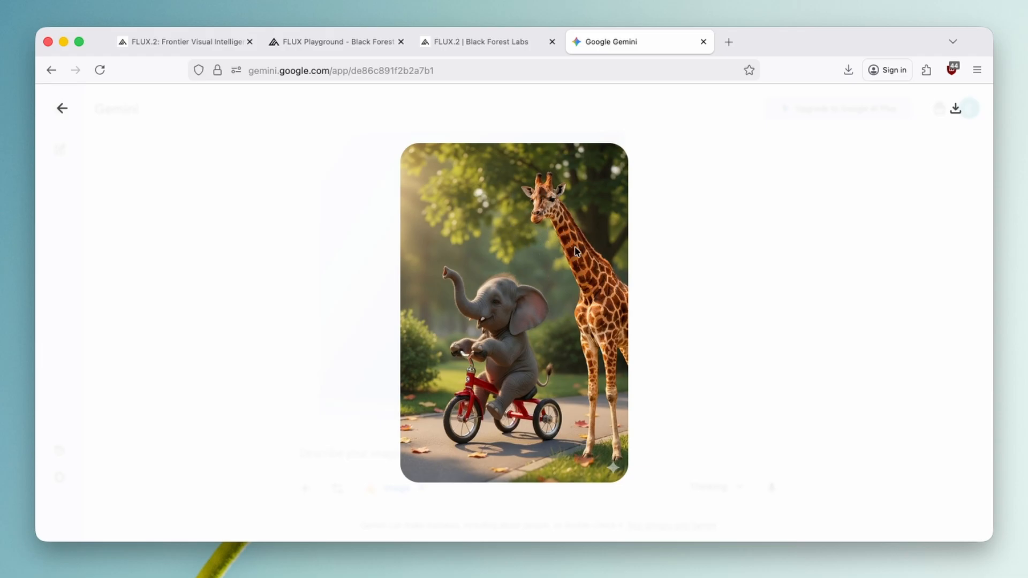
pyautogui.click(334, 42)
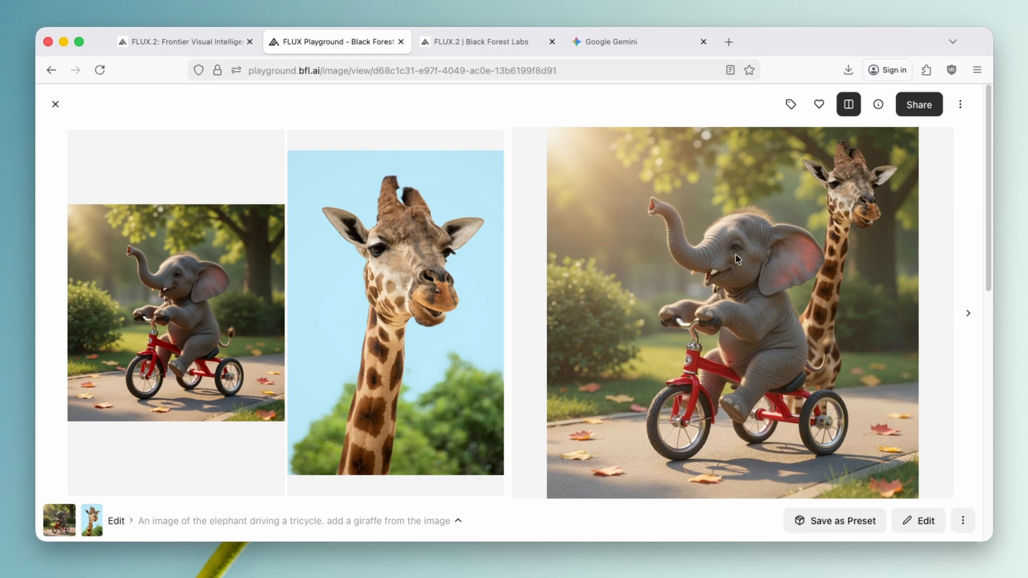
pyautogui.moveTo(499, 240)
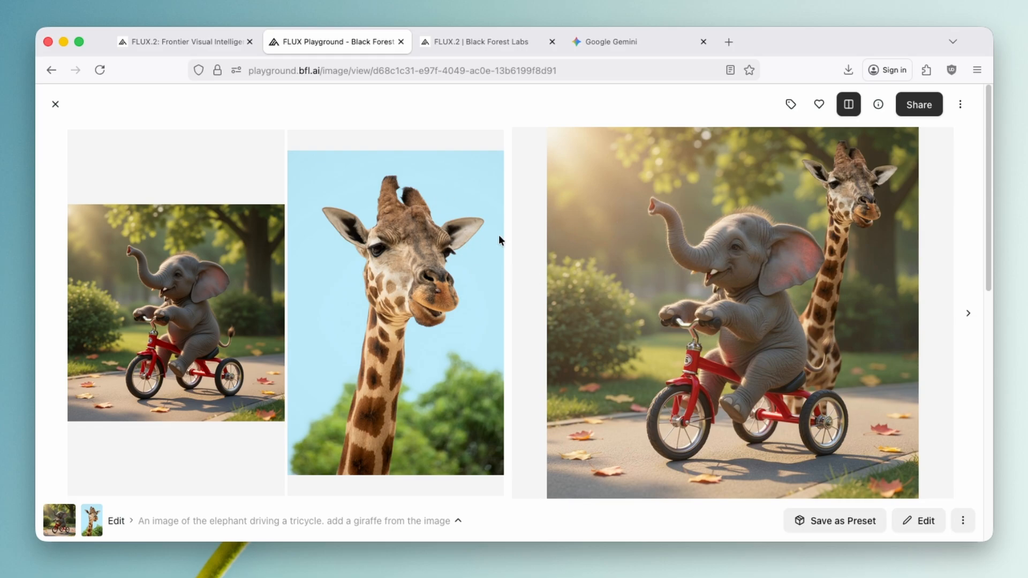
pyautogui.moveTo(710, 234)
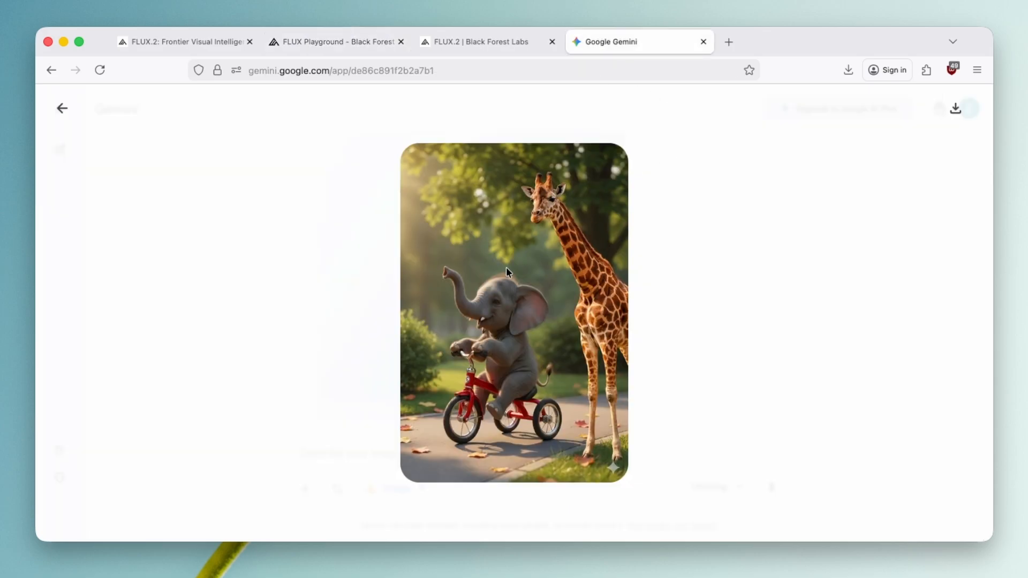
pyautogui.moveTo(558, 241)
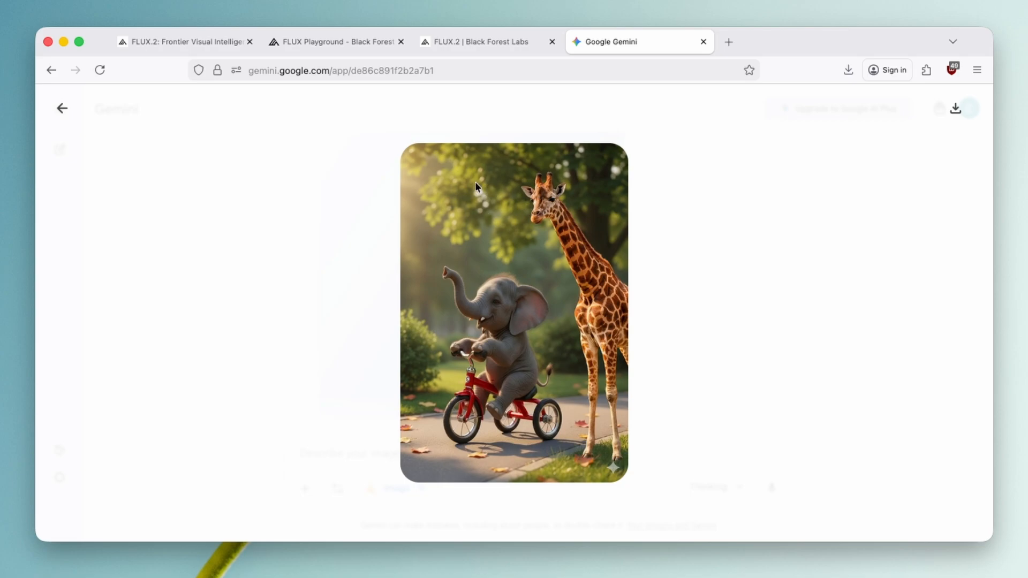
pyautogui.moveTo(586, 179)
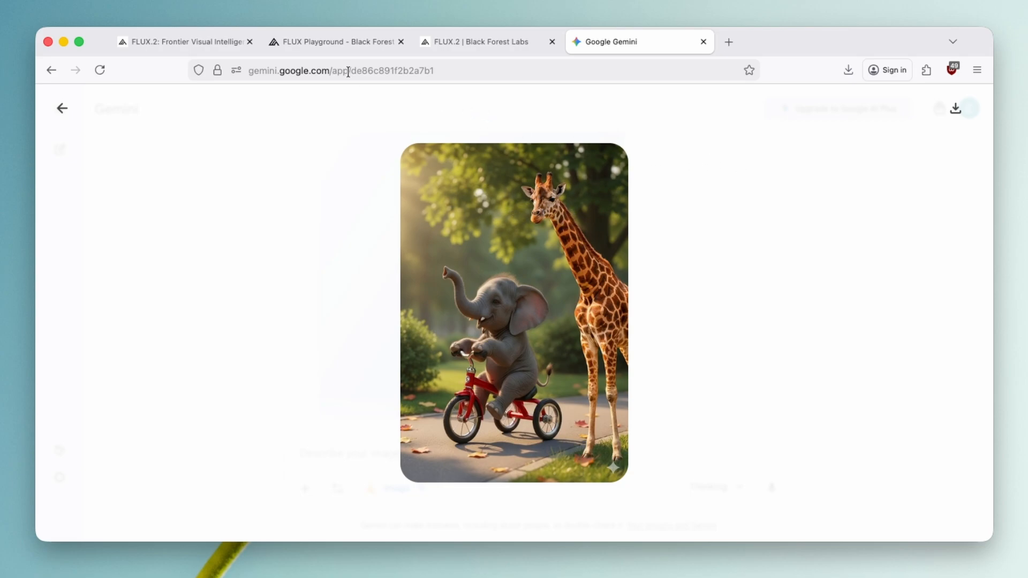
pyautogui.moveTo(334, 41)
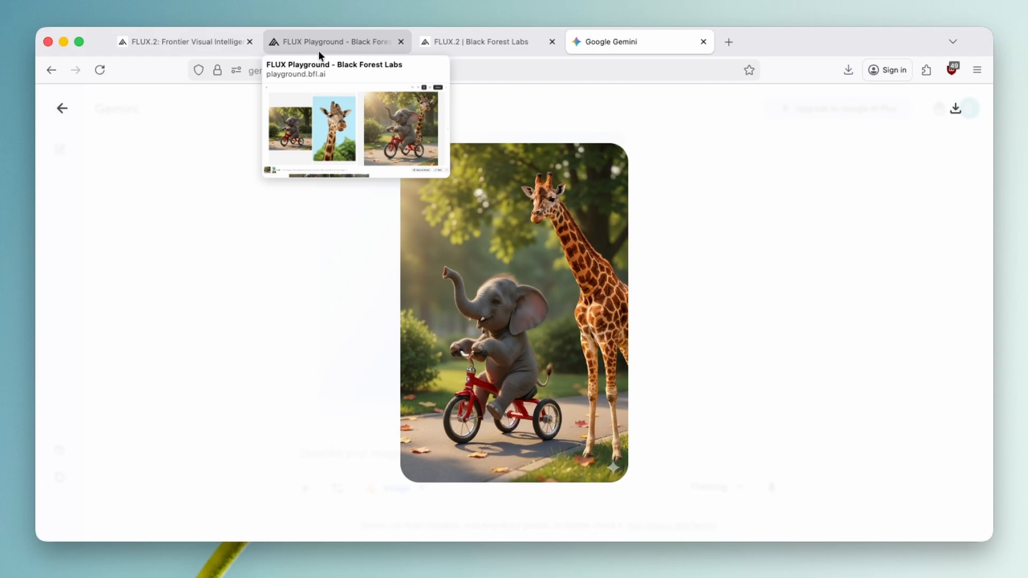
# - Return to the FLUX.2: Frontier Visual Intelligence blog post
pyautogui.click(183, 42)
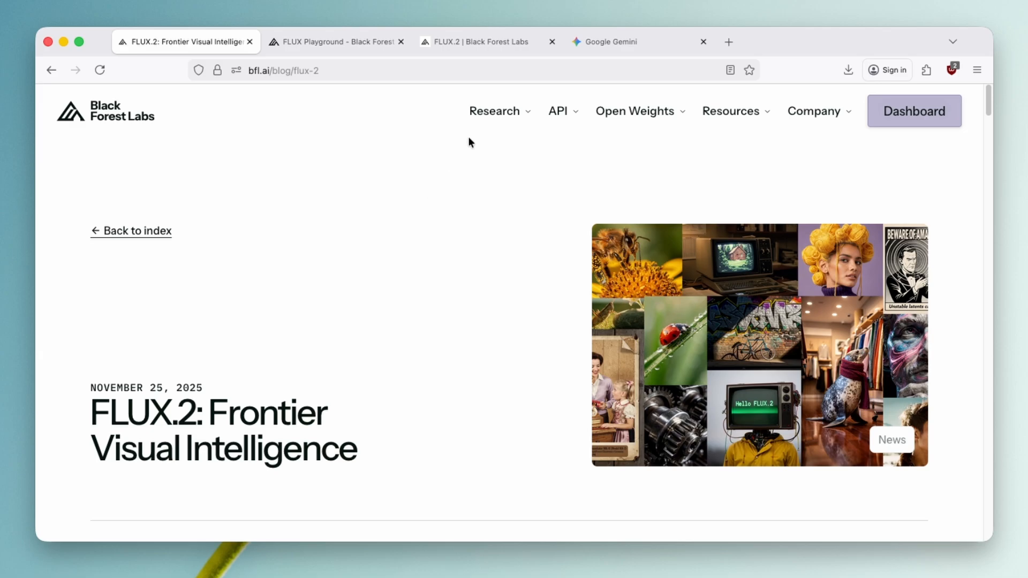
pyautogui.moveTo(399, 121)
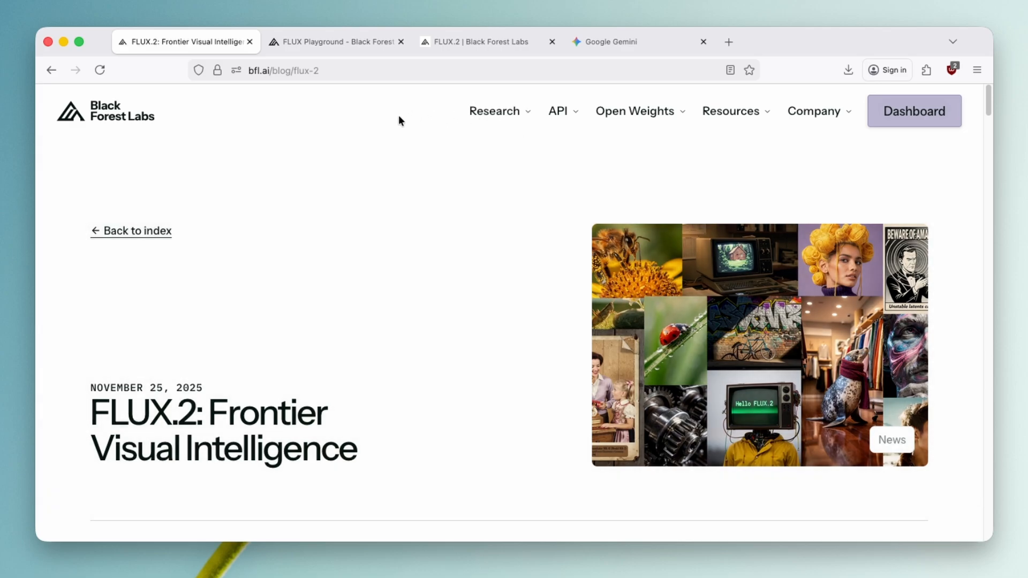